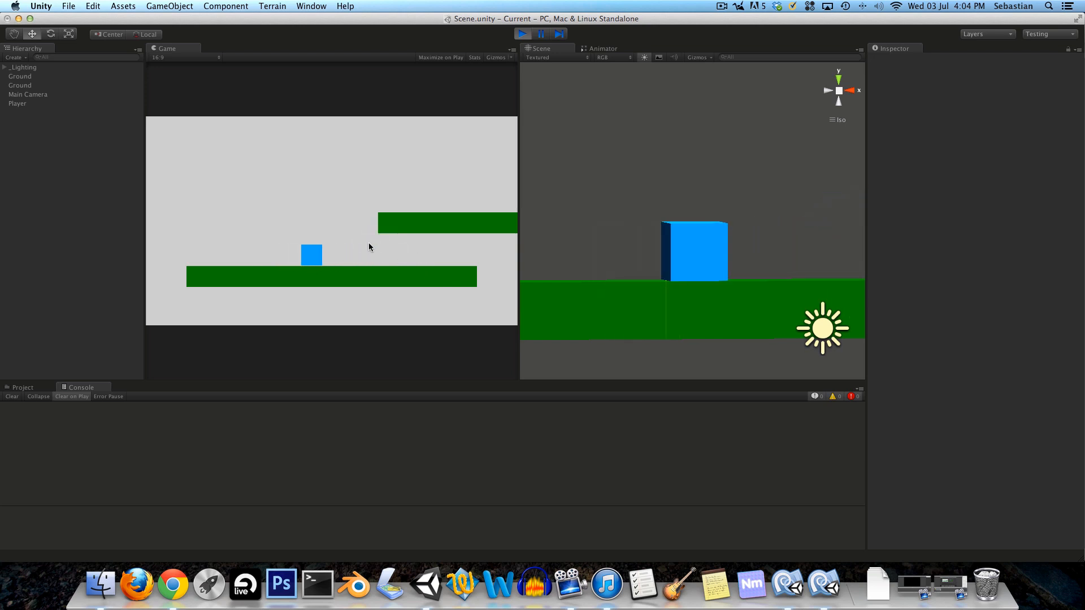
mouse_move(283, 253)
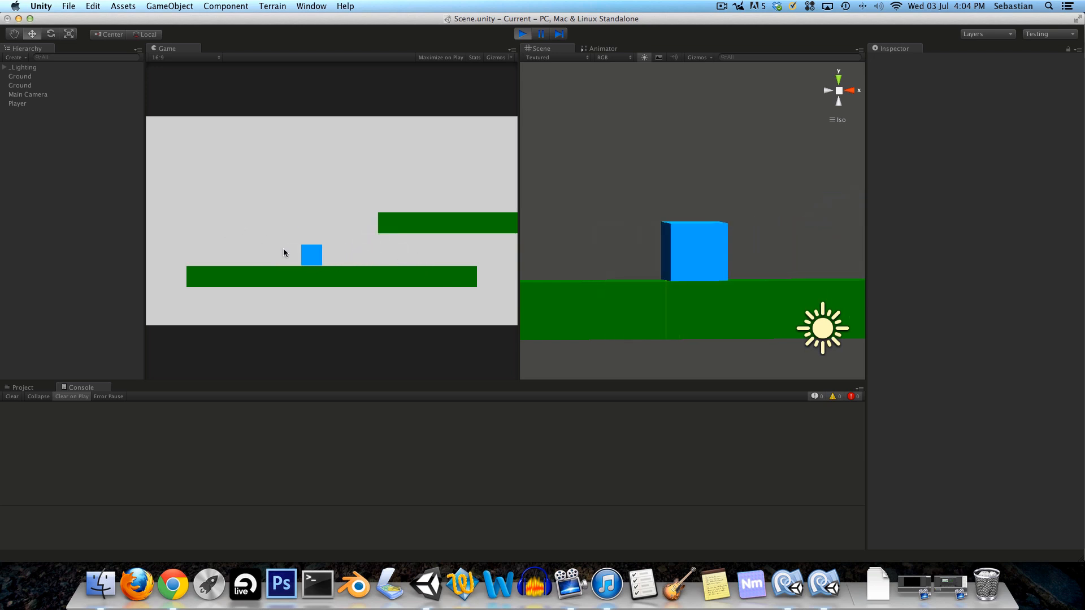
mouse_move(353, 239)
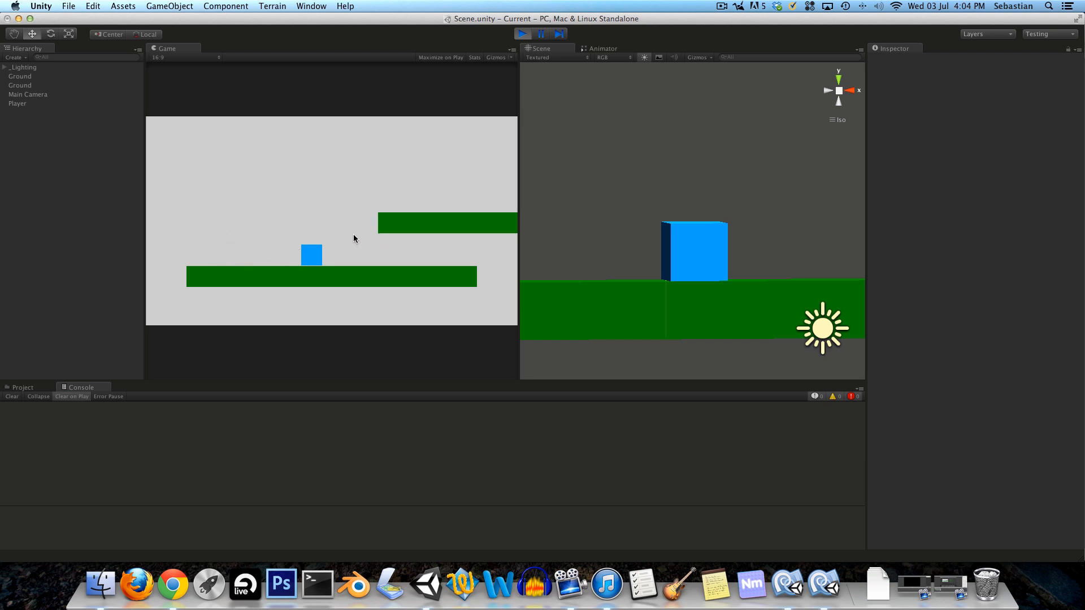
mouse_move(360, 253)
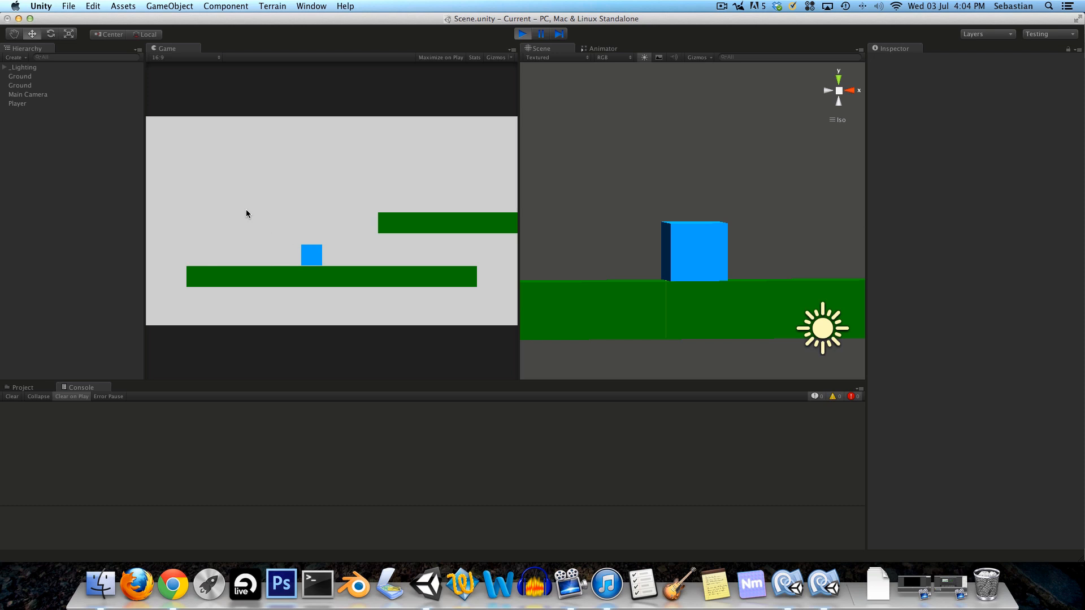
mouse_move(455, 204)
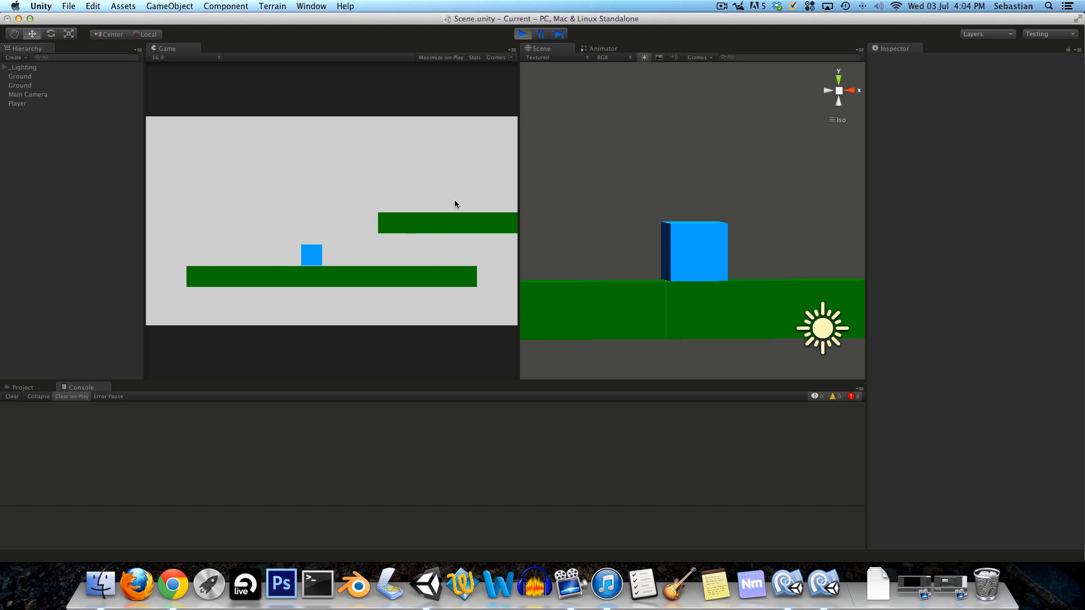
mouse_move(357, 199)
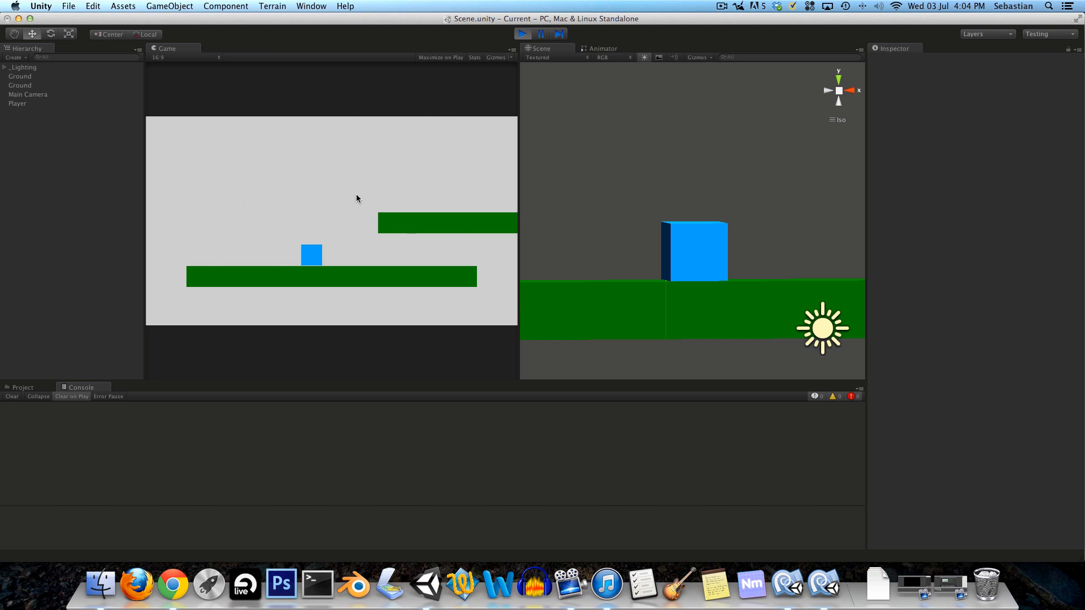
mouse_move(569, 17)
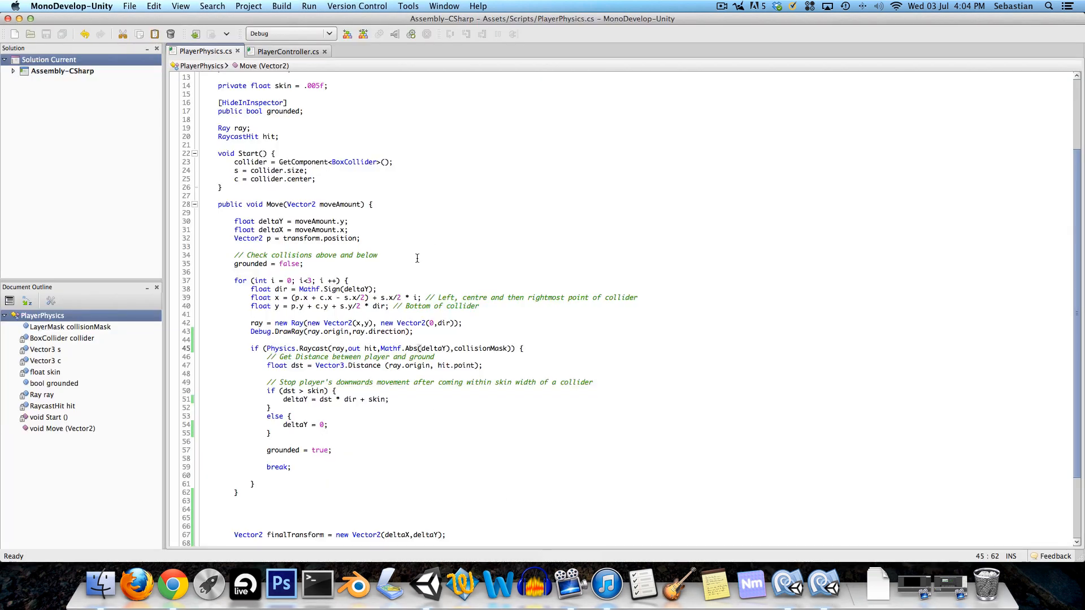
- Set deltaY to dst * dir - skin * dir and add + skin to the raycast length
scroll(down, 3)
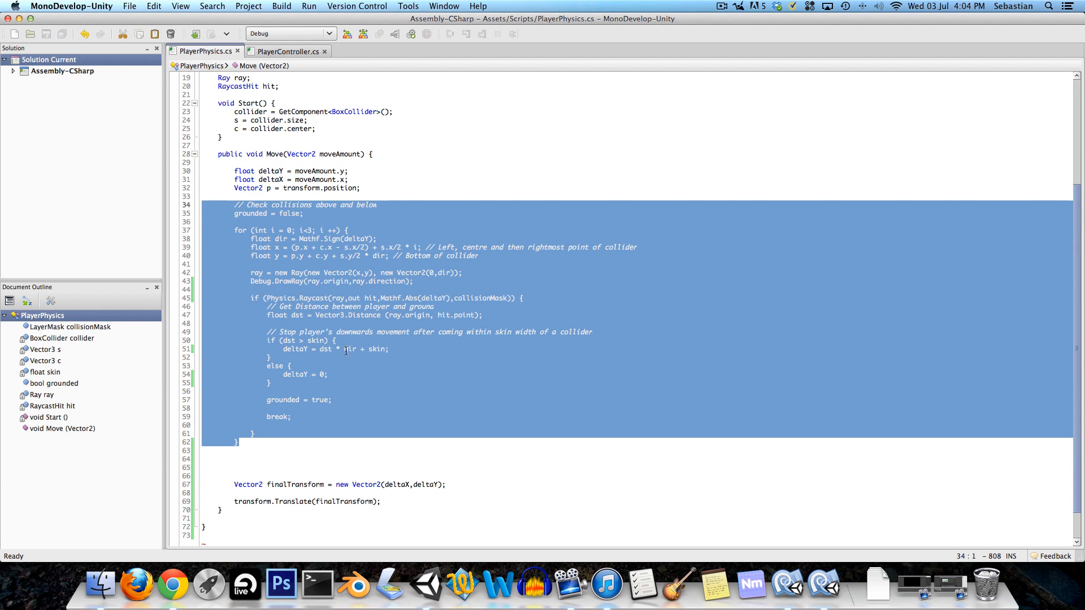
double_click(294, 349)
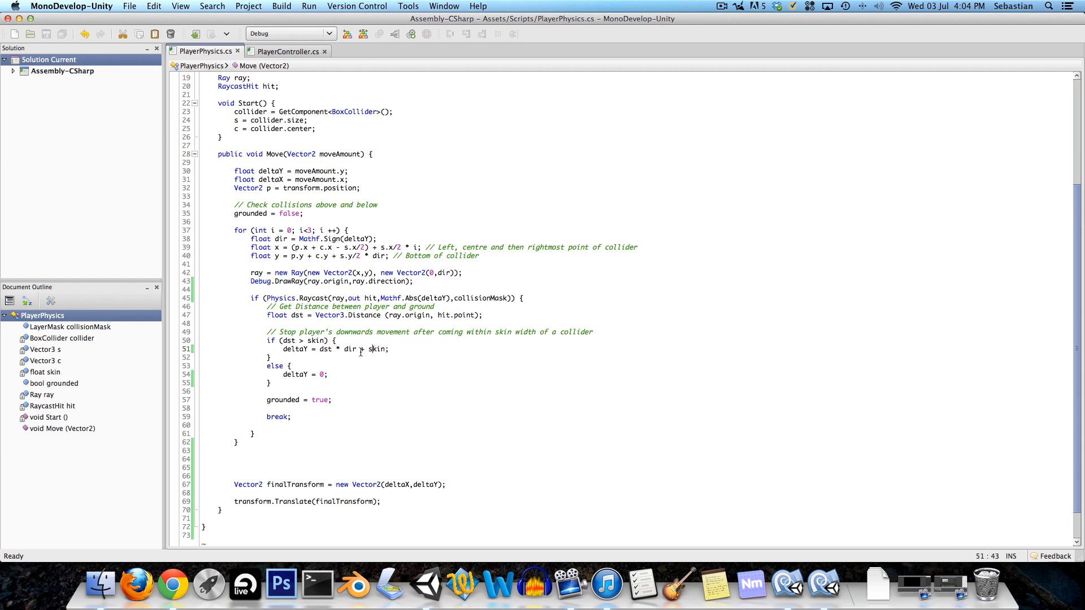
double_click(377, 349)
text(-)
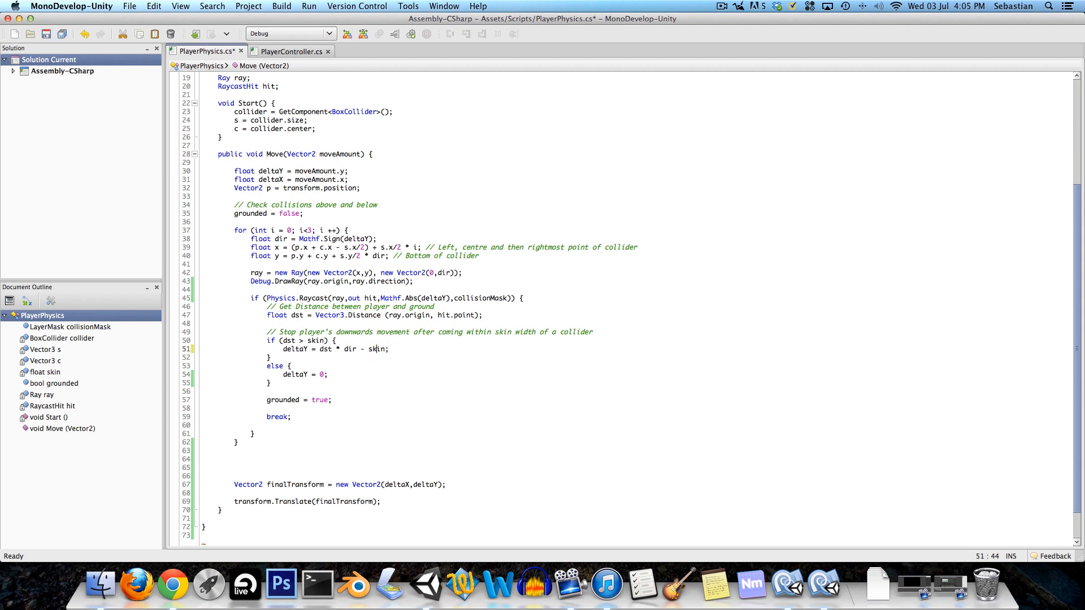
text(* dir)
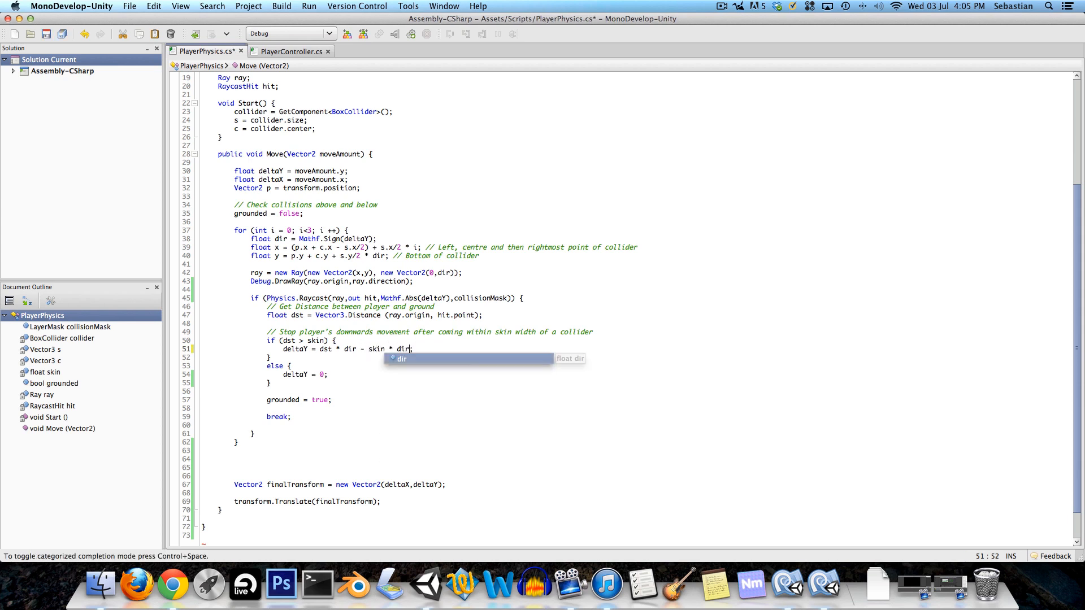
key(cmd+s)
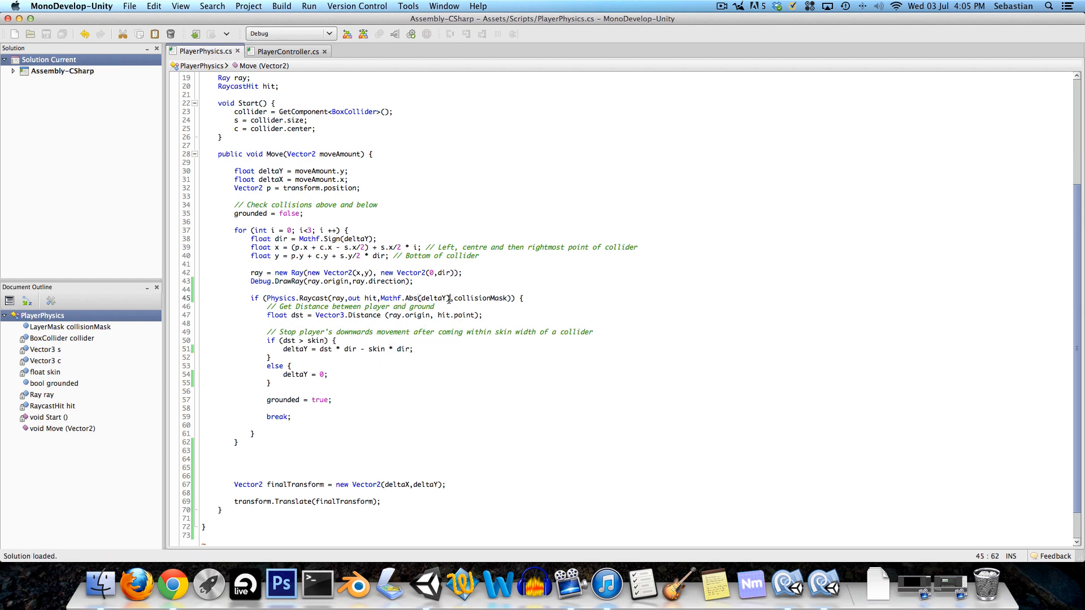
drag(447, 298, 380, 298)
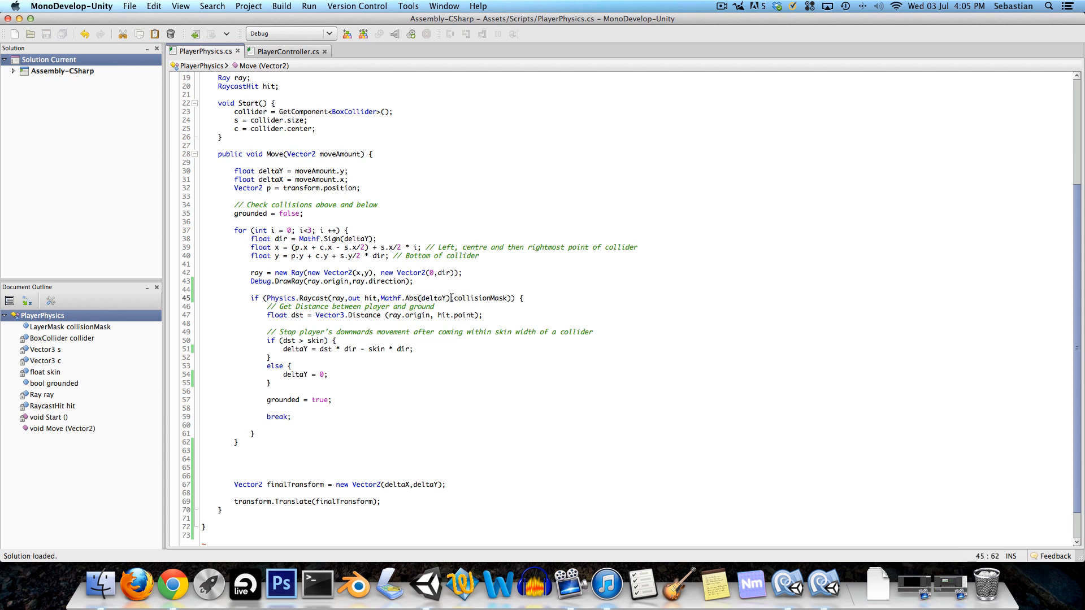
text(+ skin)
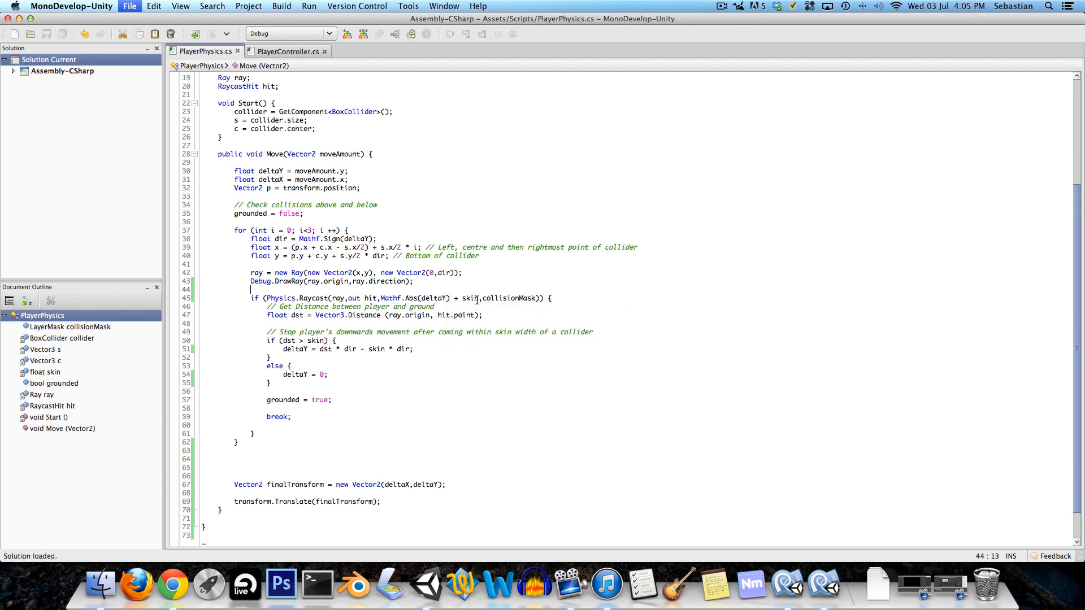
mouse_move(467, 298)
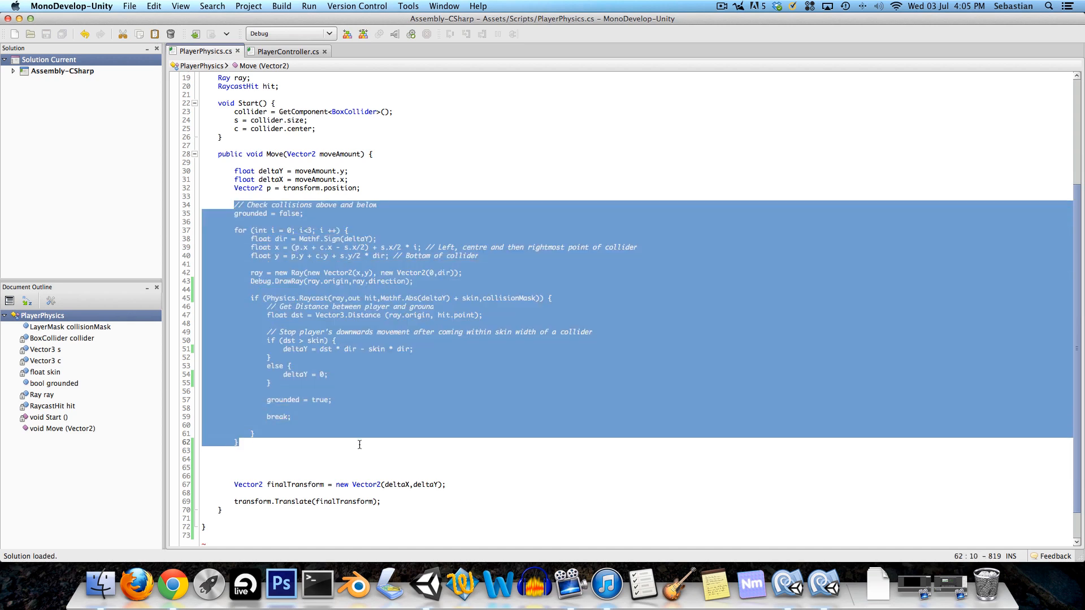
- Paste a duplicate collision loop below and comment it 'Check collisions left and right'
scroll(down, 3)
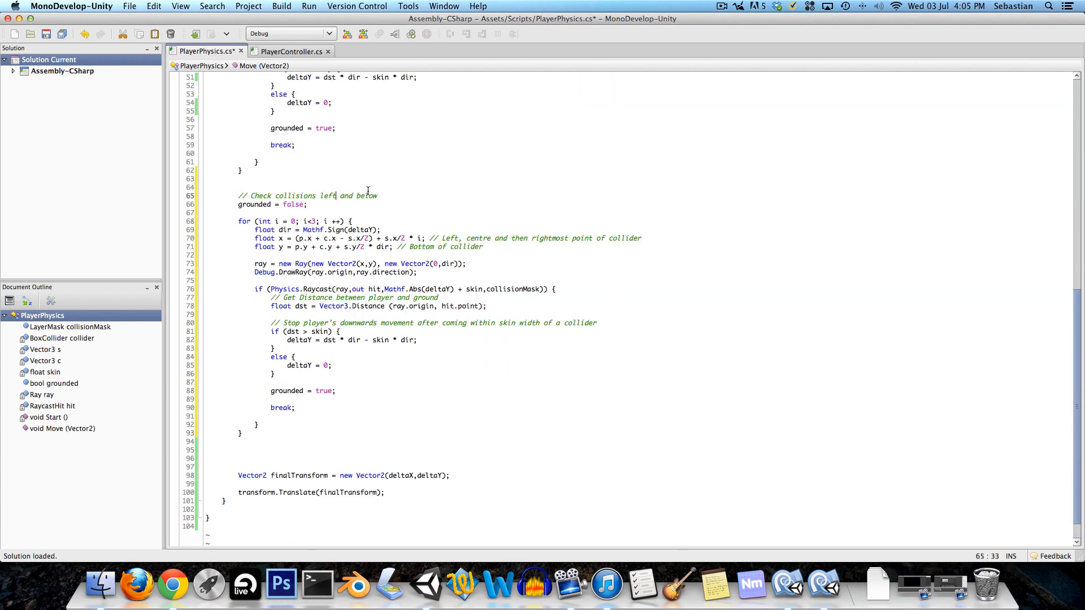
text(right)
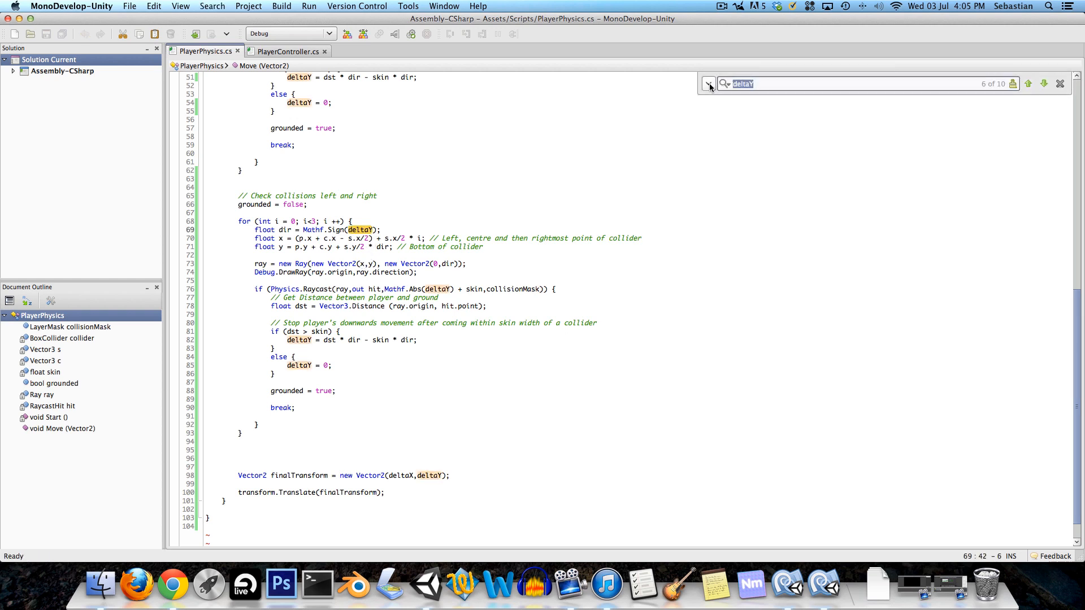
- Replace deltaY with deltaX in the copied loop and select the old y expression
click(707, 83)
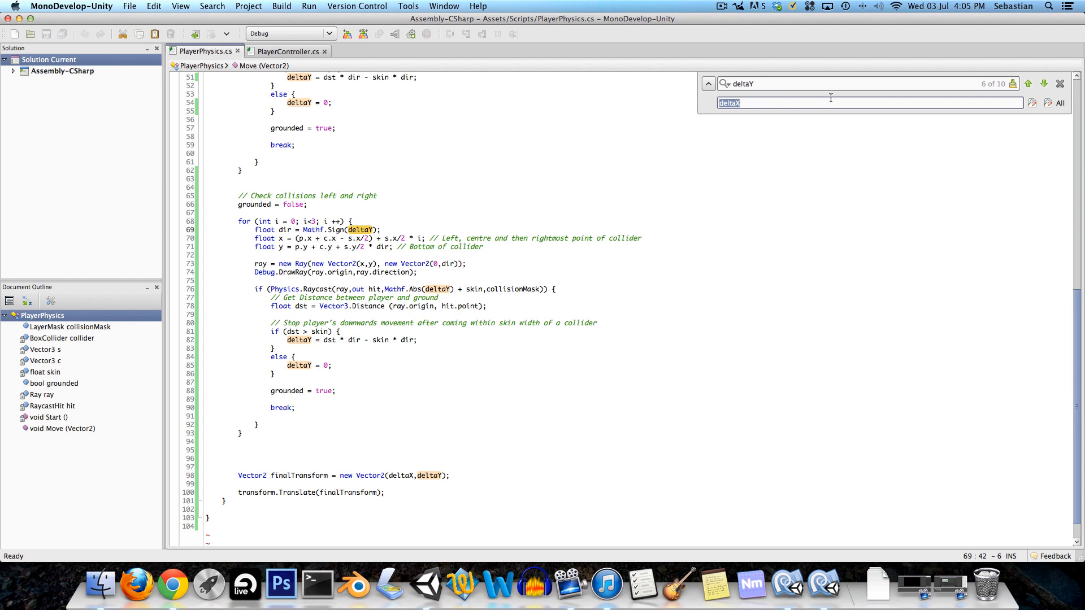
click(1032, 103)
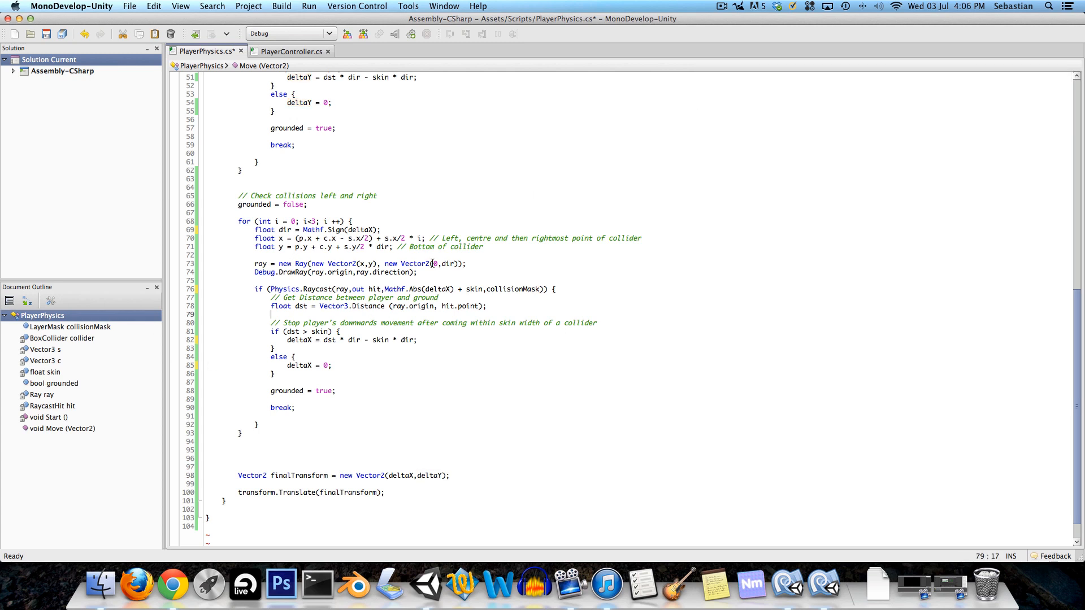
drag(330, 247, 484, 247)
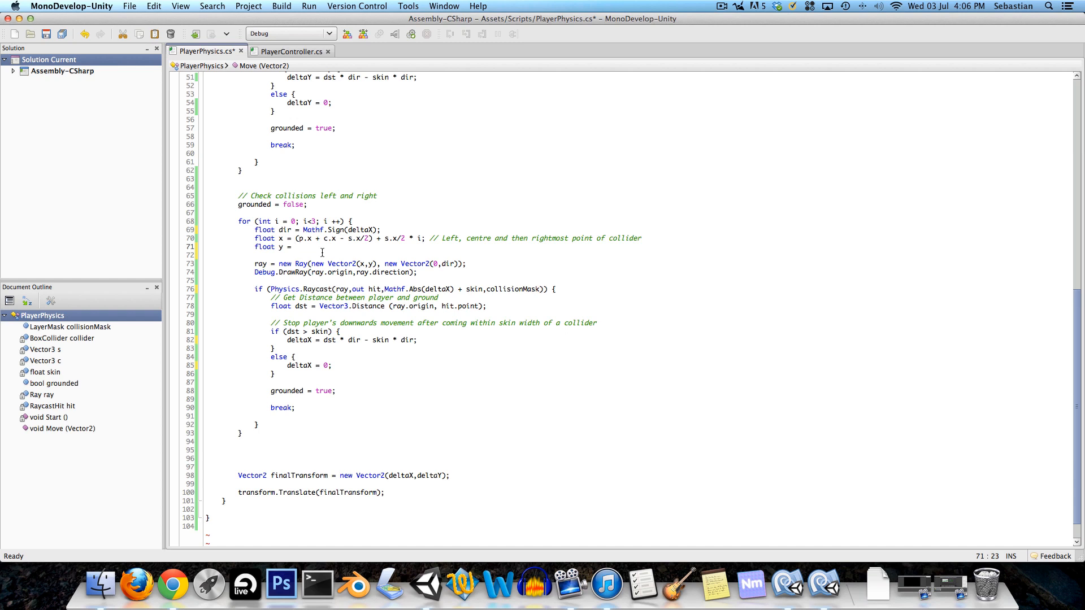
- Rewrite the side ray origin's y from p.y + c.y, spread by s.y/2
text(p.y +)
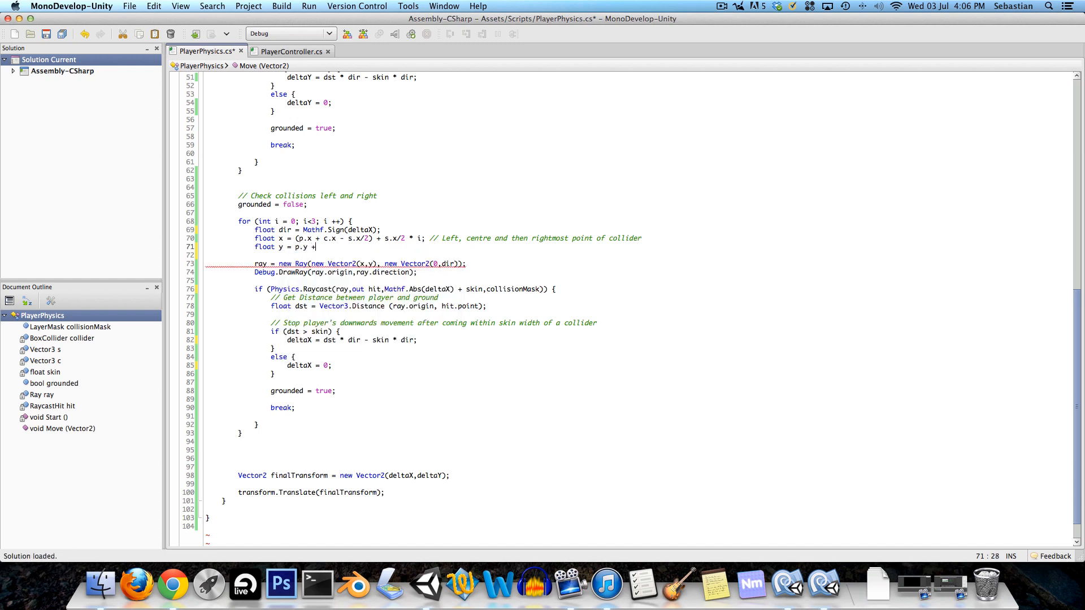
text(c.y -)
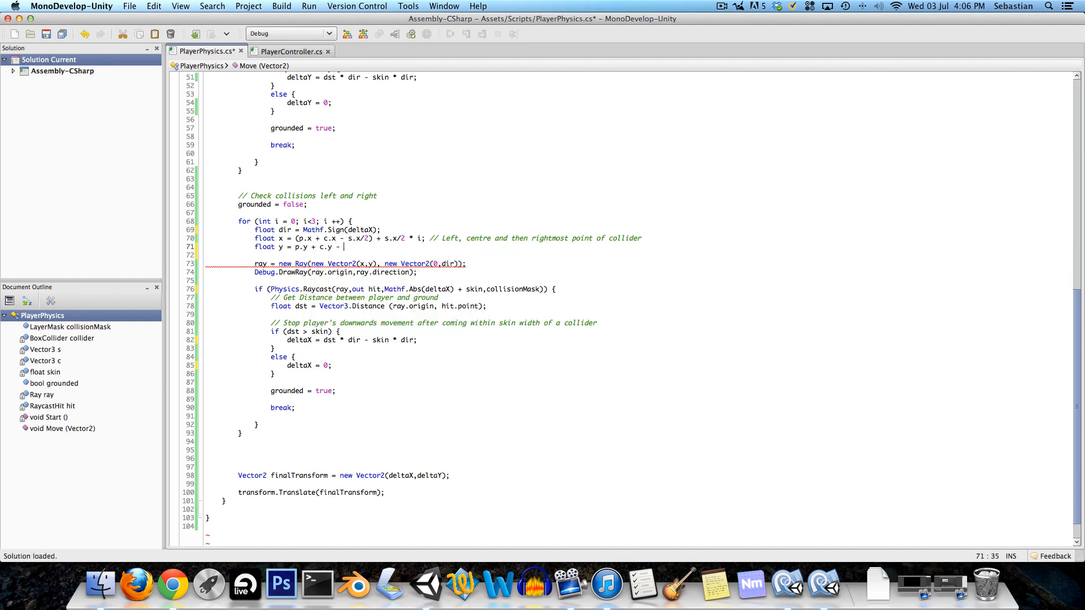
text(s.y)
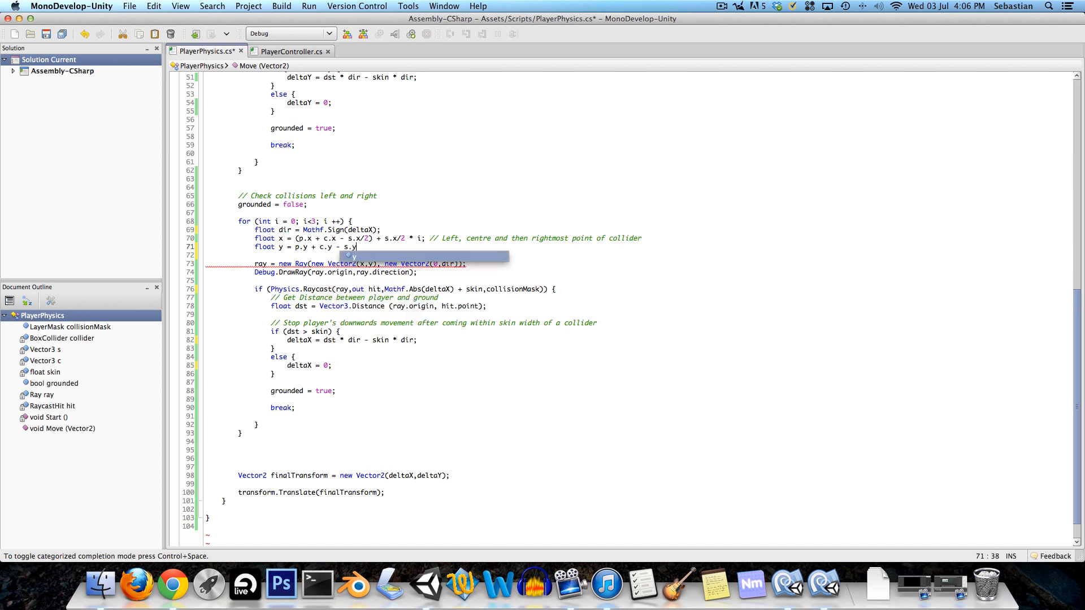
text(/2 +)
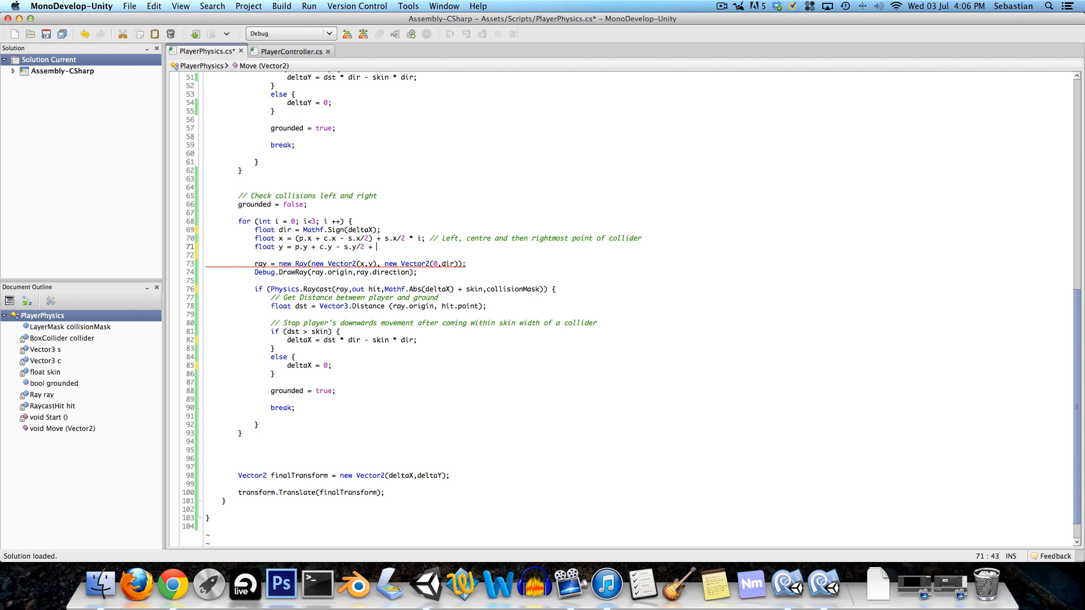
text(s.y/2 * i;)
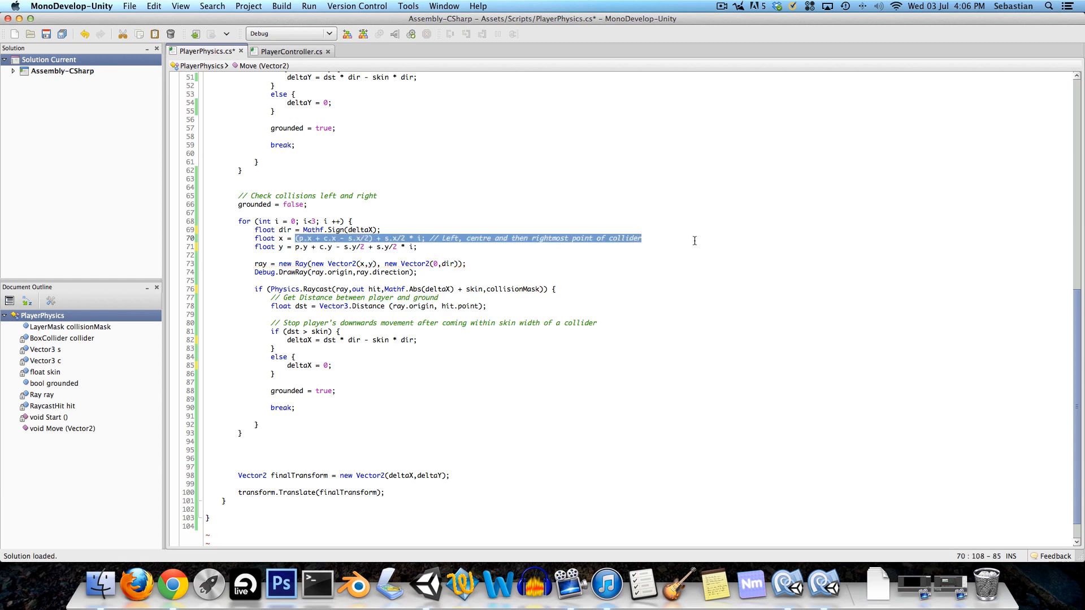
- Rewrite the side ray origin's x using p.x, c.x and s
key(Delete)
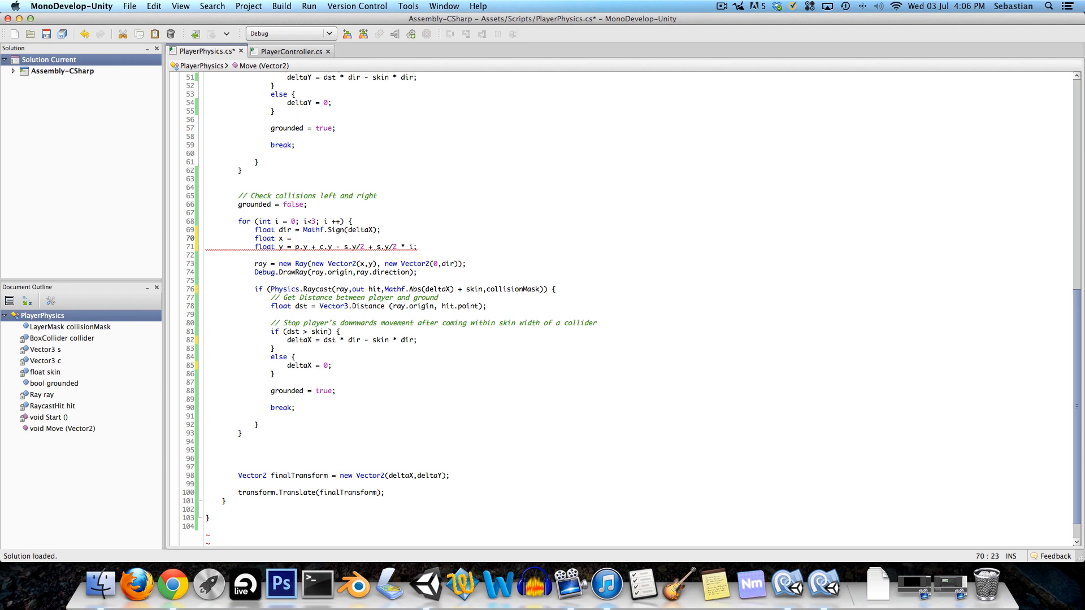
text(p)
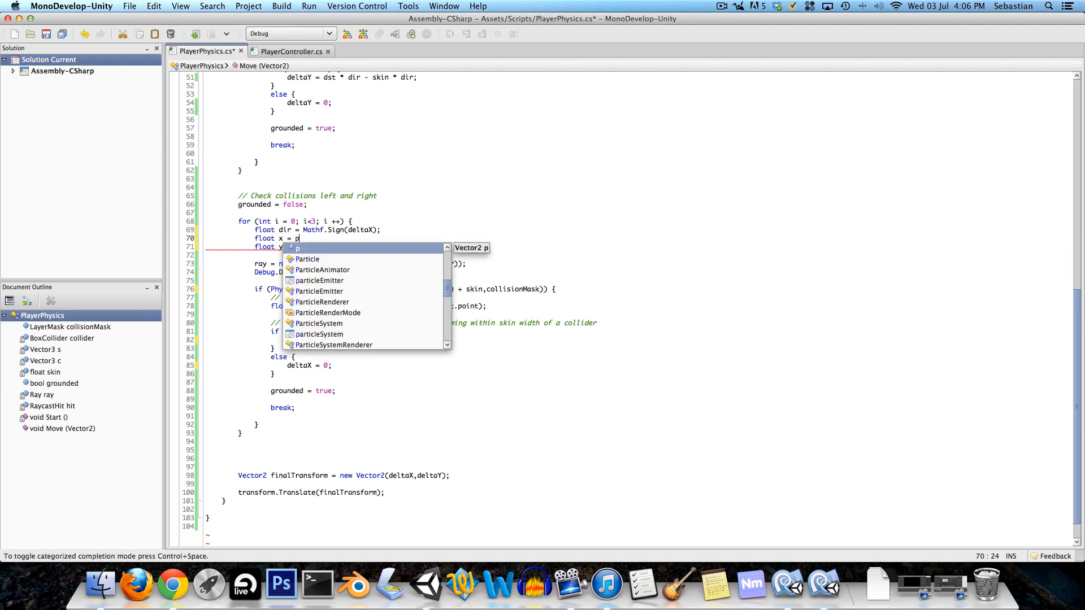
text(.x +)
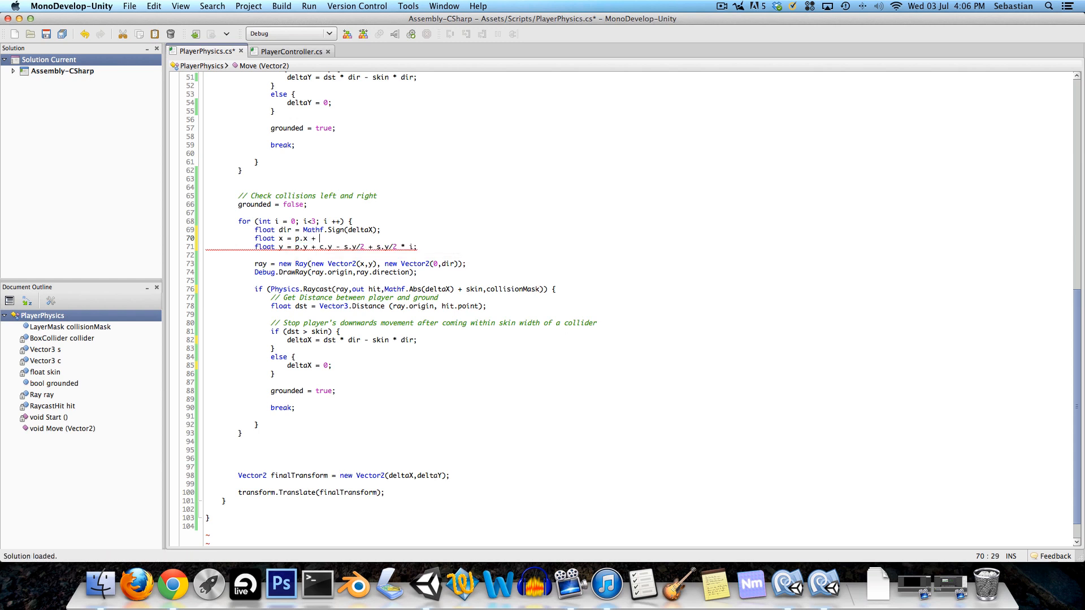
text(c.x)
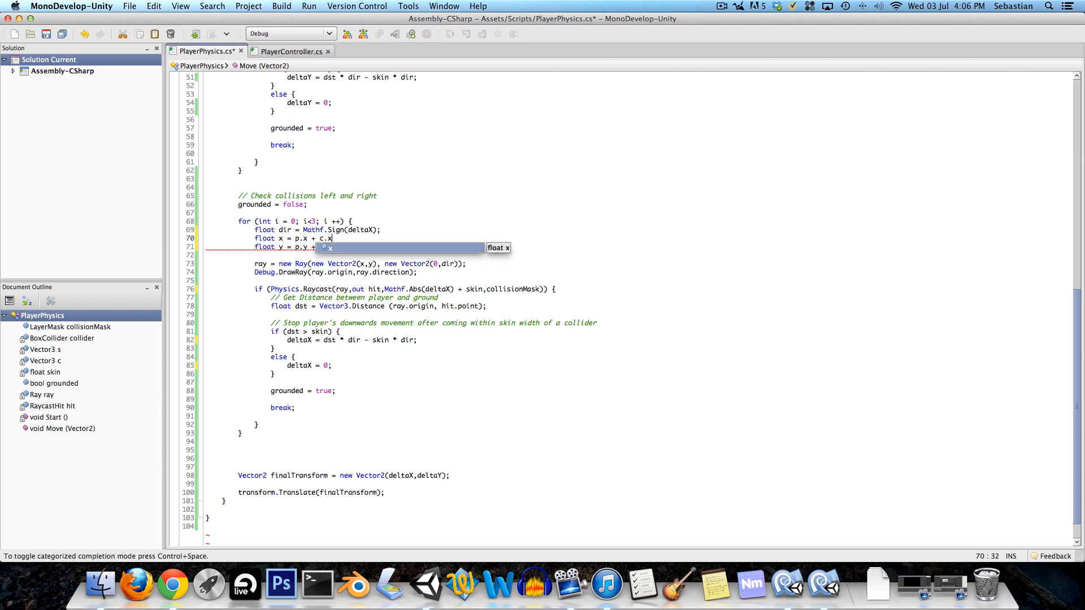
text(s.x/2 * dir;)
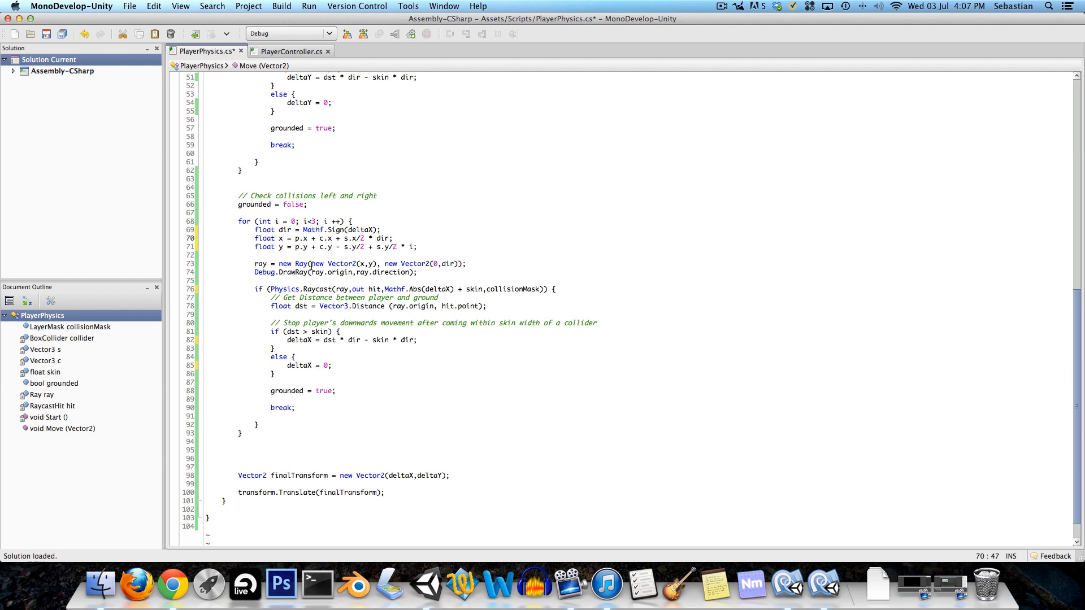
- Edit the side ray's direction vector, removing its 0 component
triple_click(360, 264)
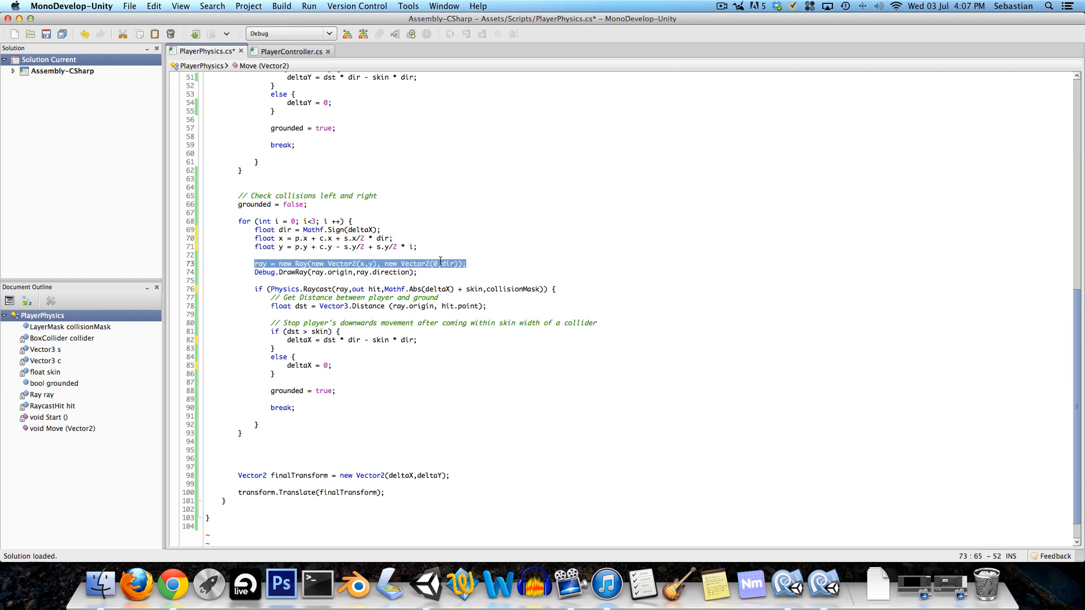
click(385, 264)
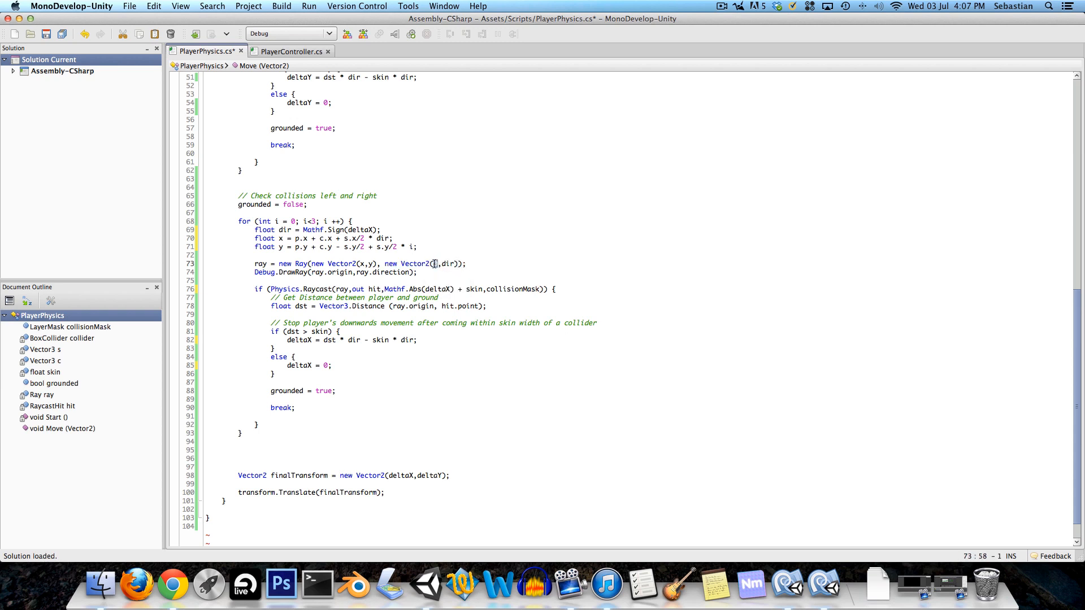
mouse_move(434, 264)
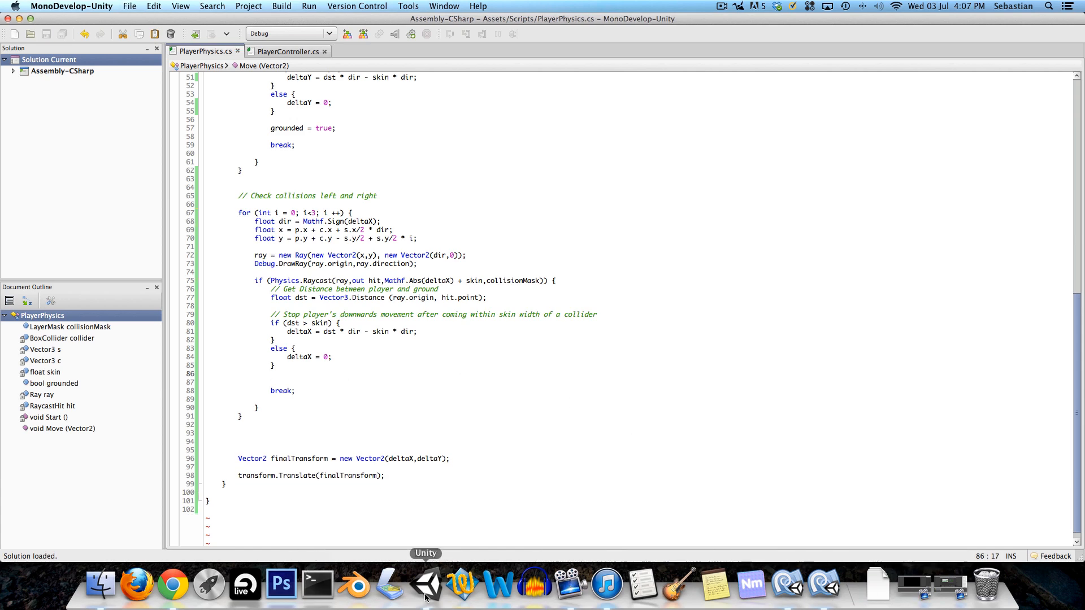
- Move a Ground object onto the lower platform as a small obstacle block
click(425, 585)
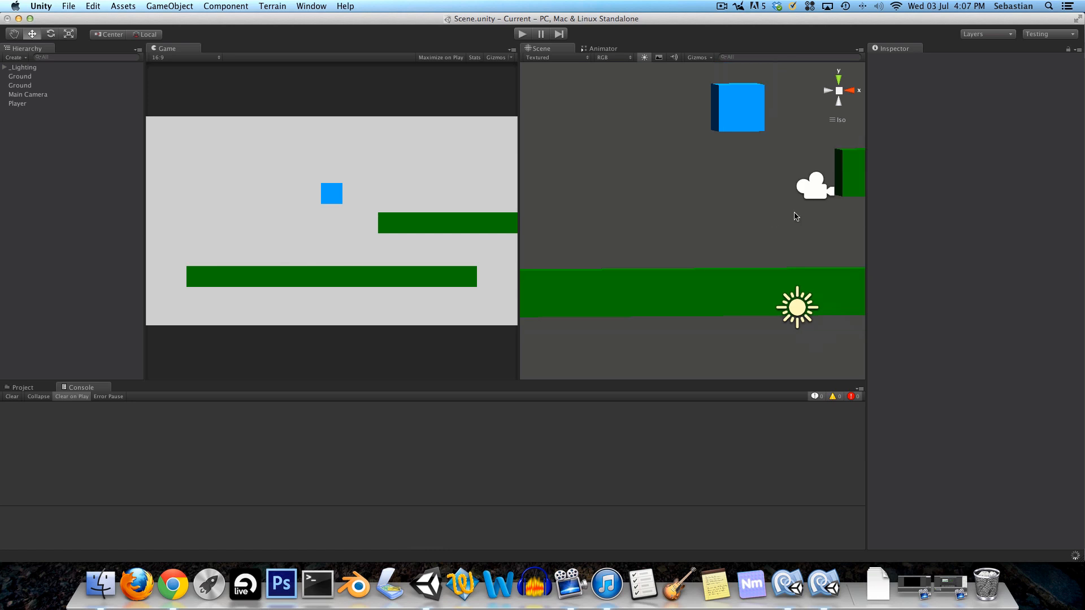
click(20, 77)
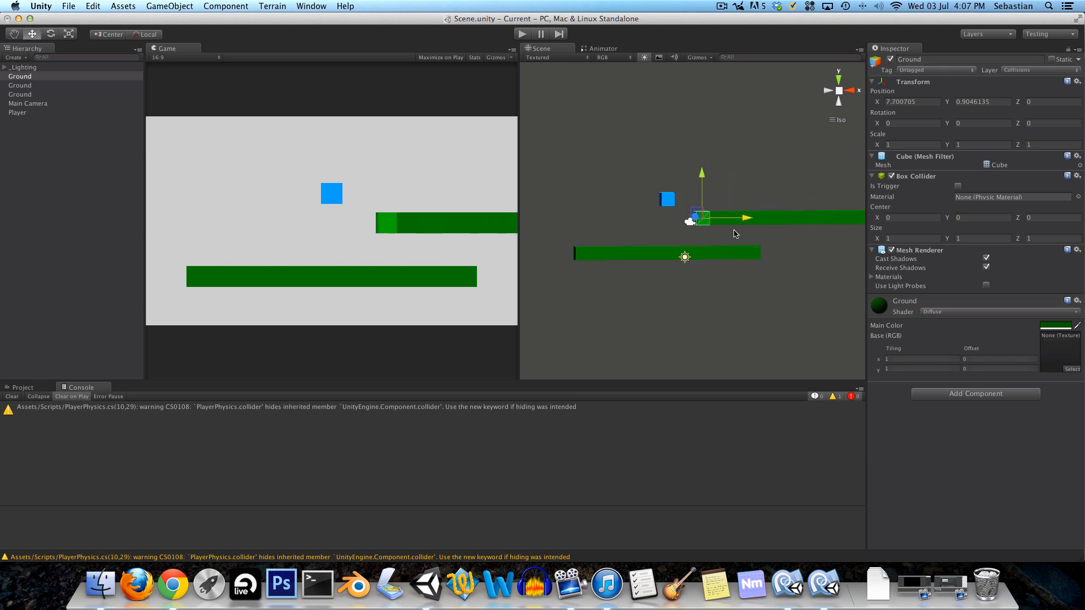
drag(703, 218, 633, 238)
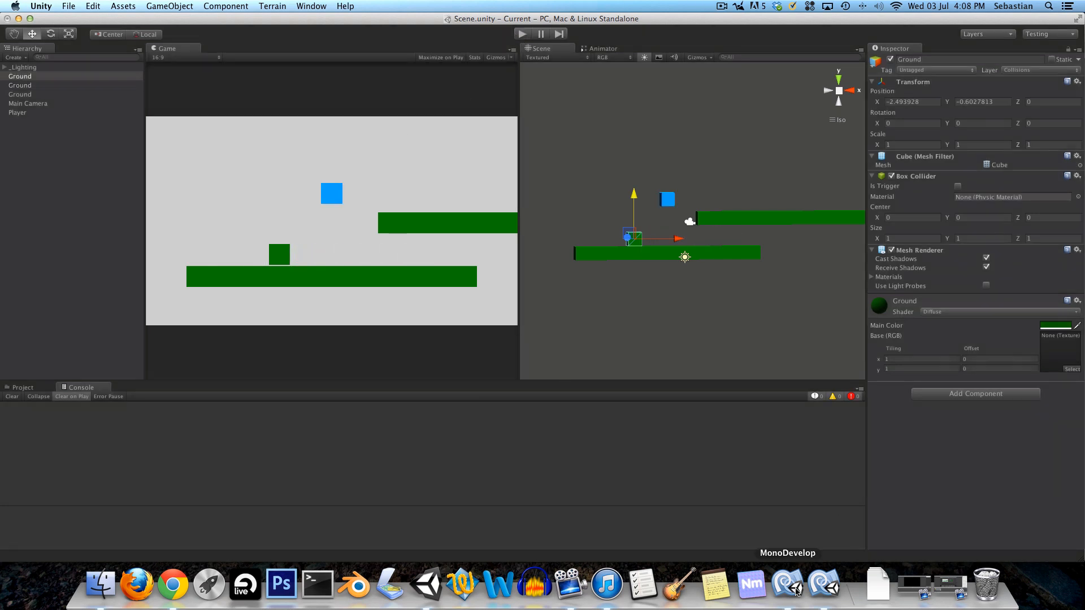
- Add a movementStopped bool, set false before the side loop and true on a hit
click(787, 584)
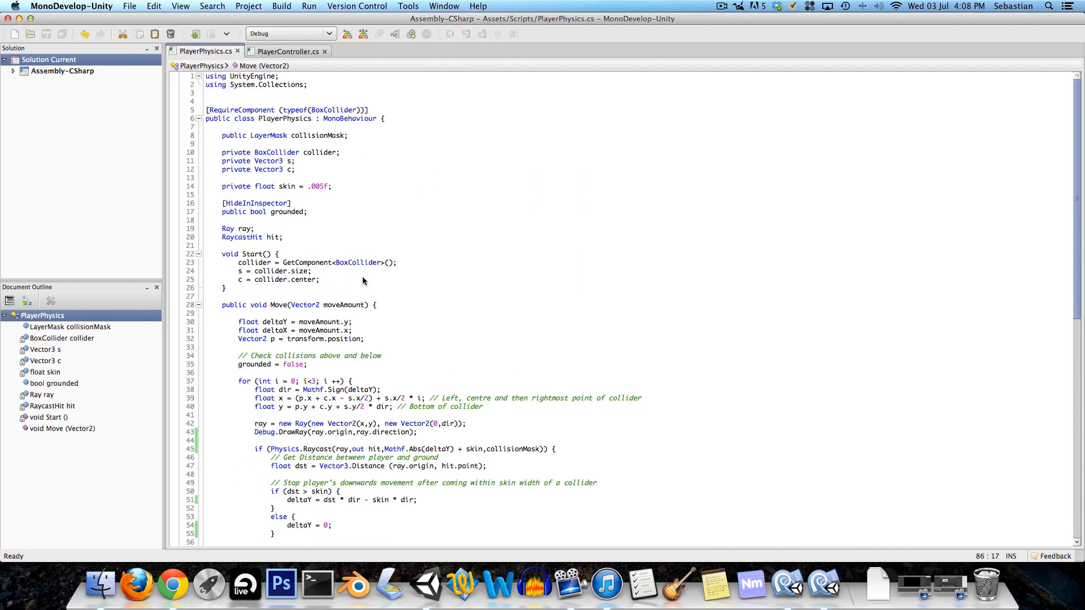
double_click(287, 212)
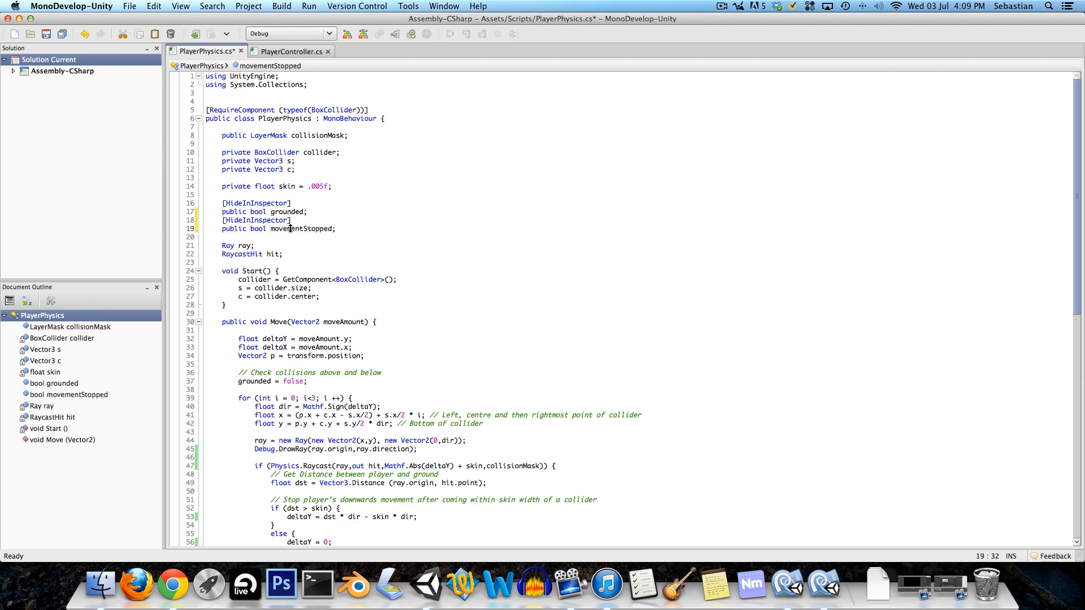
scroll(down, 3)
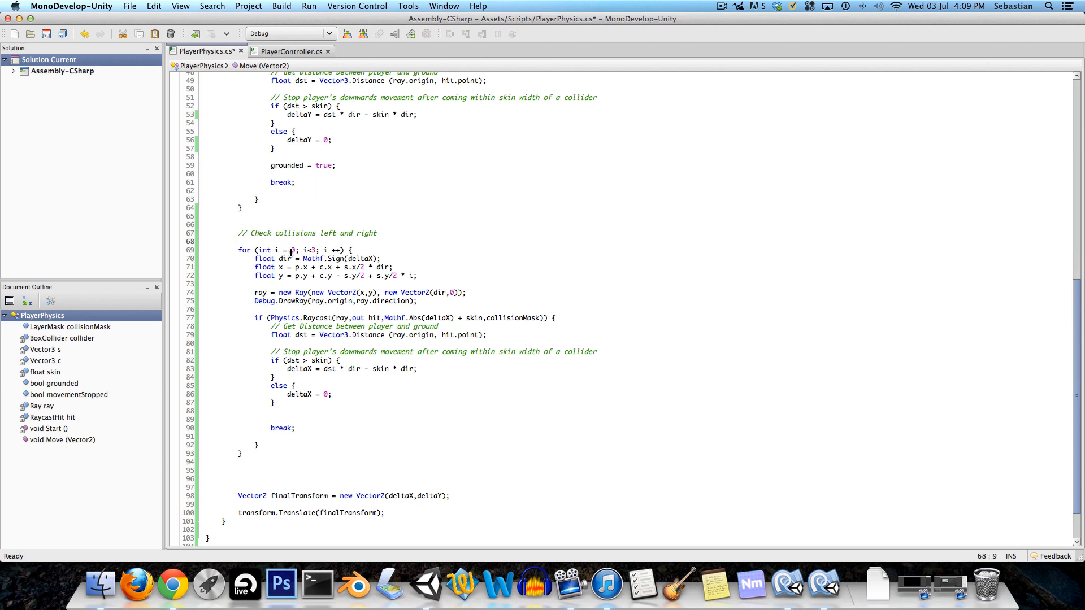
text(movementStopped)
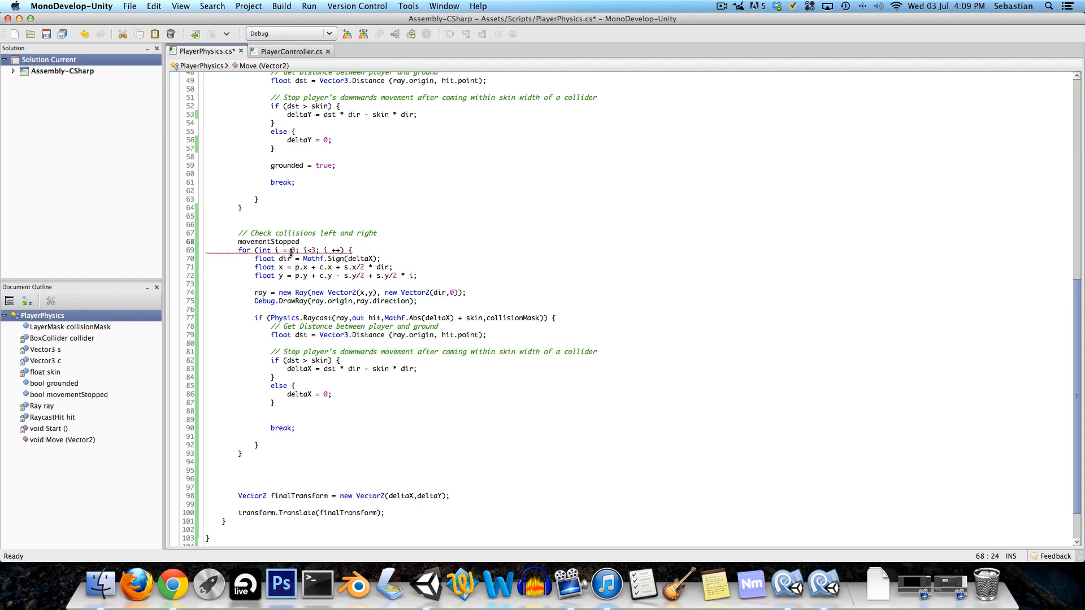
text(fal)
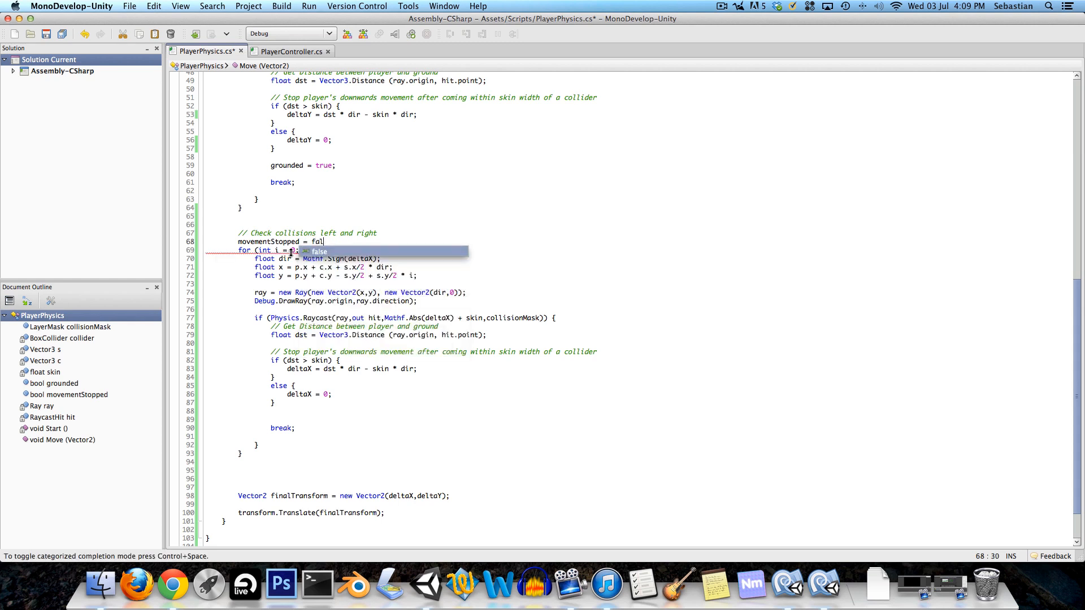
text(se;)
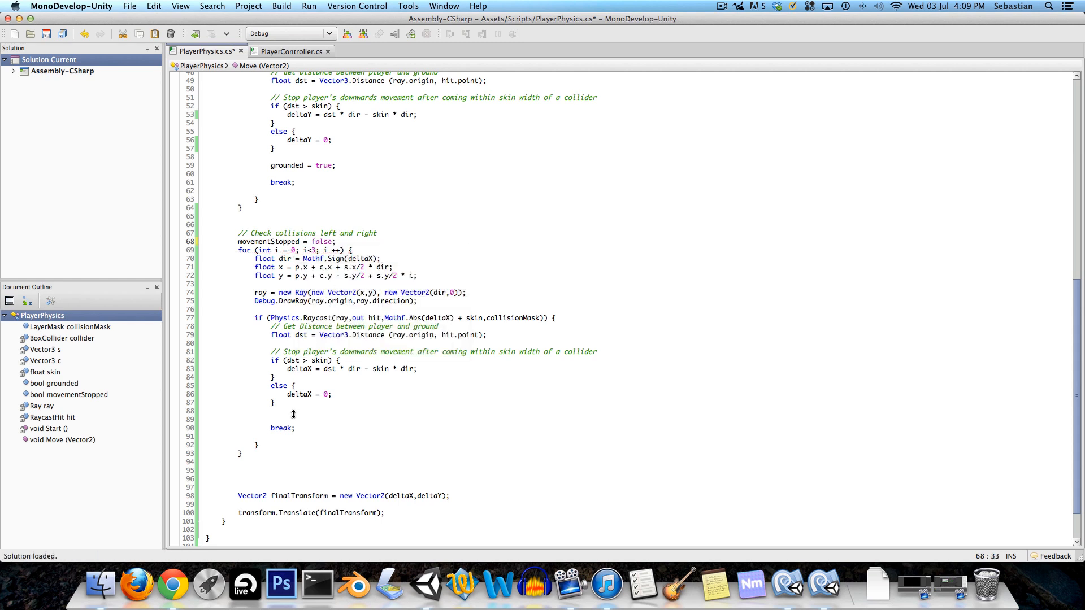
text(movementStopped)
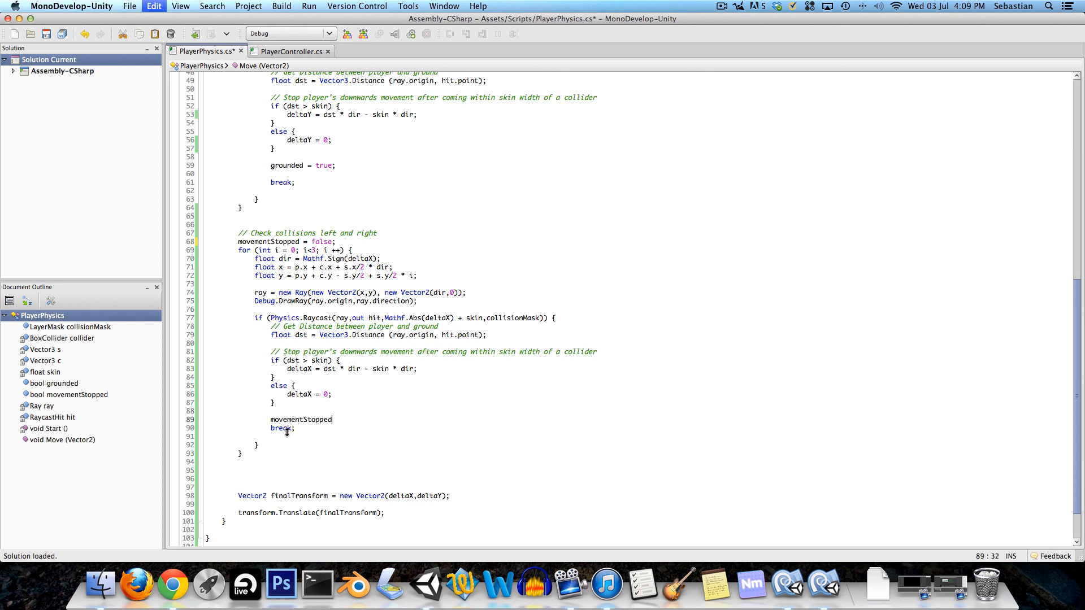
text(= true;)
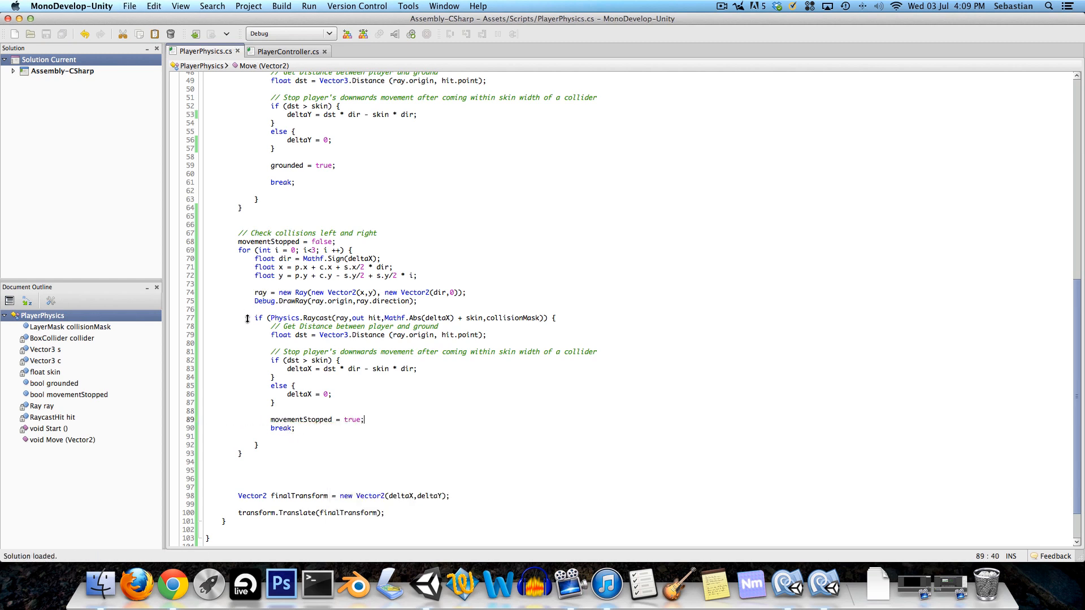
drag(254, 318, 258, 444)
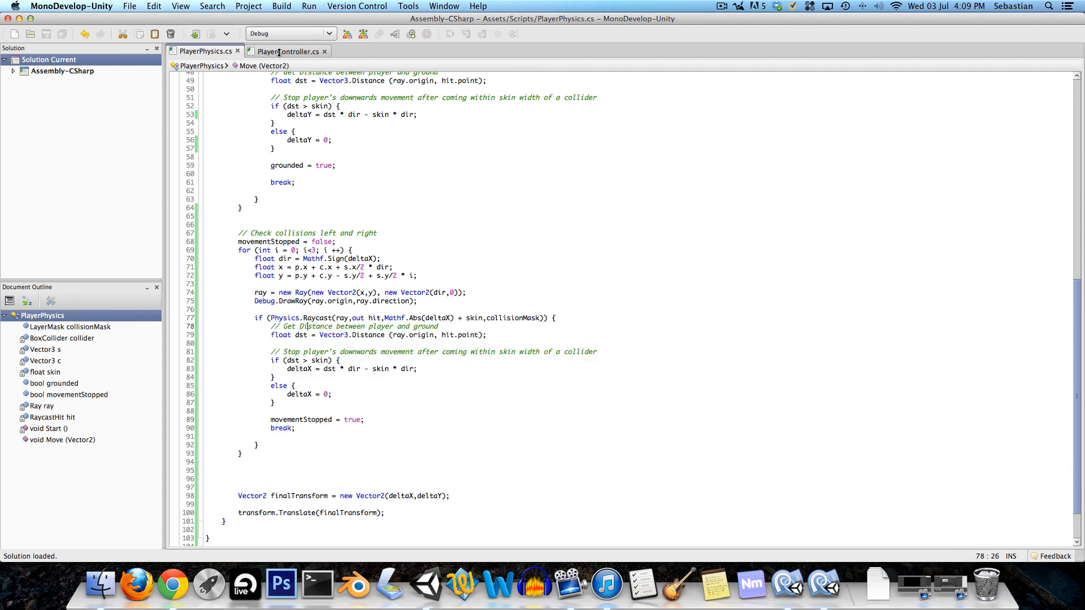
- In PlayerController Update, zero targetSpeed and currentSpeed when playerPhysics.movementStopped is true
click(287, 51)
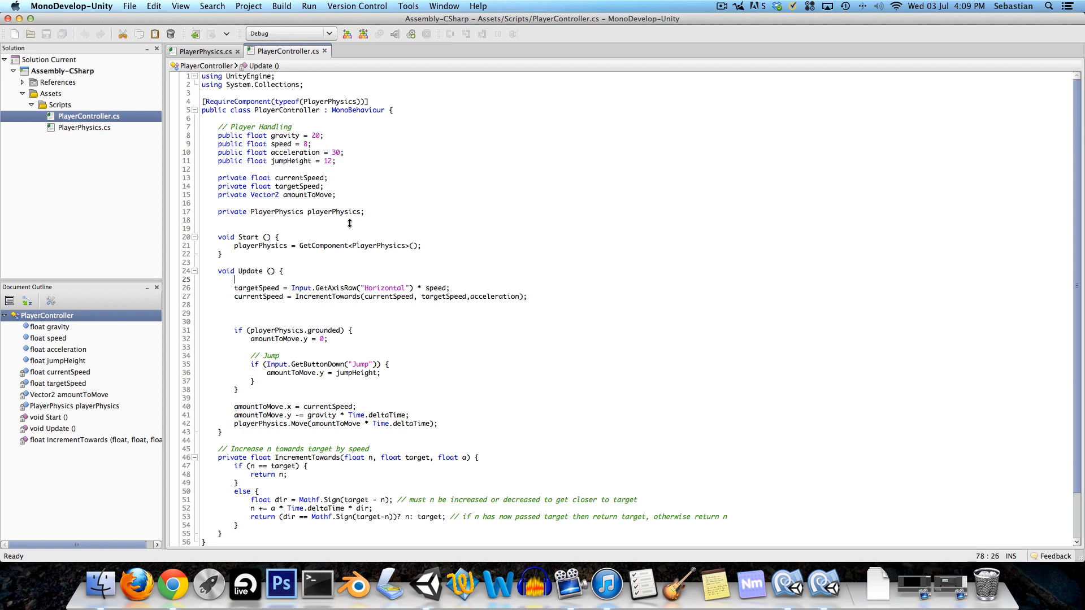
scroll(down, 3)
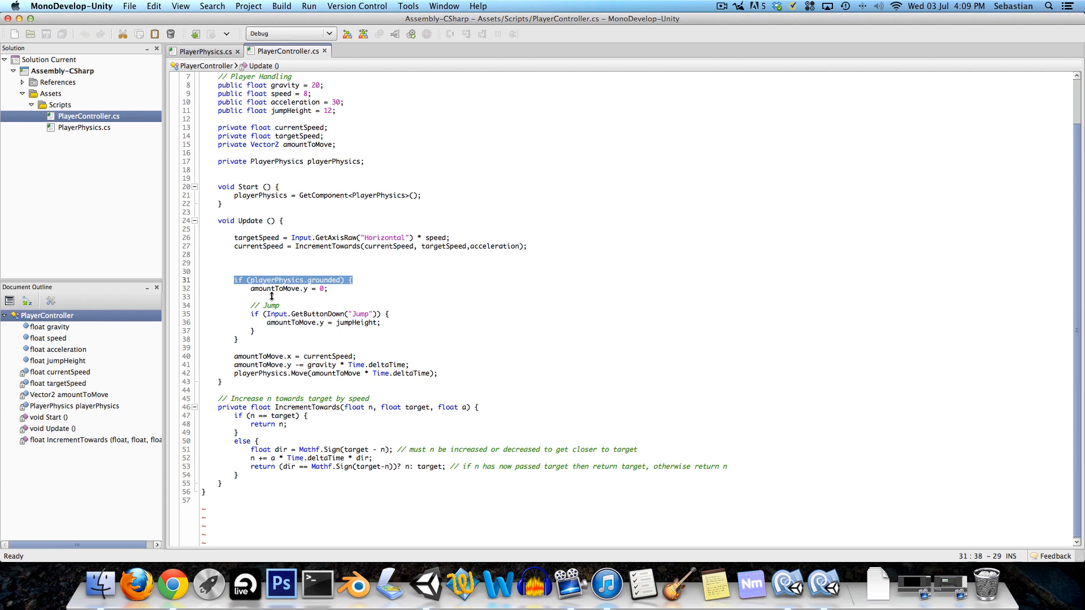
mouse_move(317, 225)
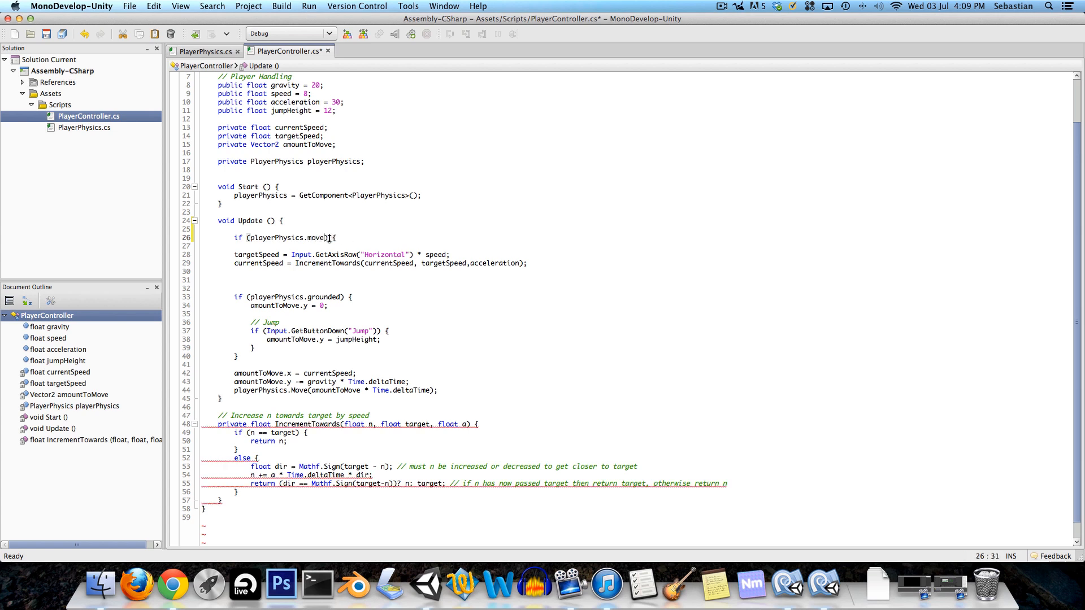
text(mentStopped)
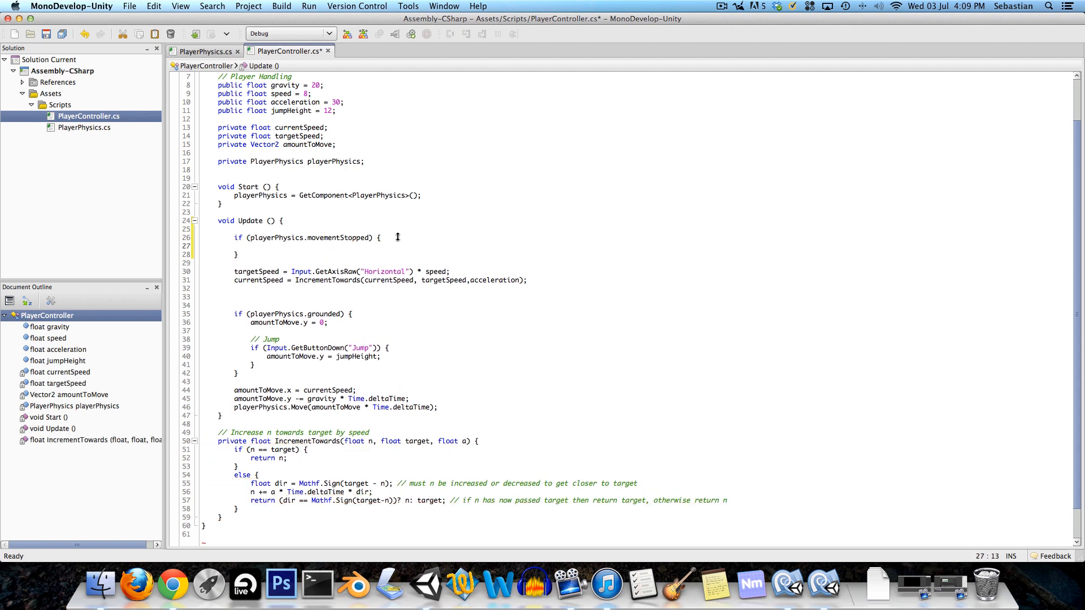
text(targetSpeed = 0;)
text(currentSpeed = 0;)
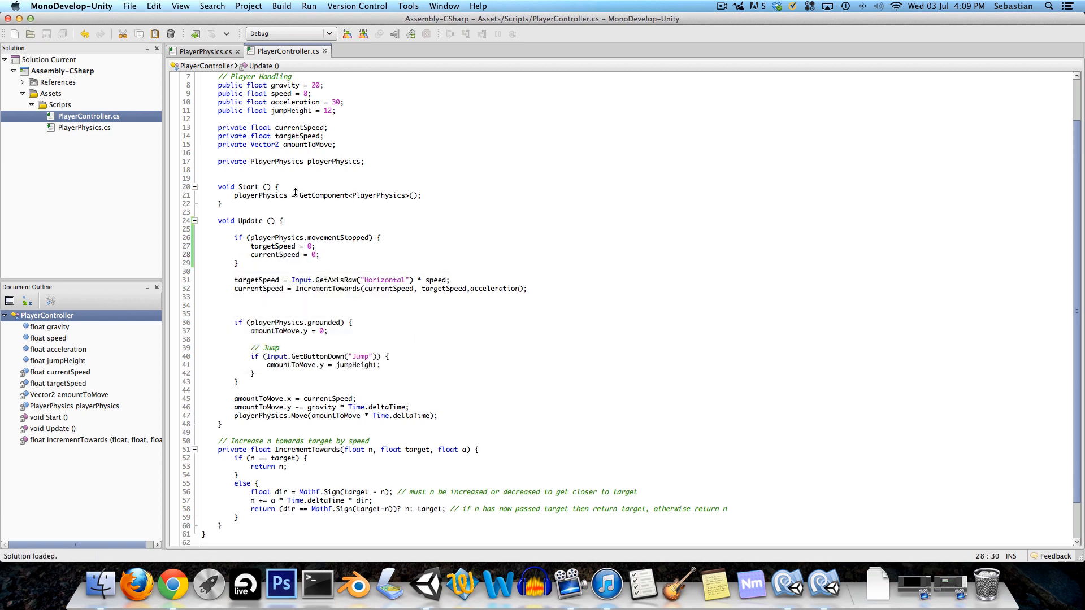
drag(249, 240, 238, 262)
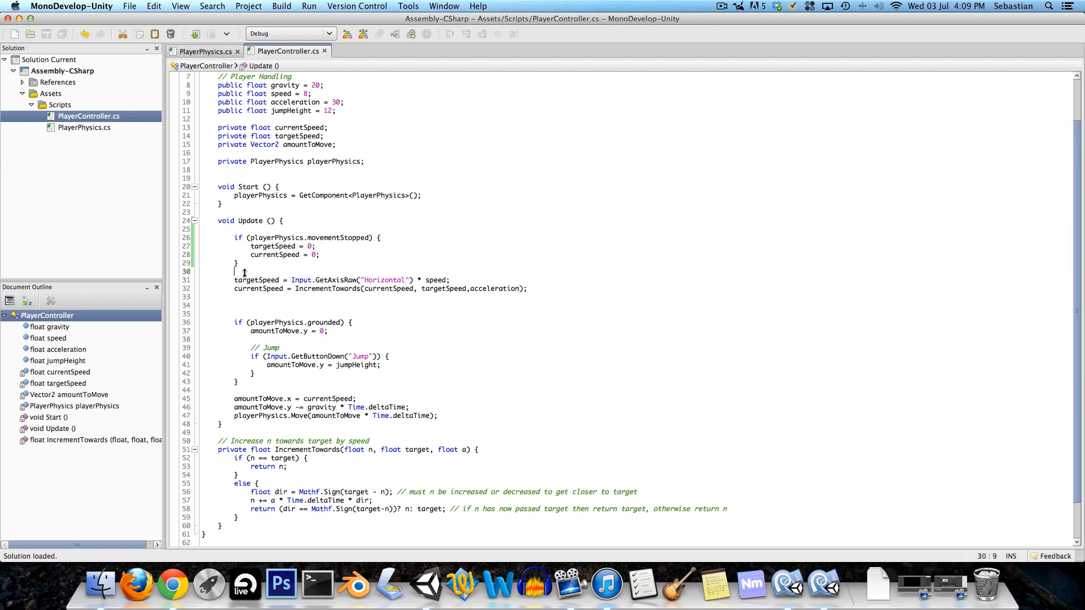
text(// Inp)
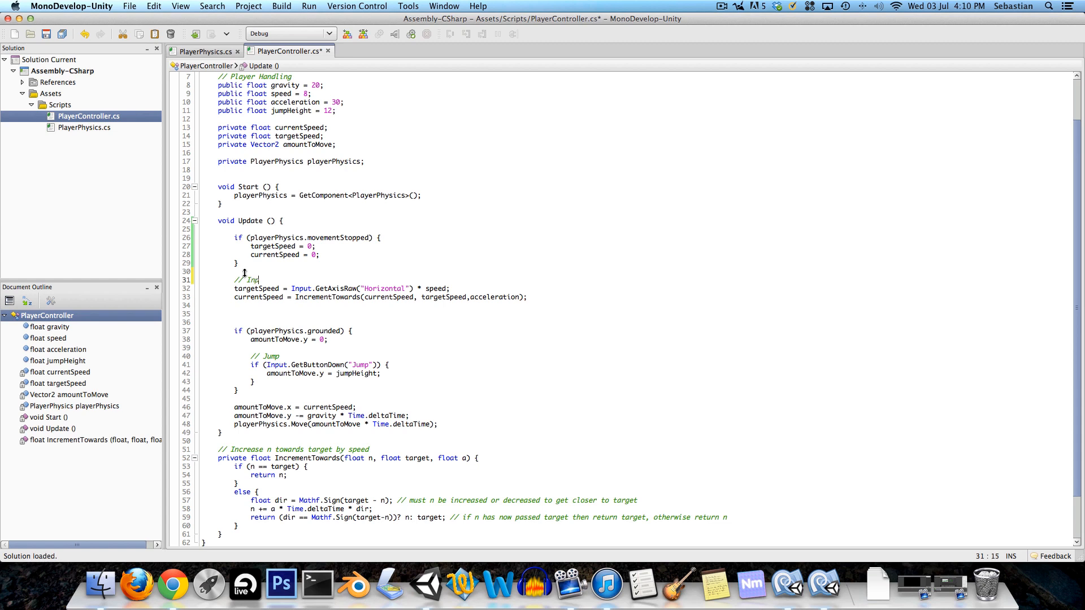
drag(241, 280, 553, 314)
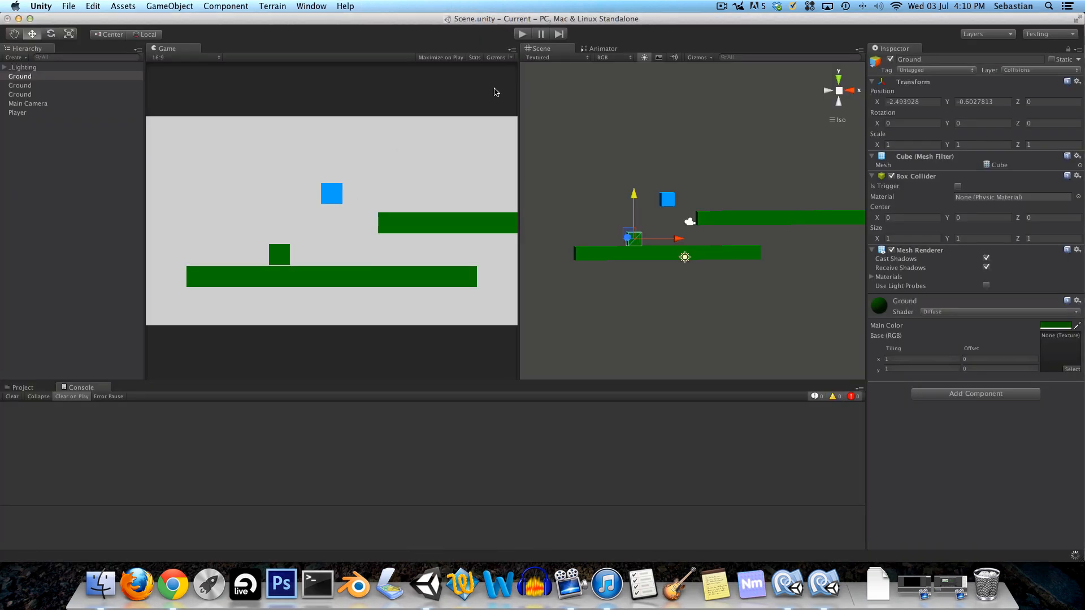
click(522, 33)
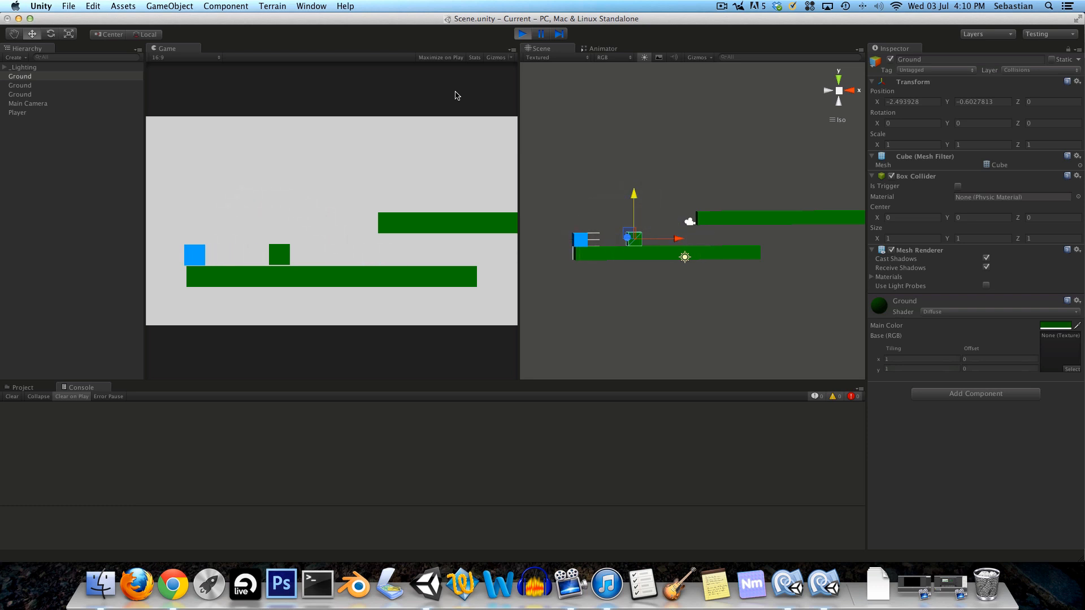
click(522, 33)
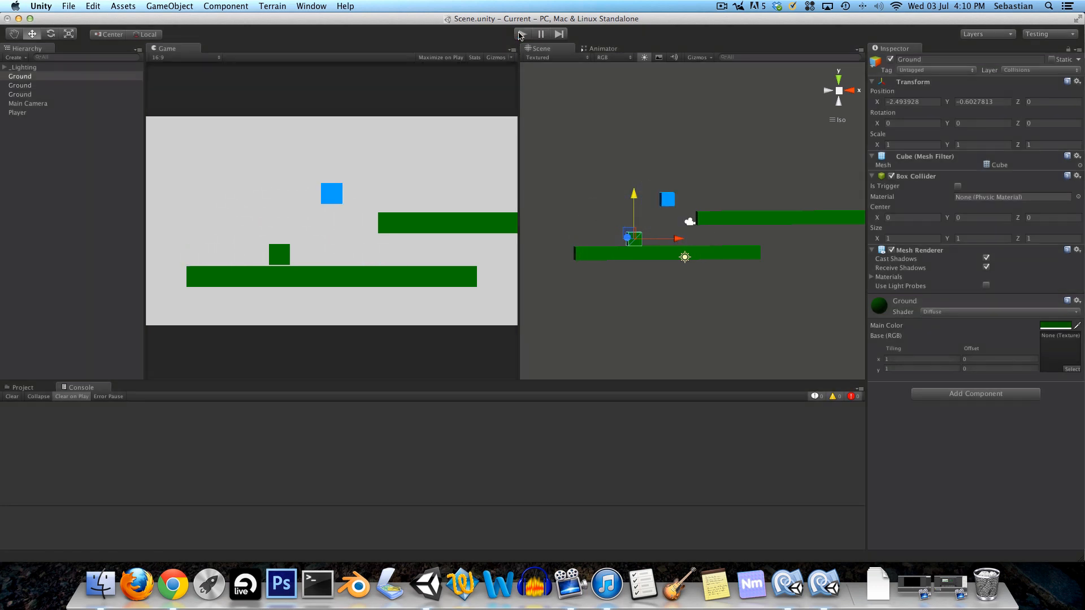
click(521, 34)
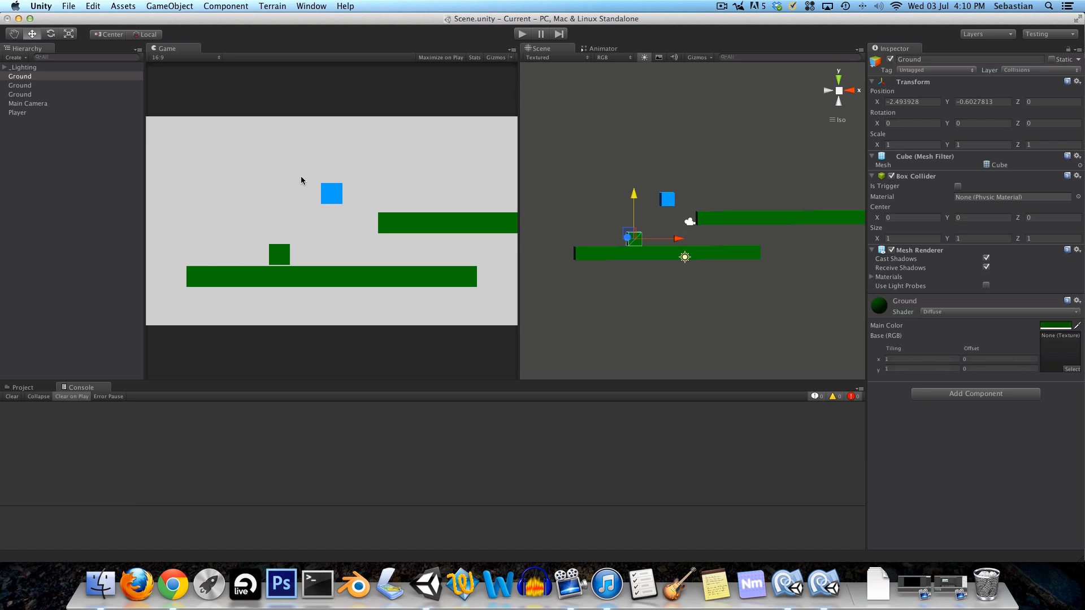
mouse_move(345, 253)
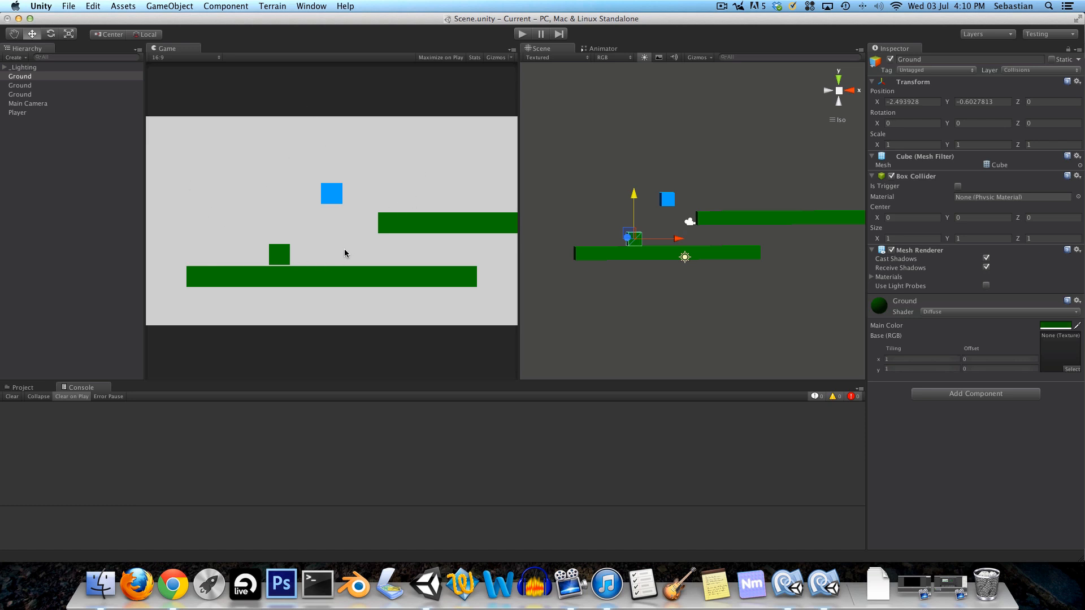
click(28, 103)
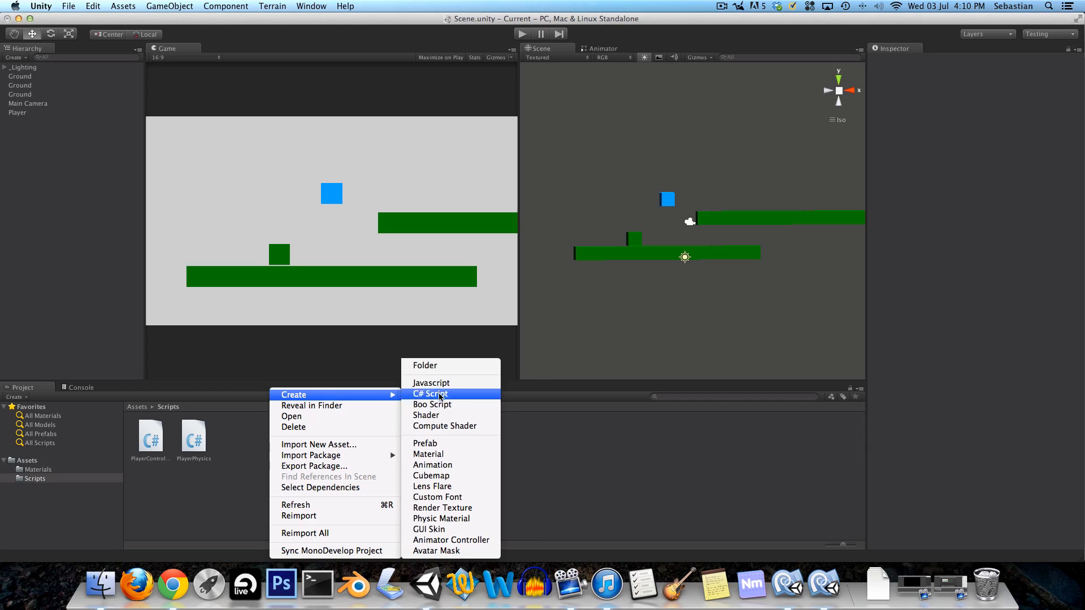
- Create the GameManager and GameCamera C# scripts in the Scripts folder
click(429, 394)
text(GameManger)
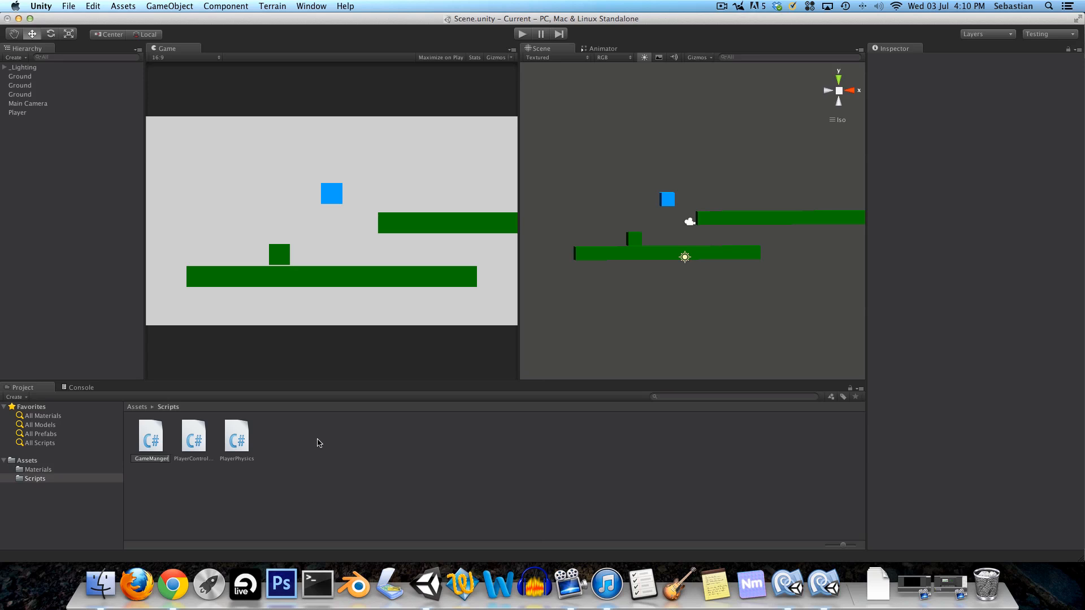
right_click(151, 436)
text(Game)
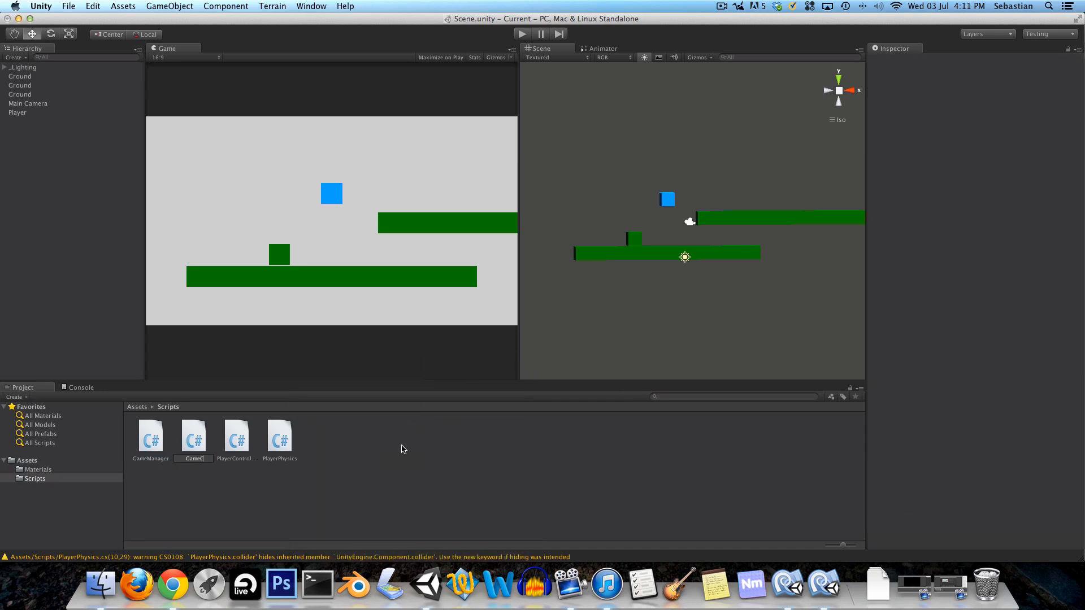
click(150, 438)
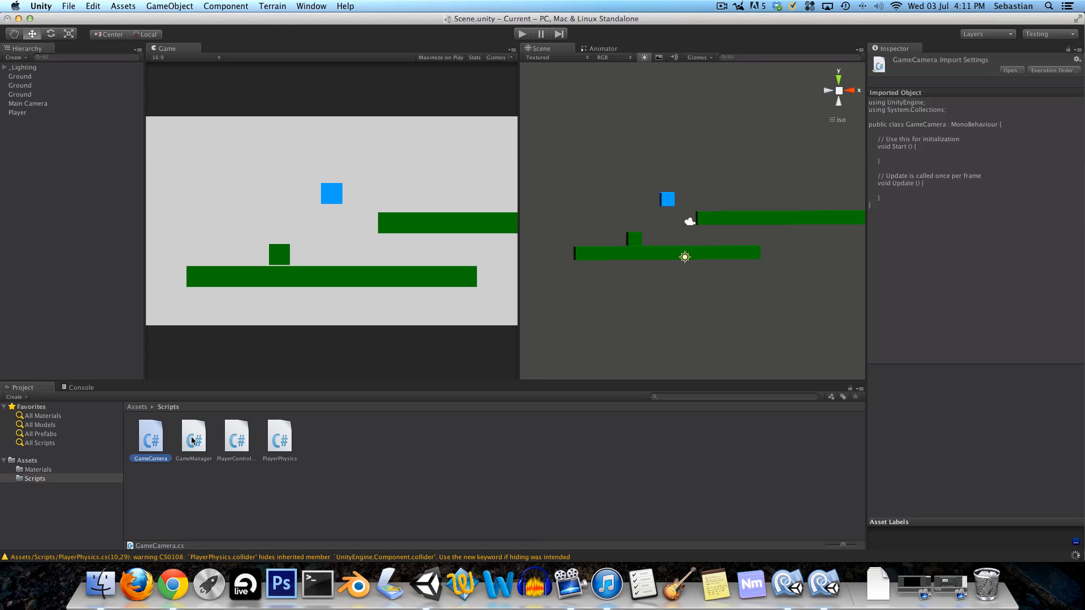
click(193, 438)
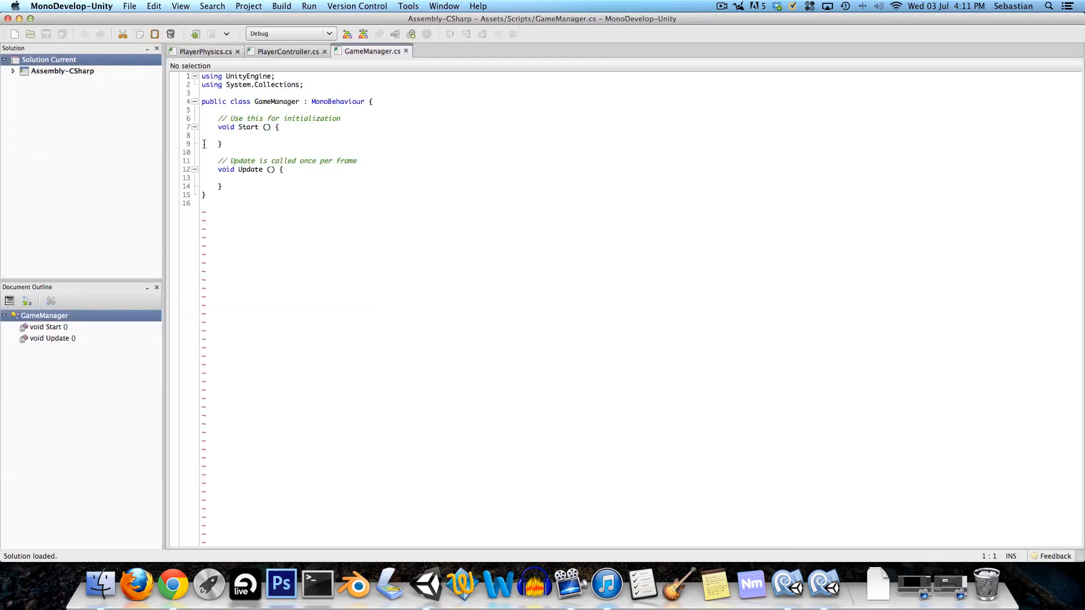
- Add a private SpawnPlayer() method to GameManager and call it from Start
click(287, 51)
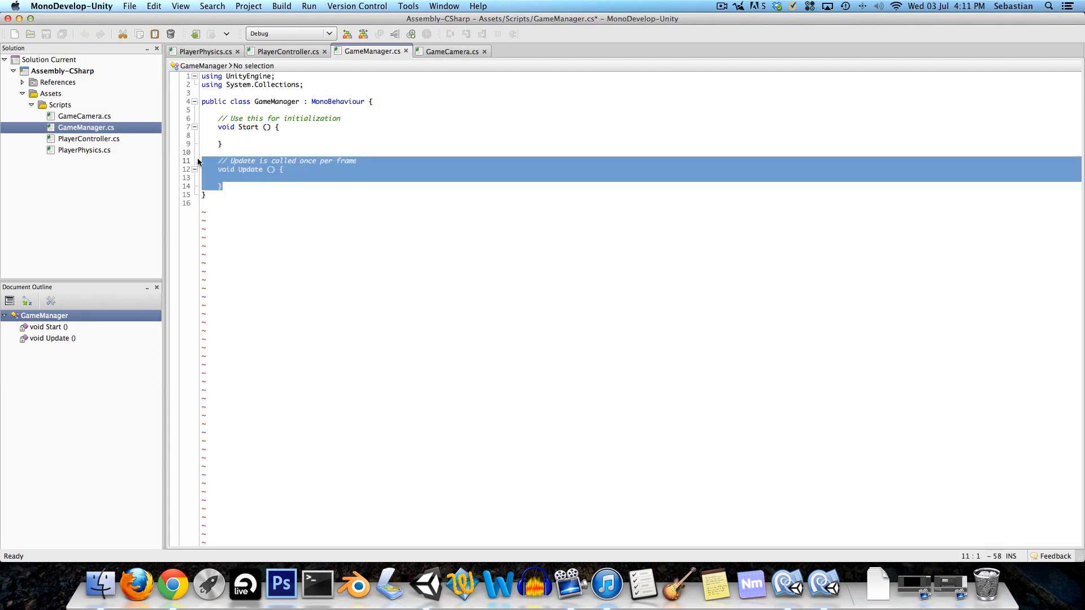
text(private voi)
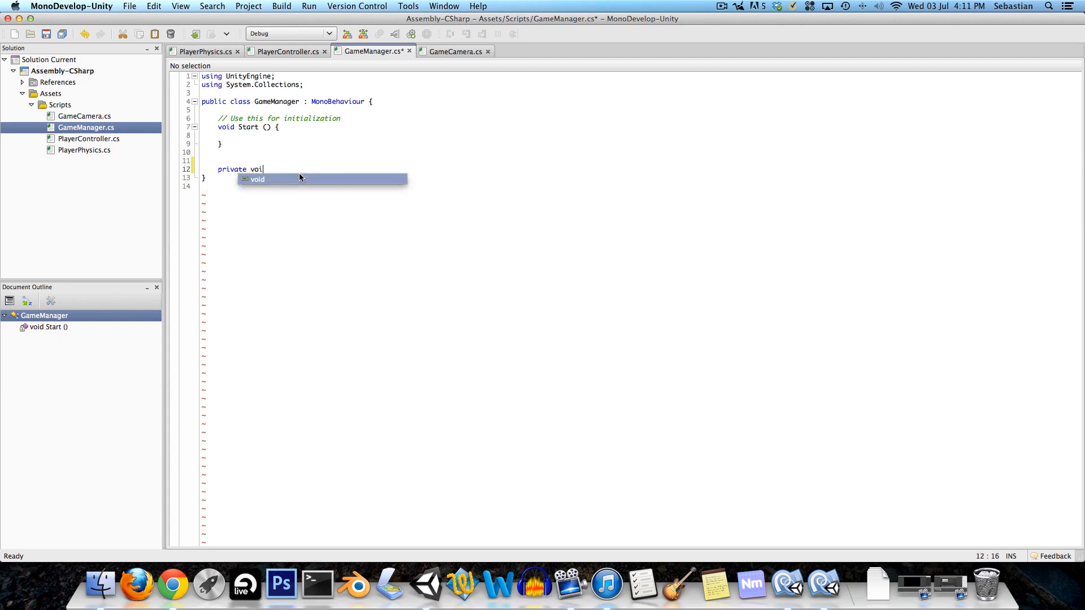
text(d SpawnPla)
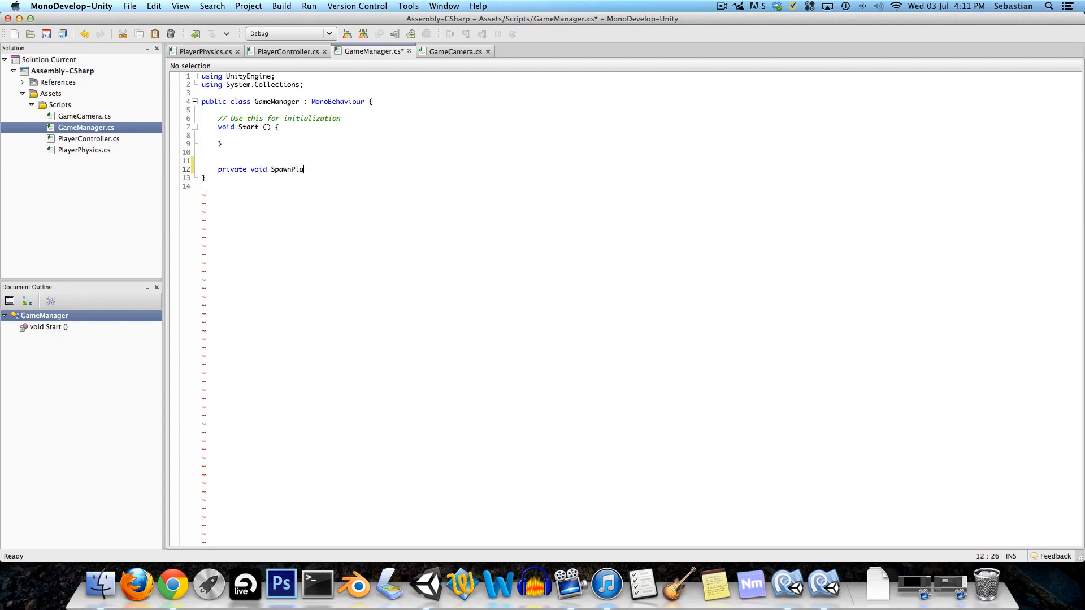
text(yer() {)
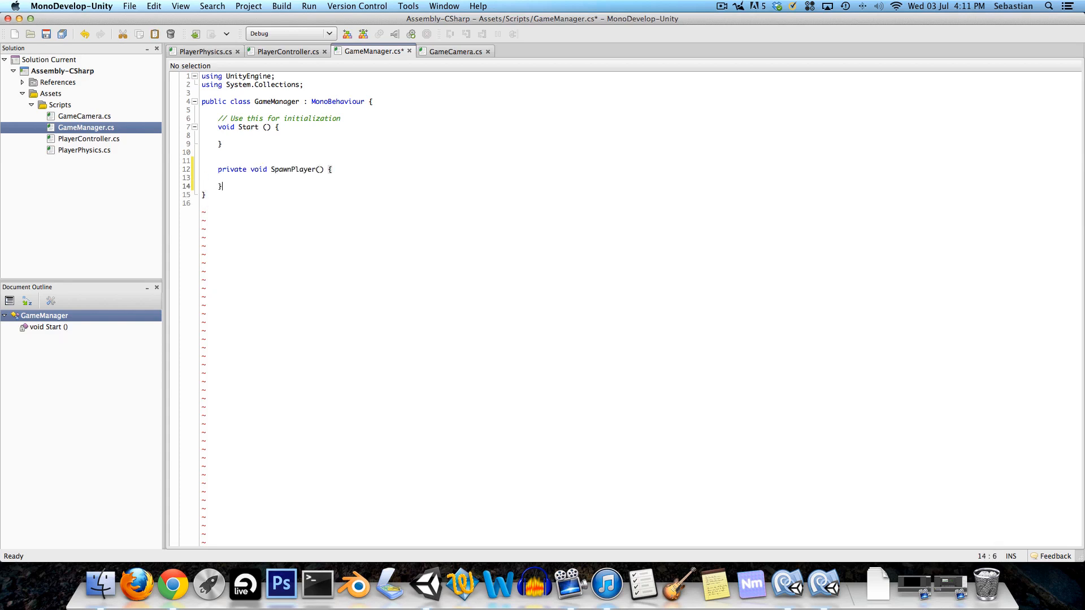
drag(219, 117, 340, 118)
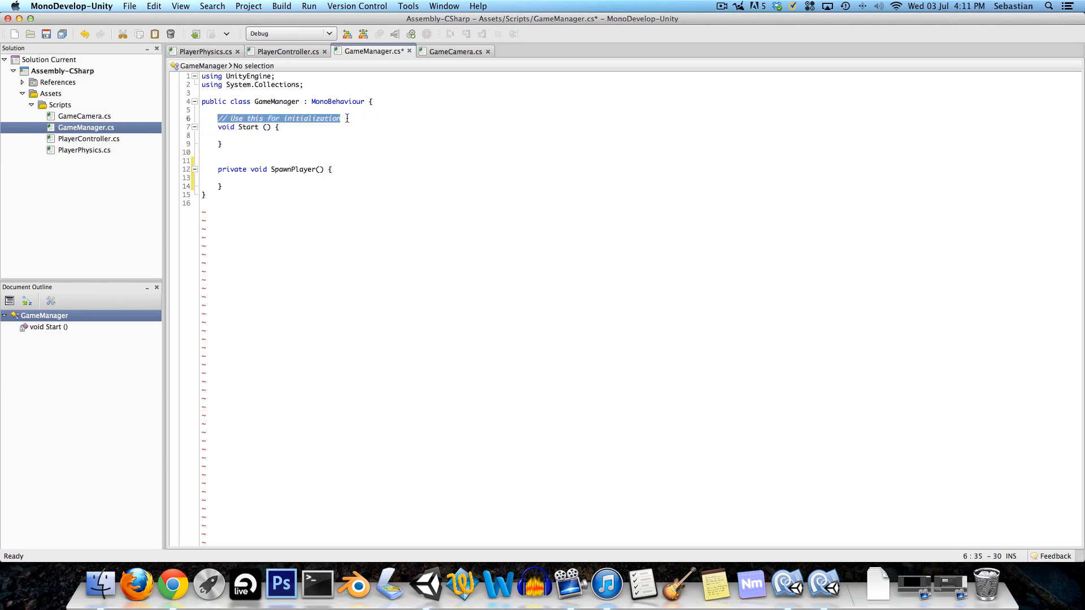
text(S)
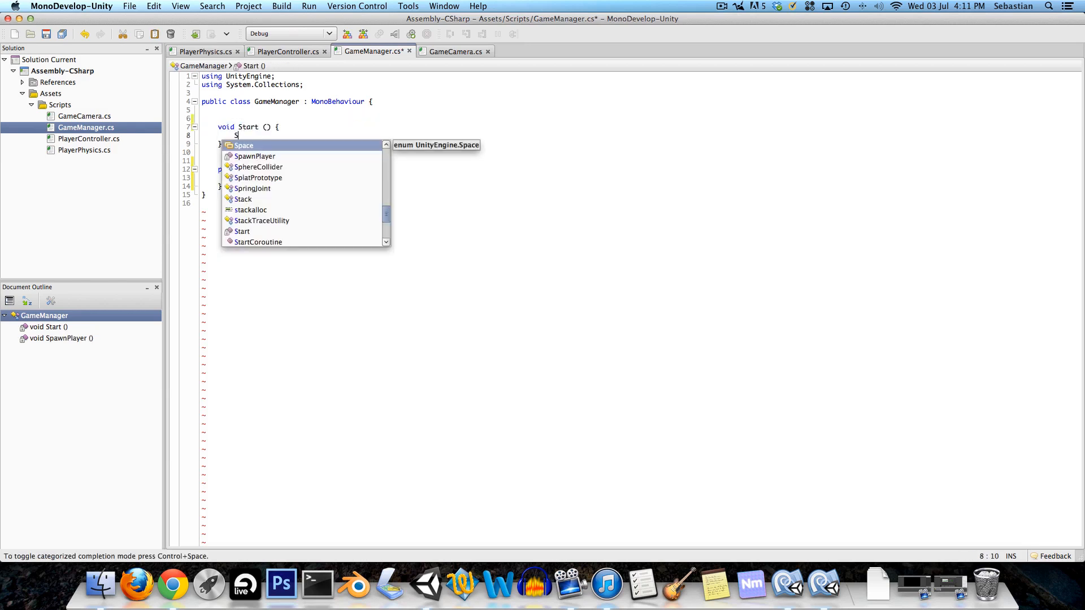
text(pawnPlayer();)
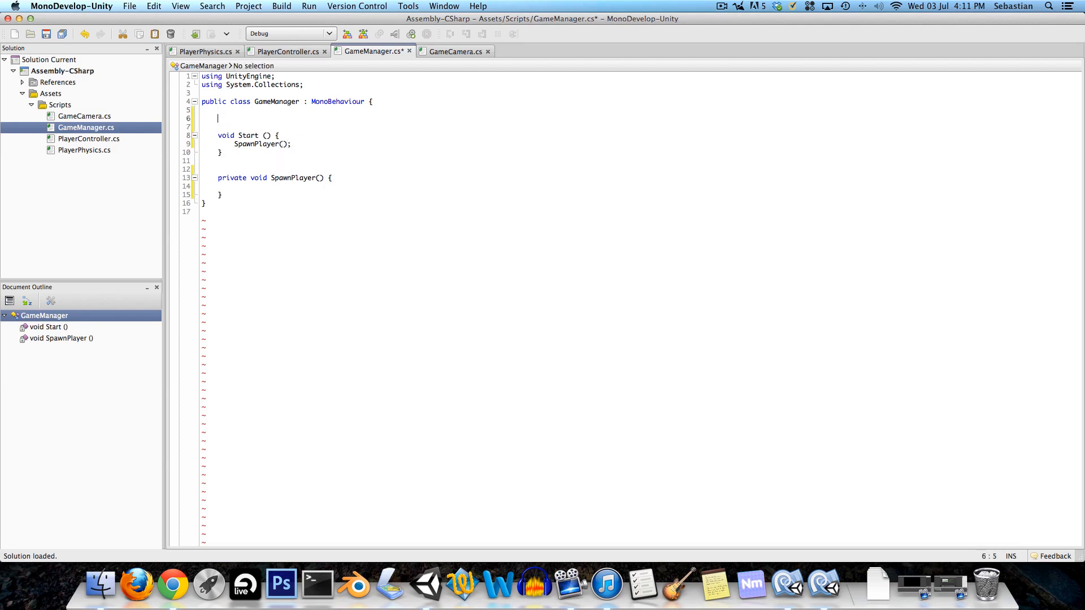
- Declare public GameObject player and have SpawnPlayer instantiate it at Vector3.zero, Quaternion.identity
text(public)
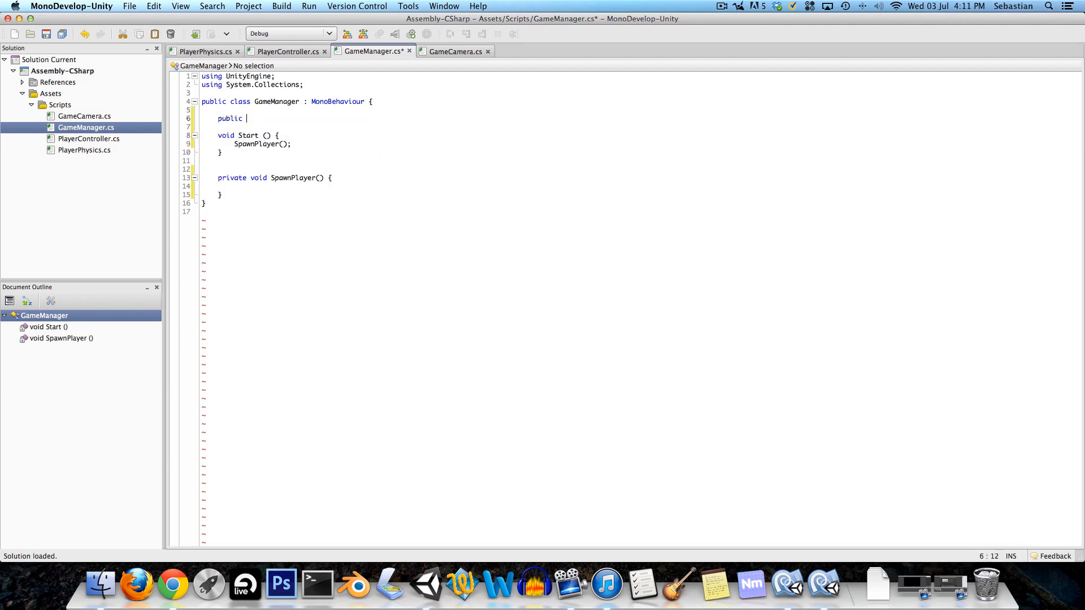
text(GameObject)
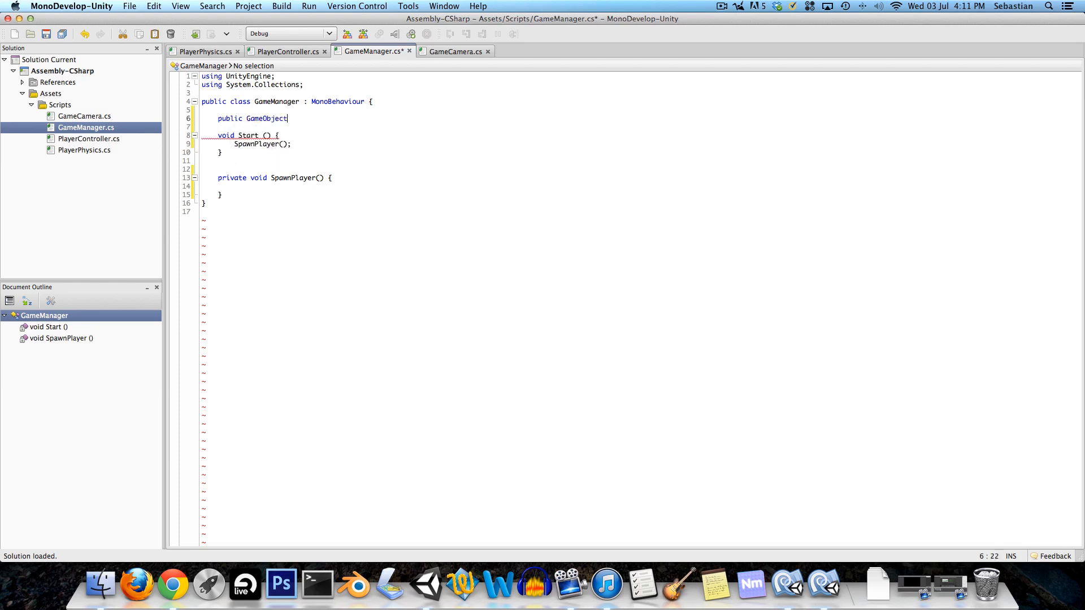
text(player;)
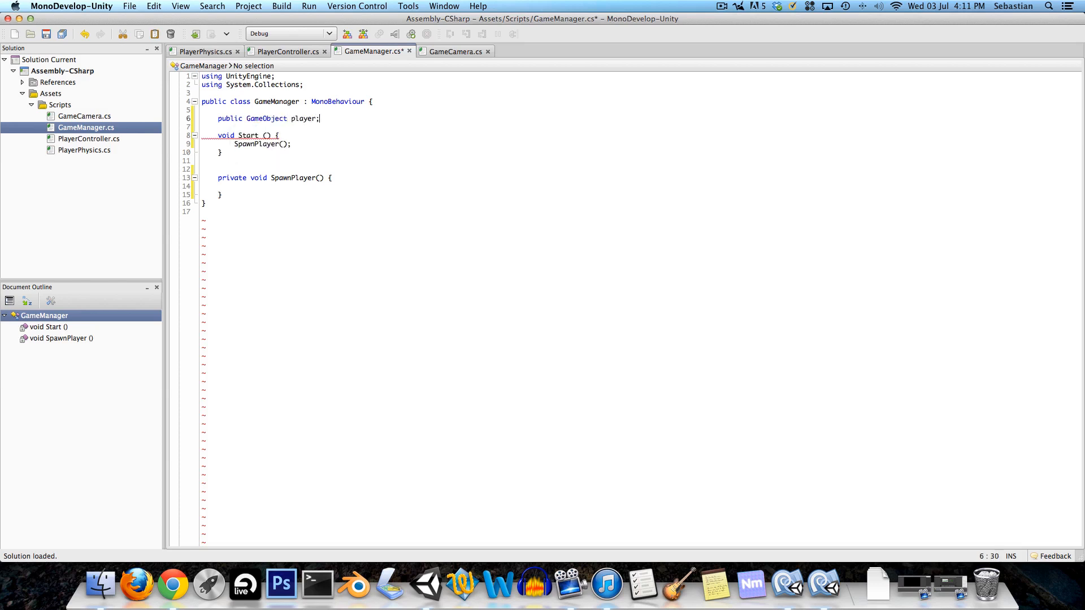
click(252, 186)
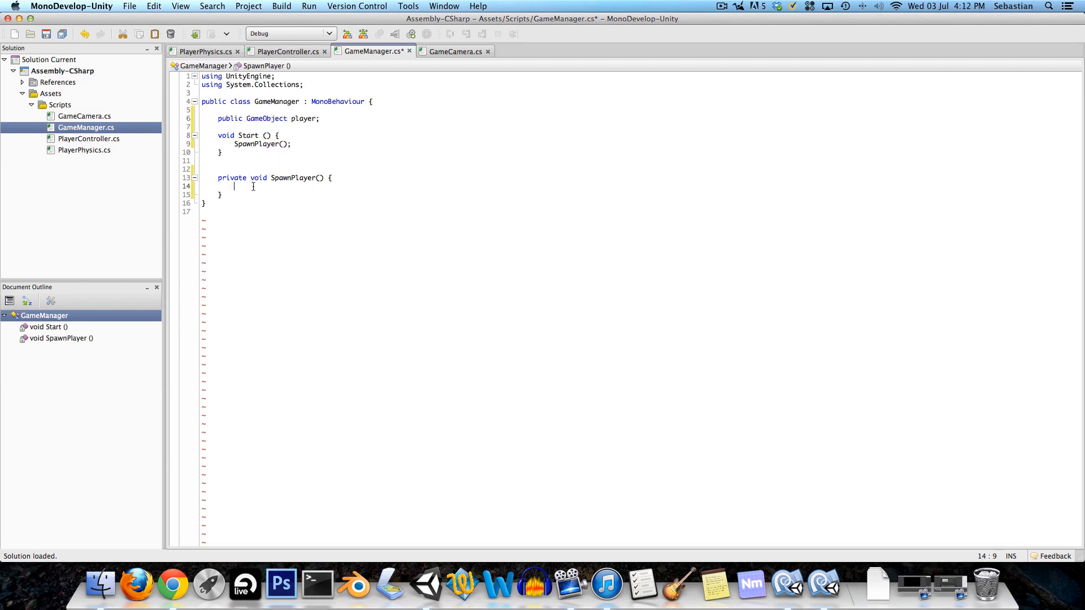
text(Instantiate)
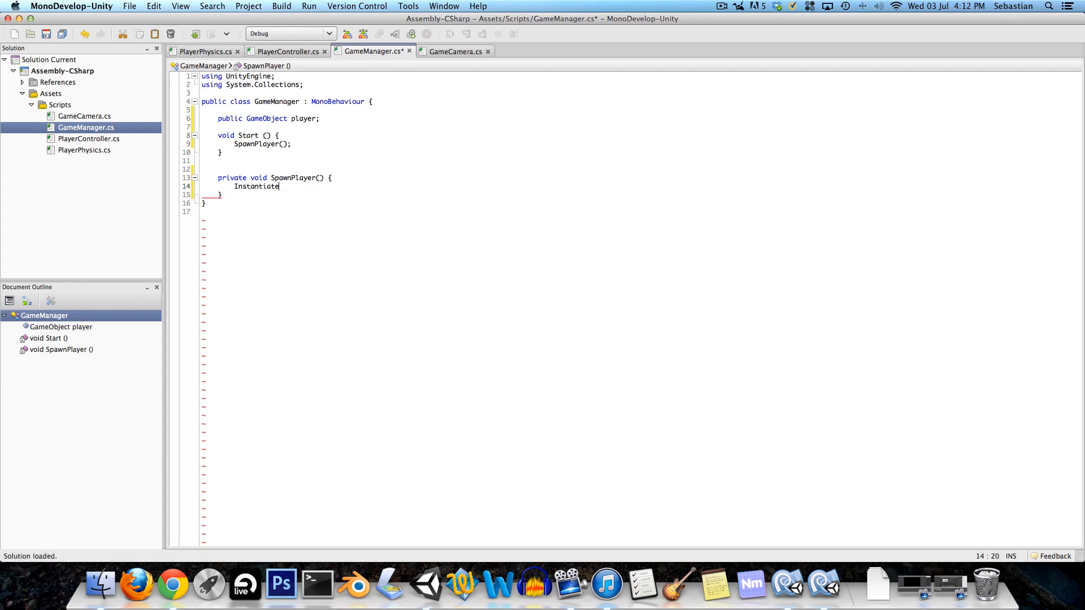
text((player,)
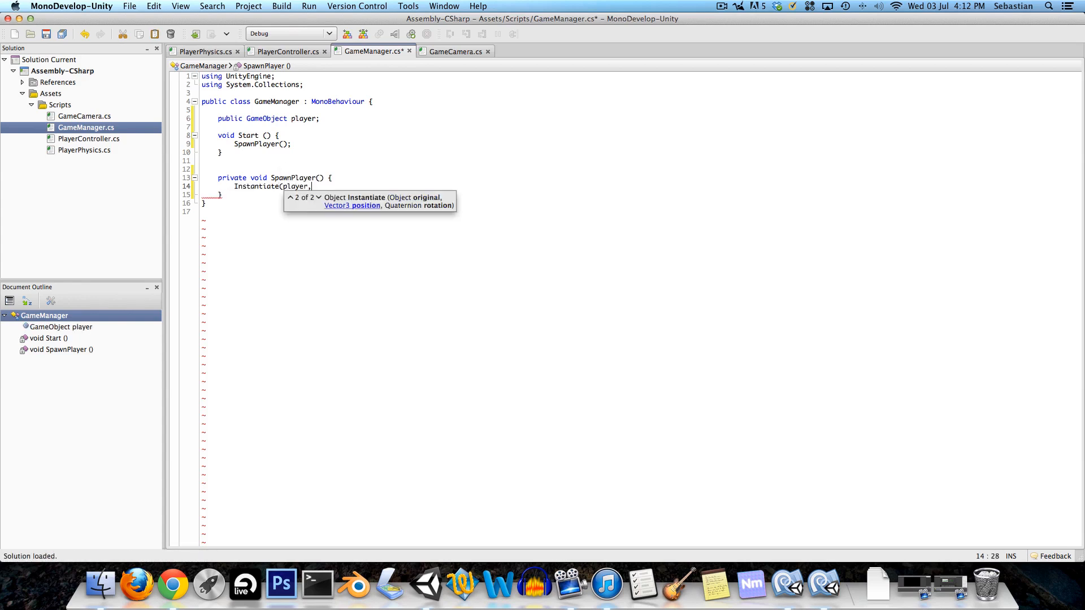
text(Vector3.zero,)
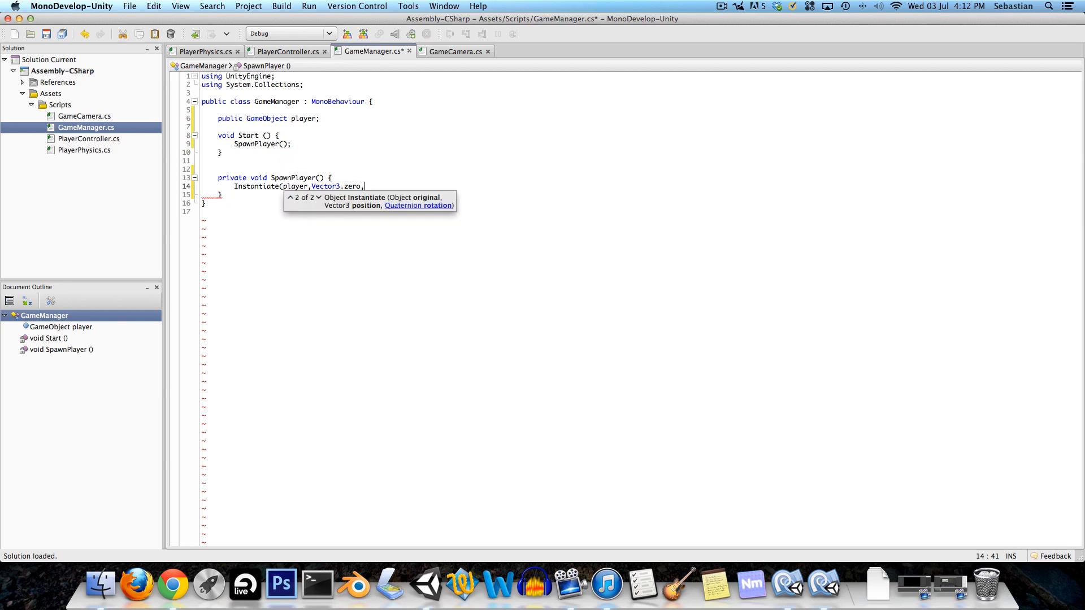
text(Quaternion)
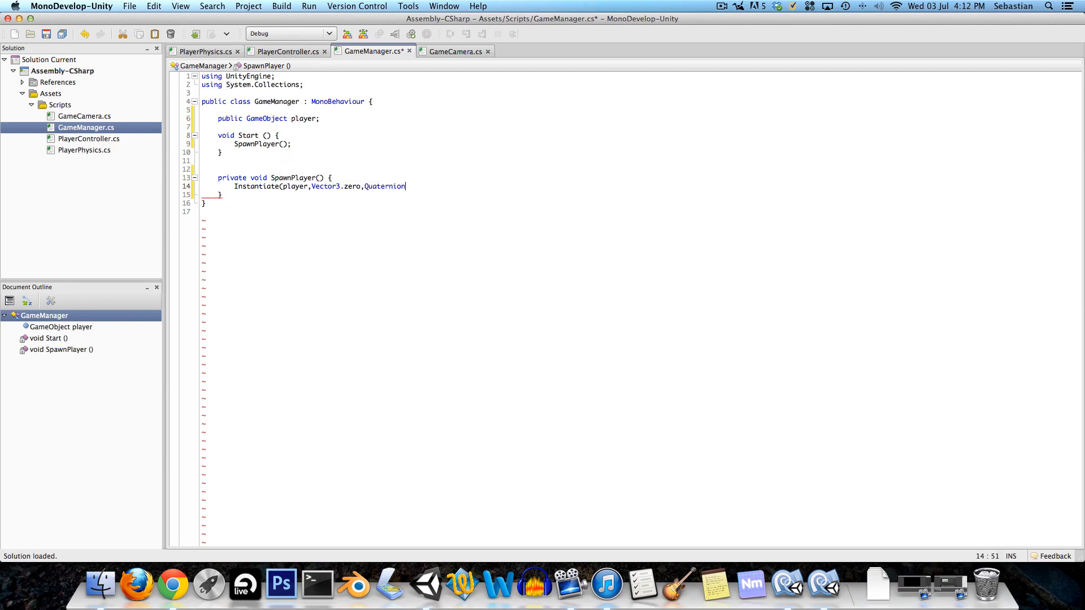
text(.identity)
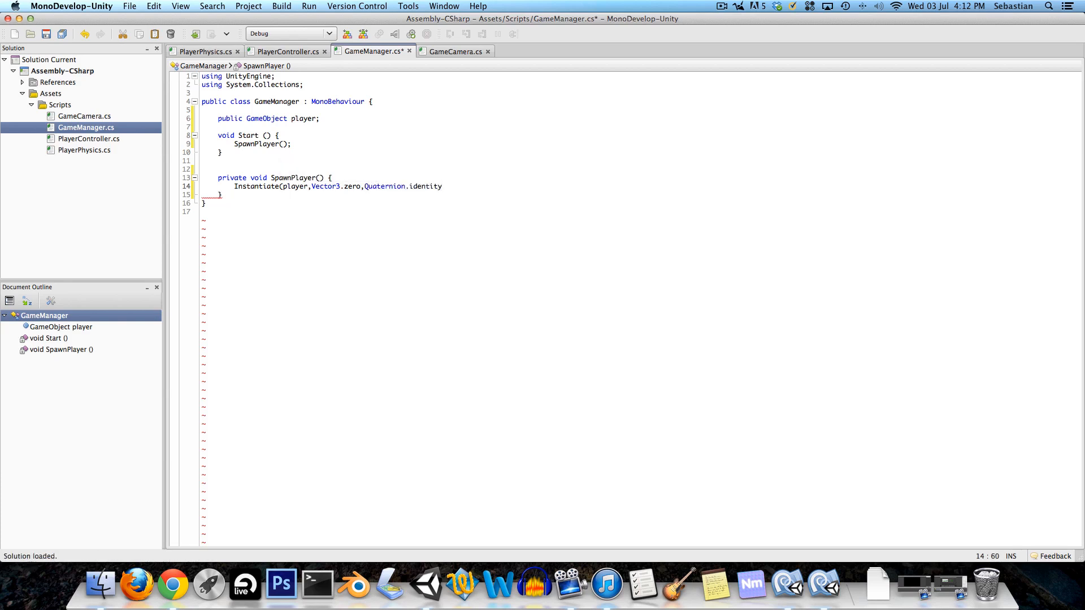
text();)
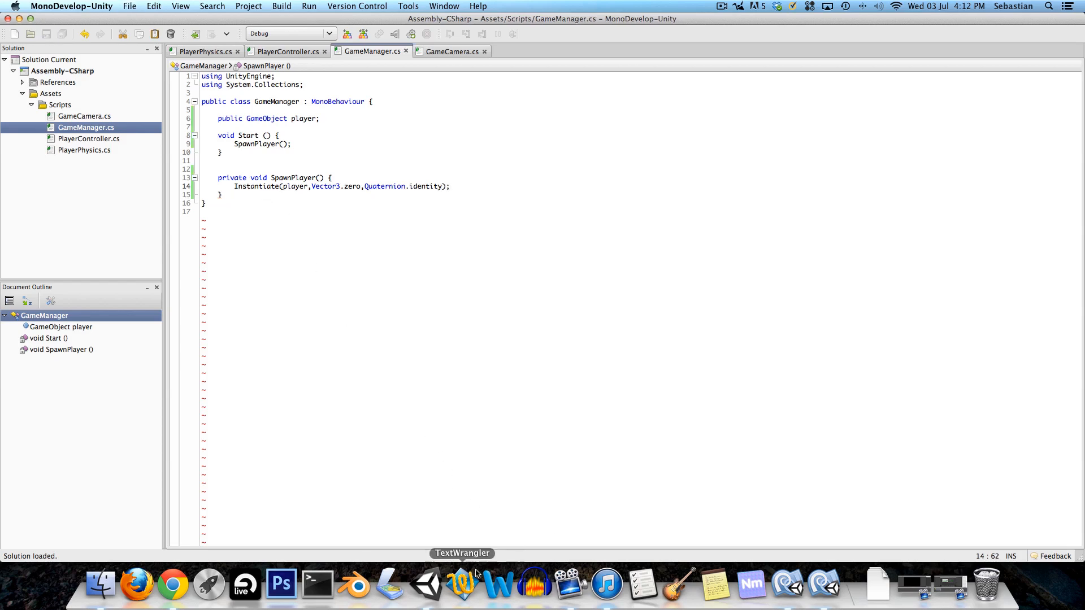
- Create a new folder named Prefabs in Assets
click(427, 585)
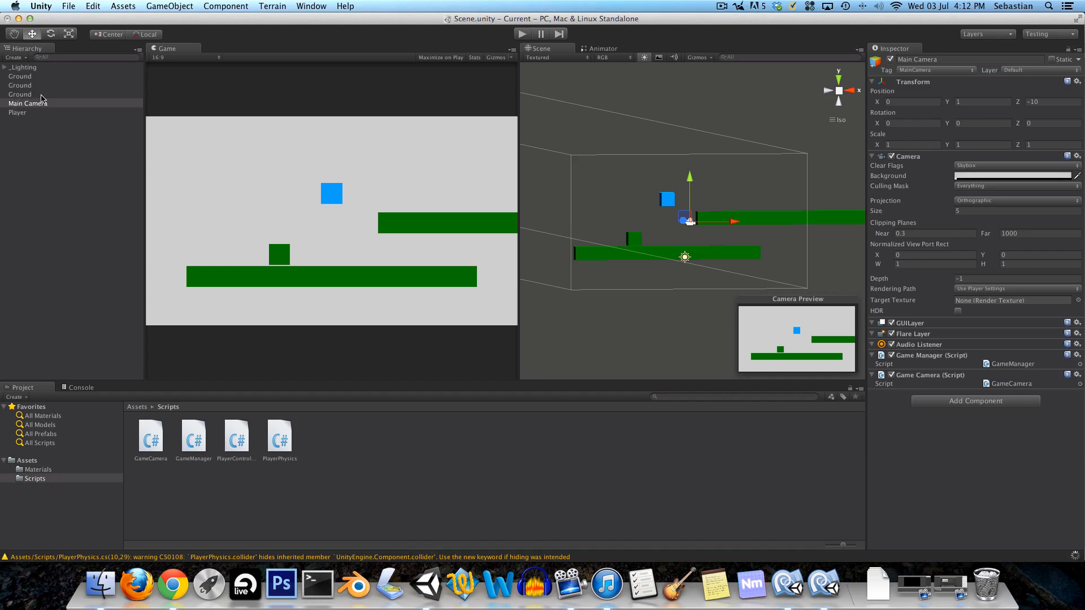
click(17, 112)
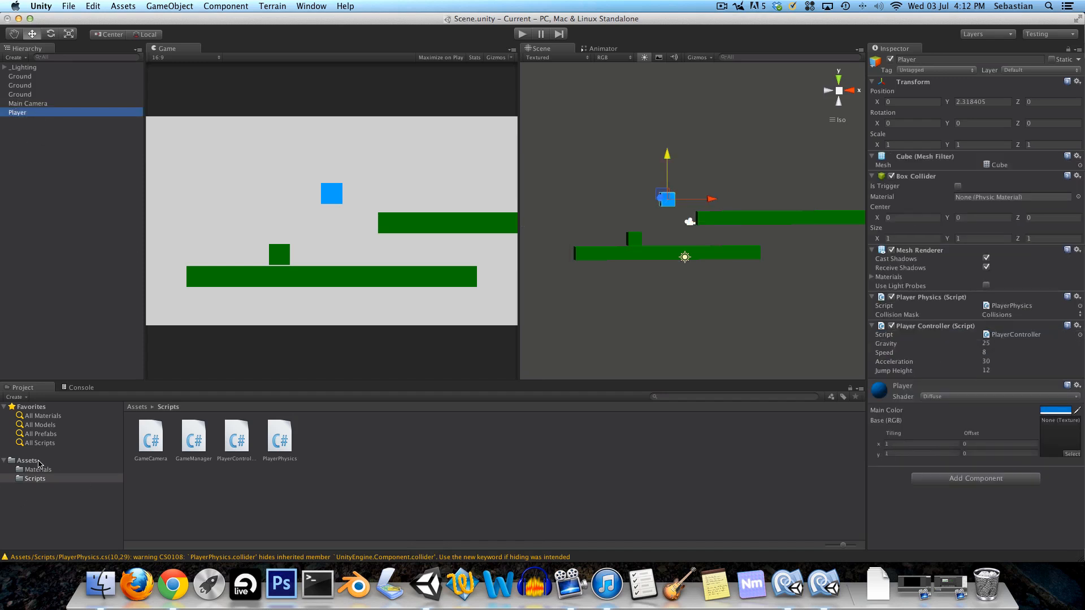
right_click(26, 460)
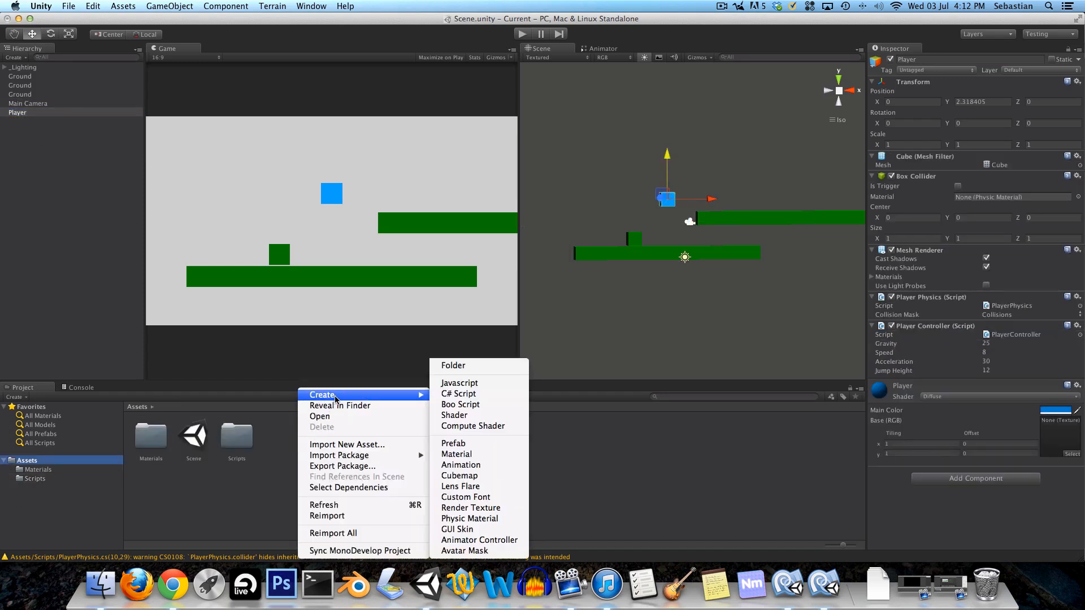
click(452, 365)
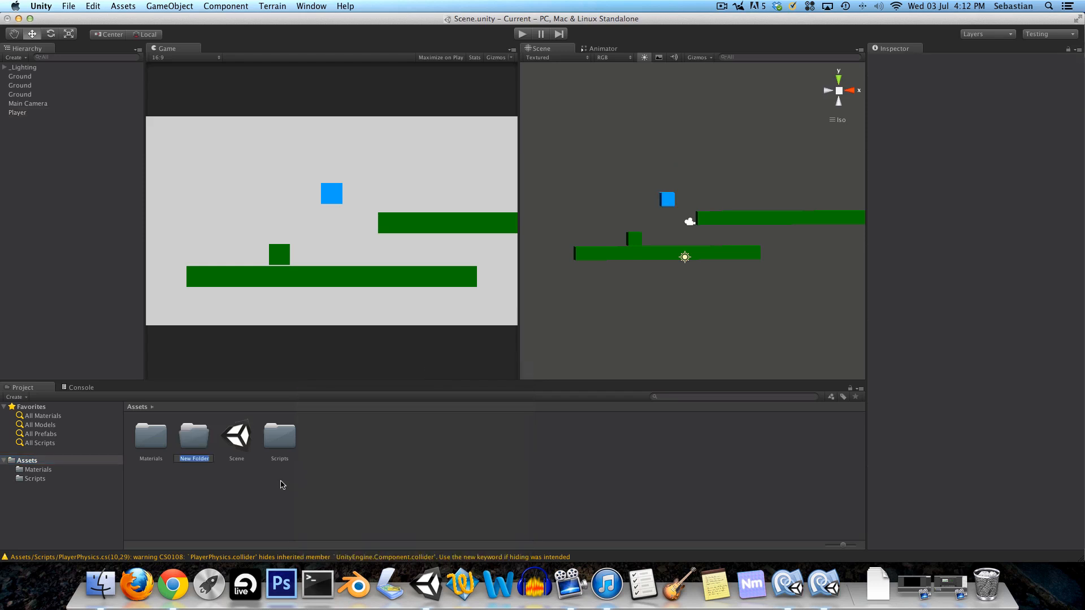
text(Prefabs)
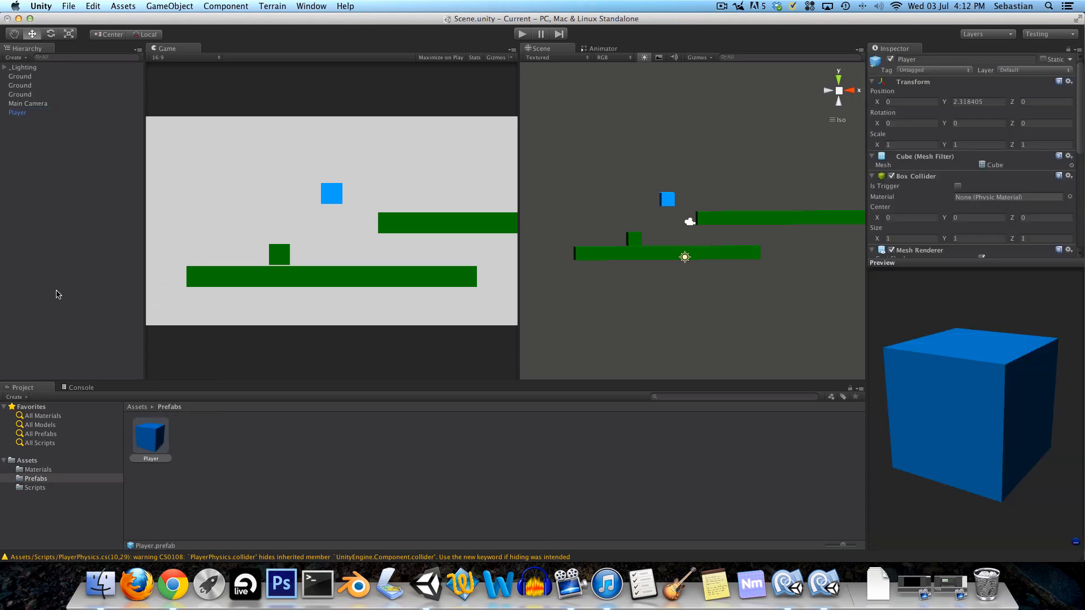
- Make the Player a prefab, remove it from the scene, and assign it to GameManager's player field
right_click(17, 112)
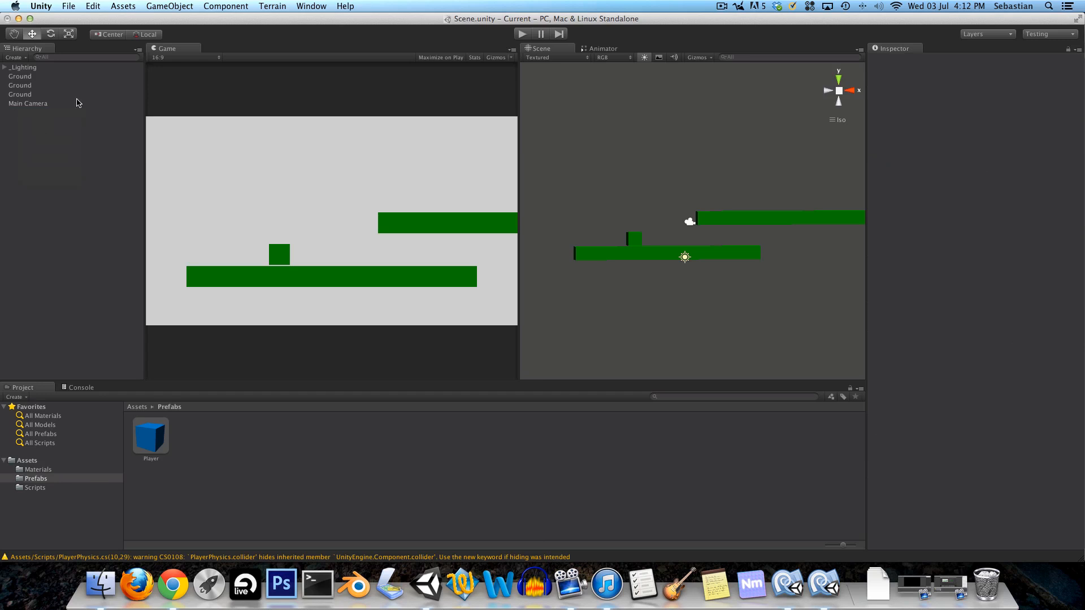
click(150, 436)
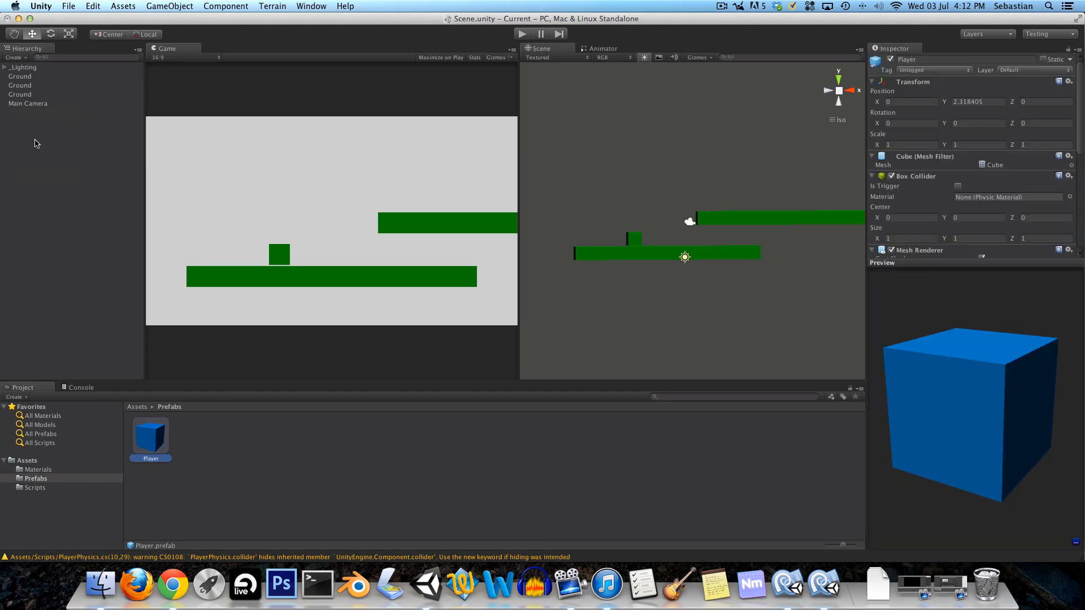
click(28, 103)
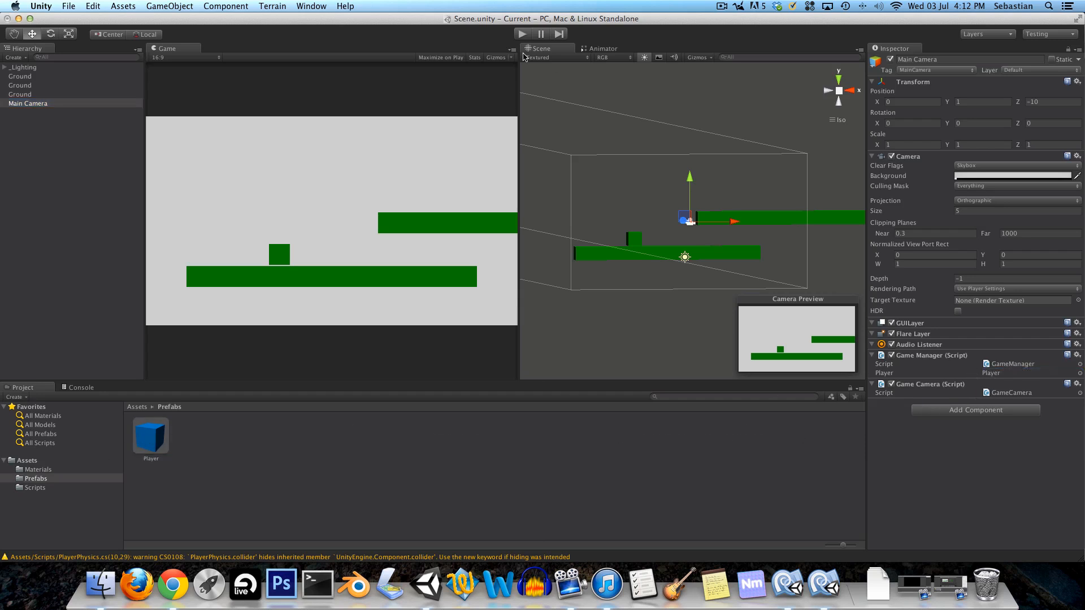
click(521, 34)
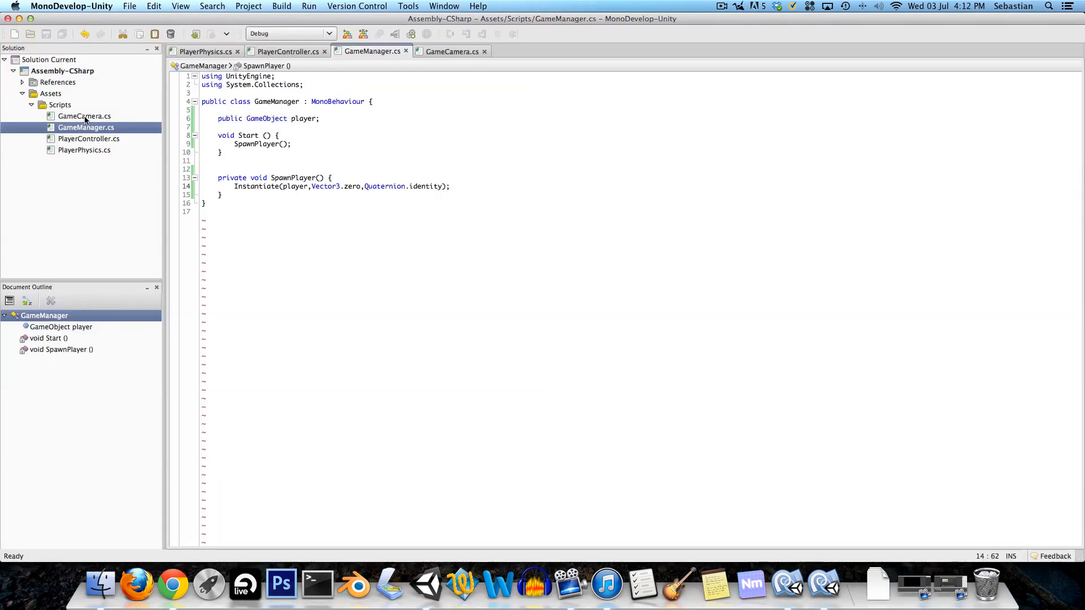
- Add an empty public SetTarget(Transform t) method to GameCamera
click(452, 51)
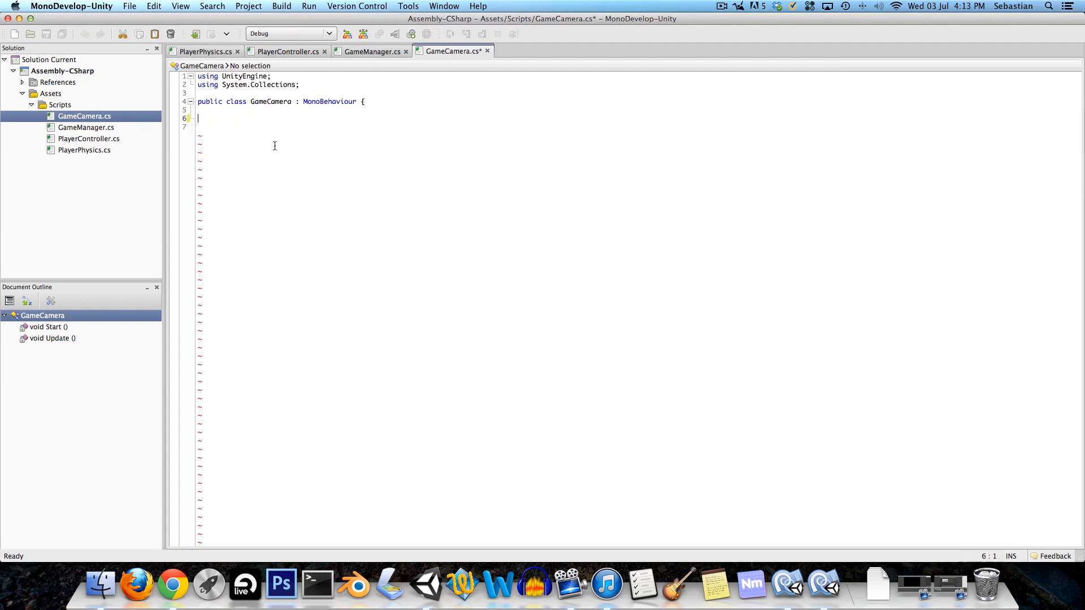
text(})
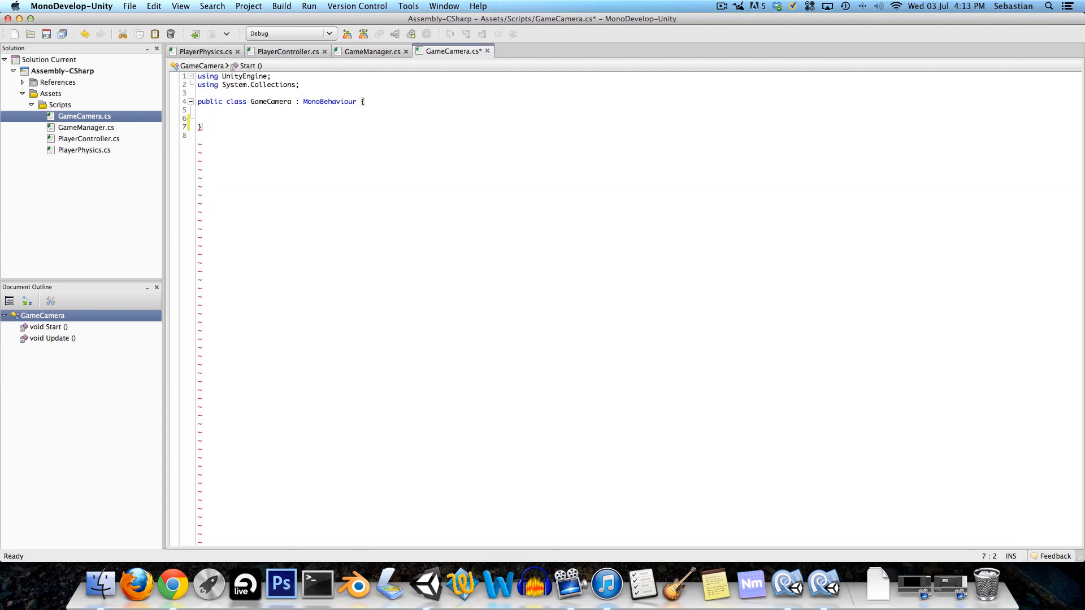
text(public void S)
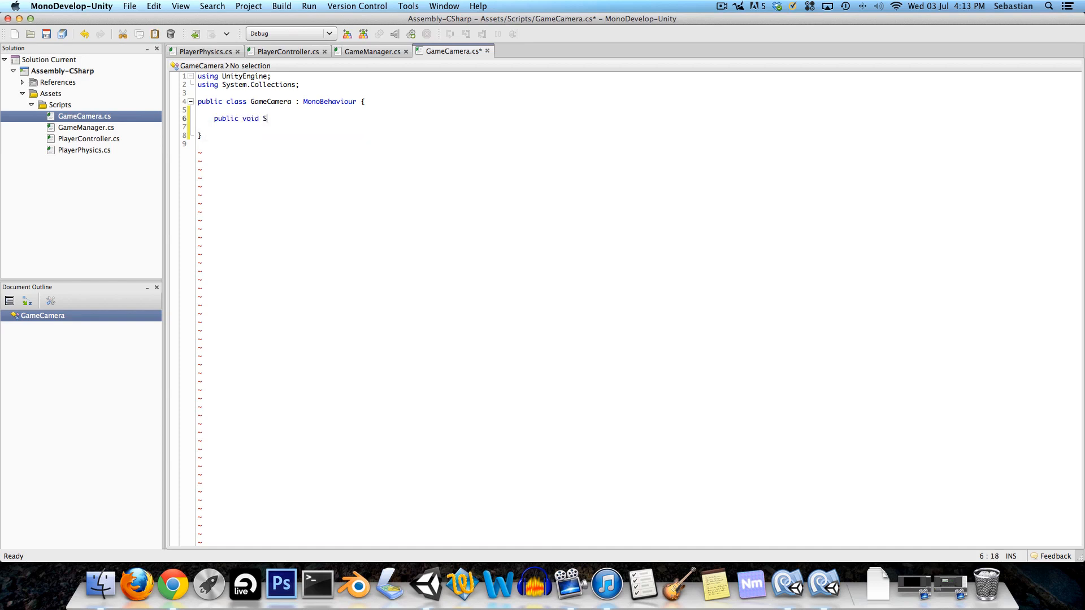
text(etTarget()
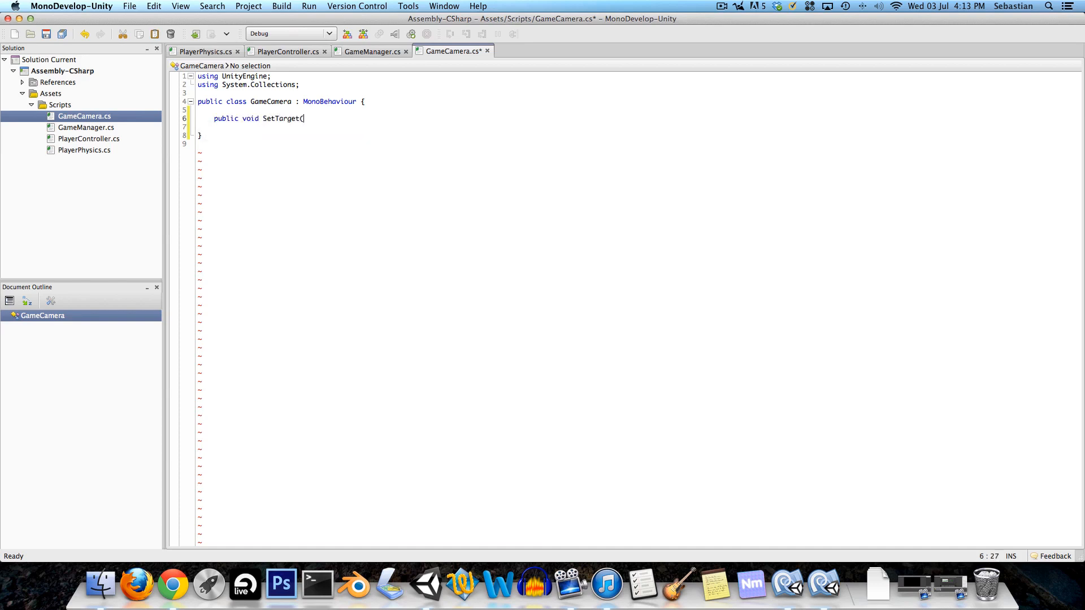
text(Trd)
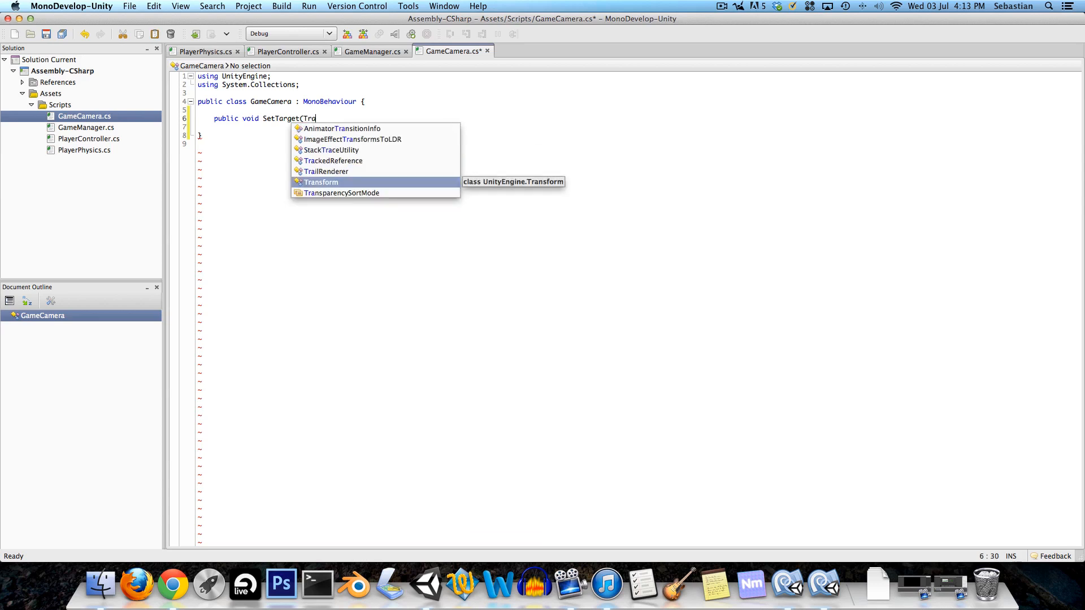
text(Transform t)
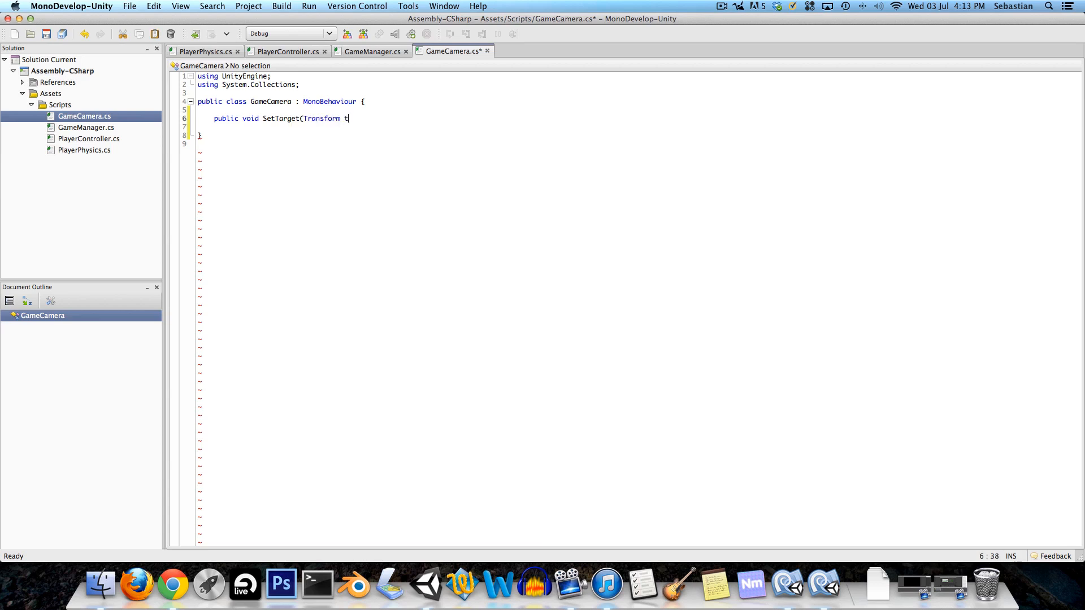
text() {)
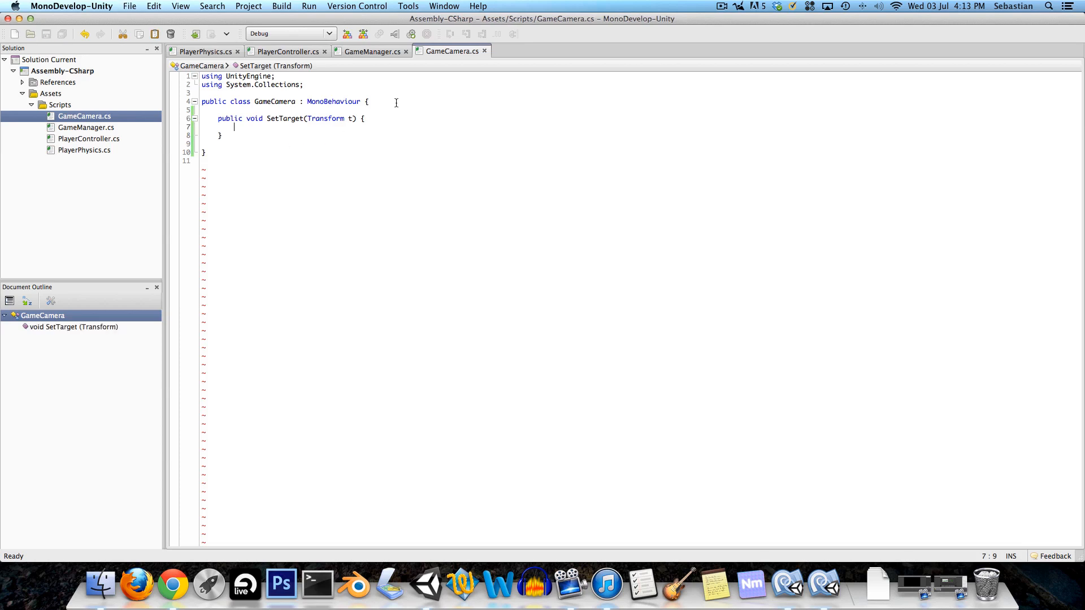
- Declare a private Transform target field and save GameCamera.cs
text(private)
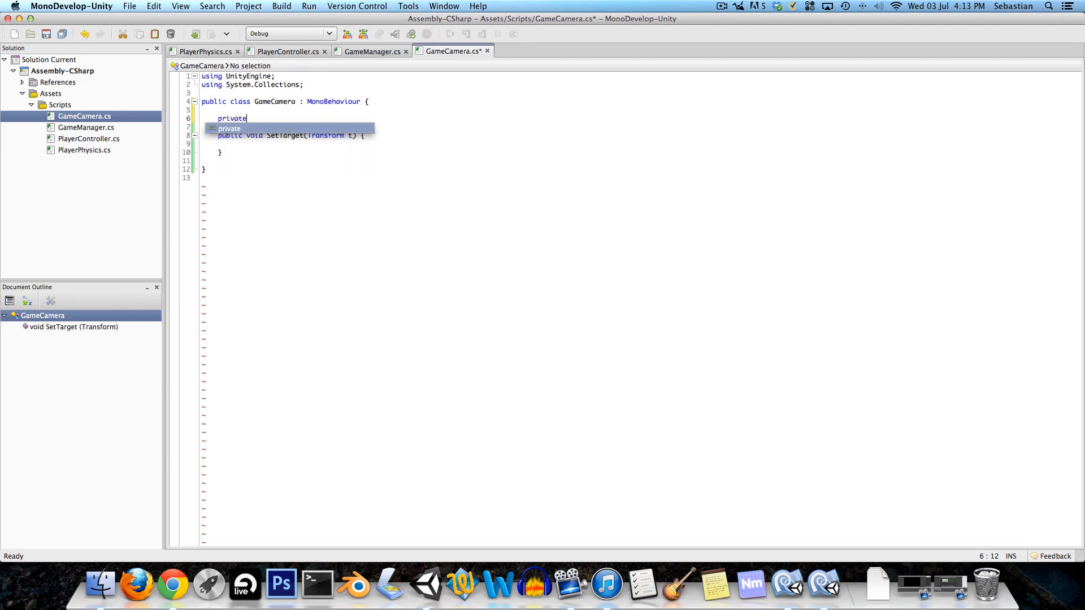
text(Transform tar)
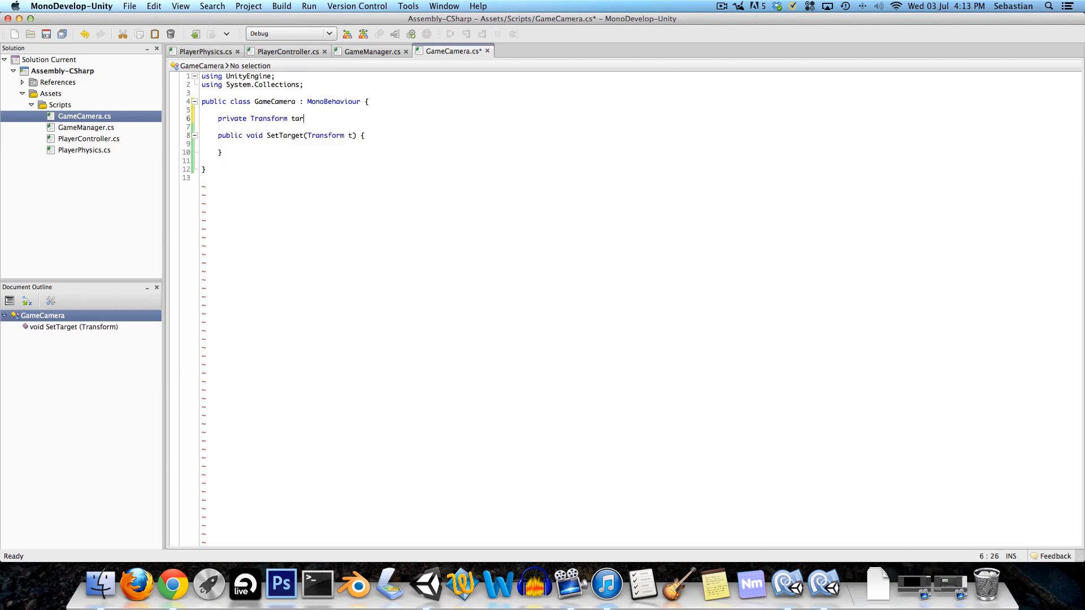
text(get;)
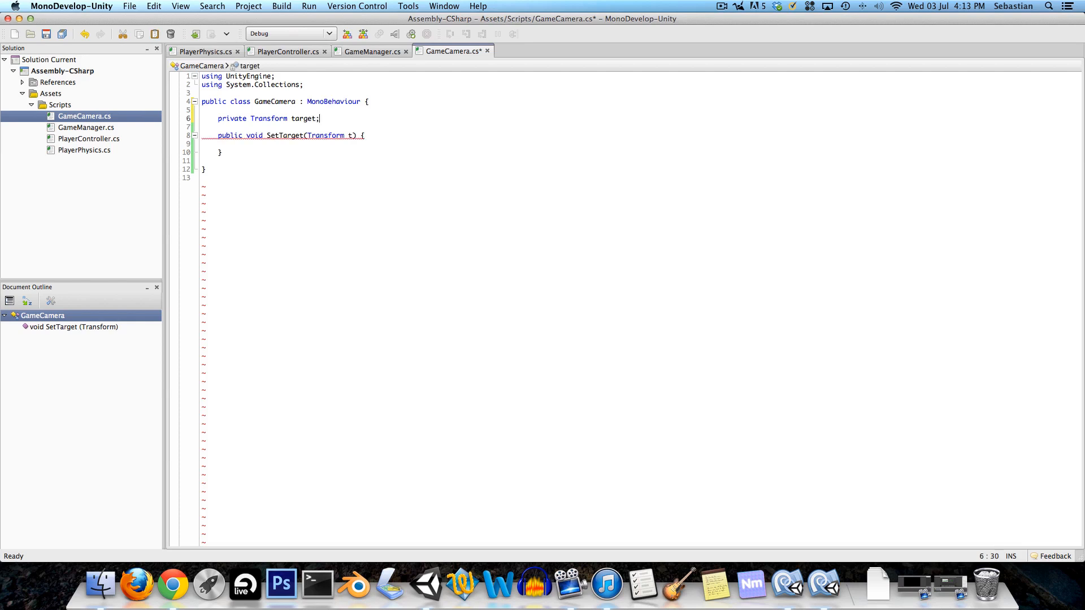
key(cmd+s)
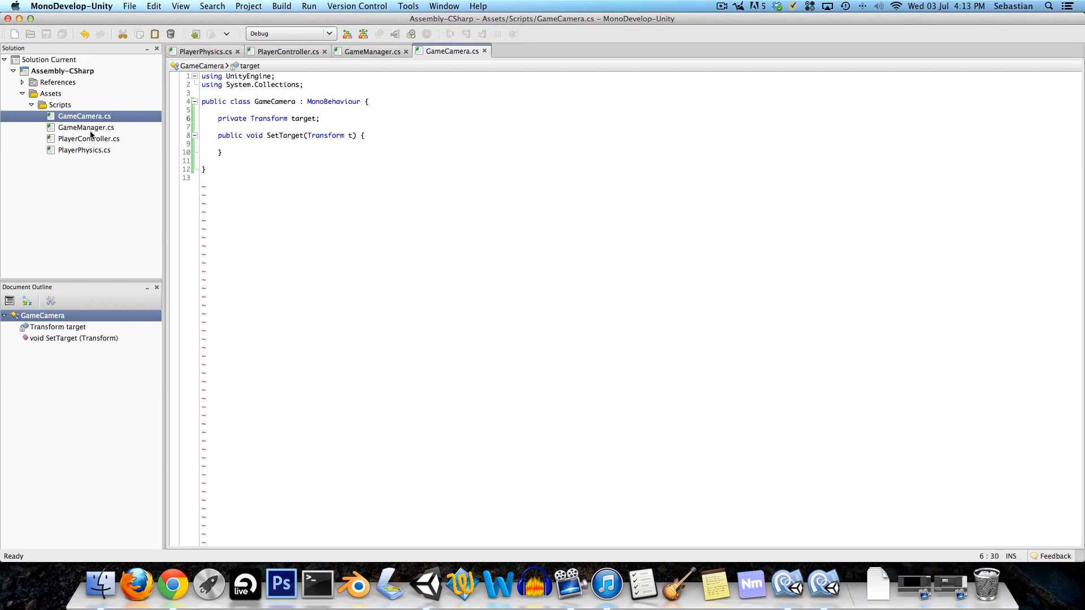
- Add a private GameCamera cam field to GameManager
click(372, 51)
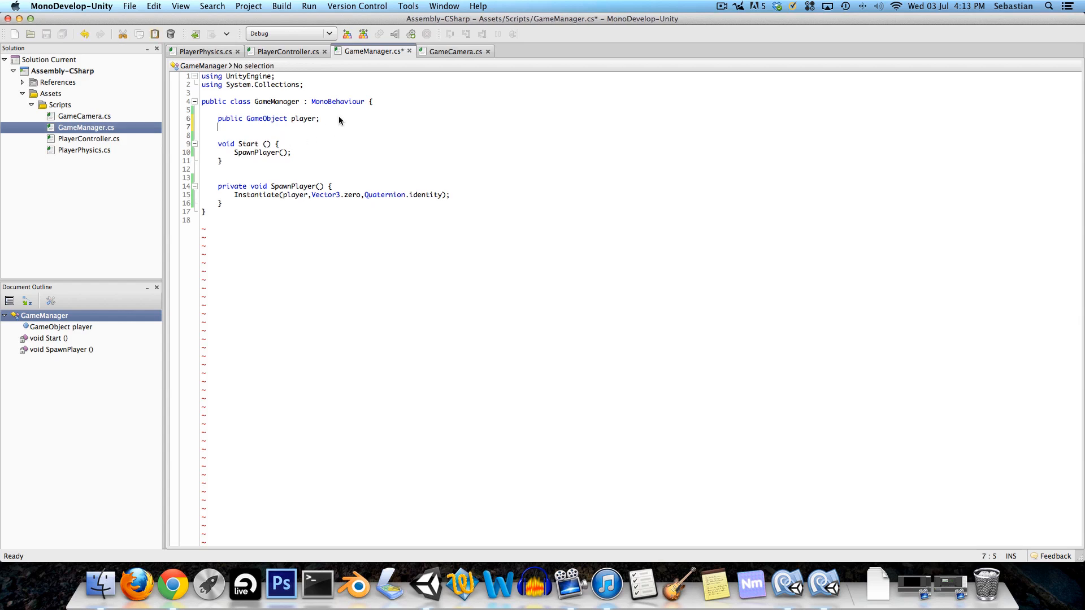
text(private GameCamera c)
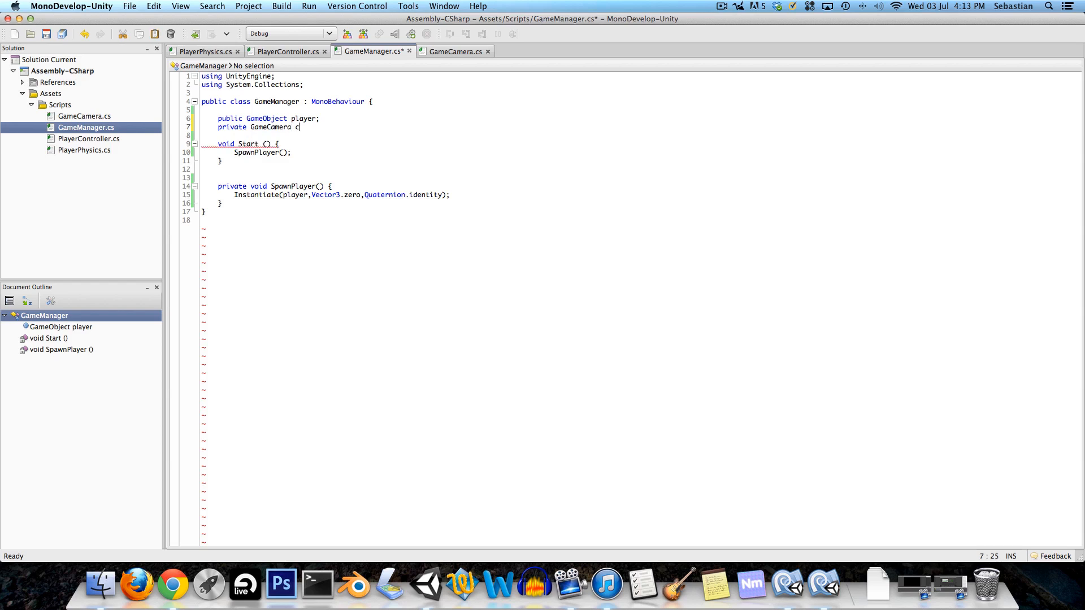
text(am;)
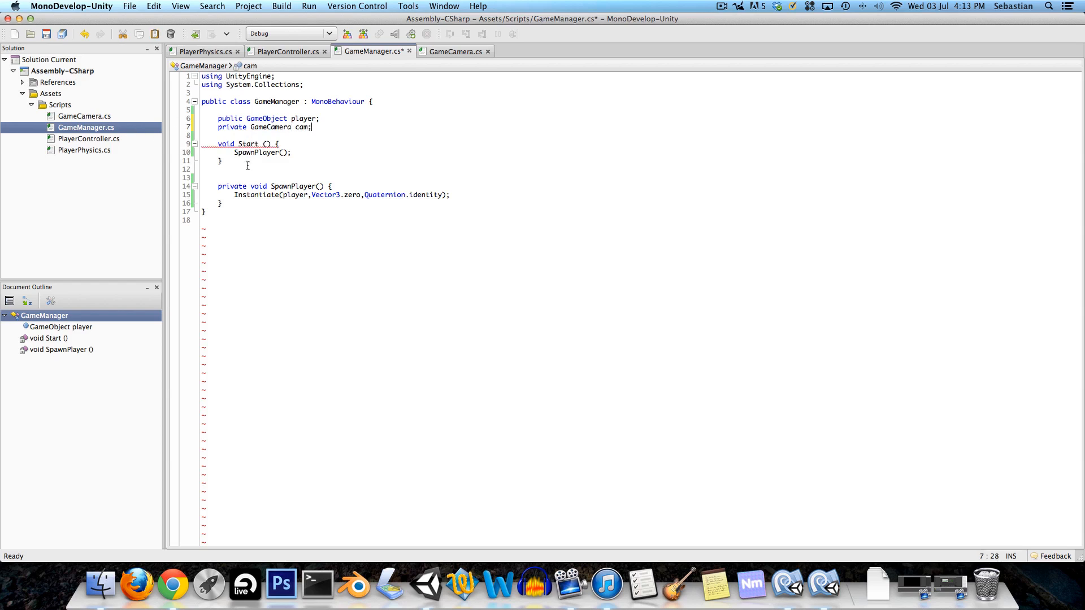
key(Return)
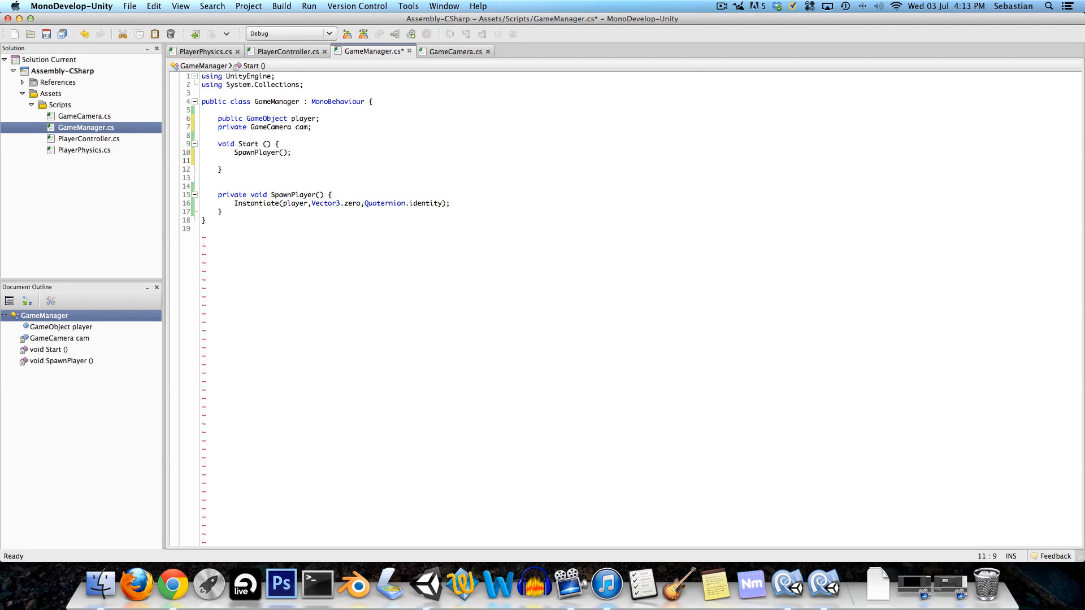
- Assign cam = GetComponent<GameCamera>() in Start and save GameManager.cs
text(cam = G)
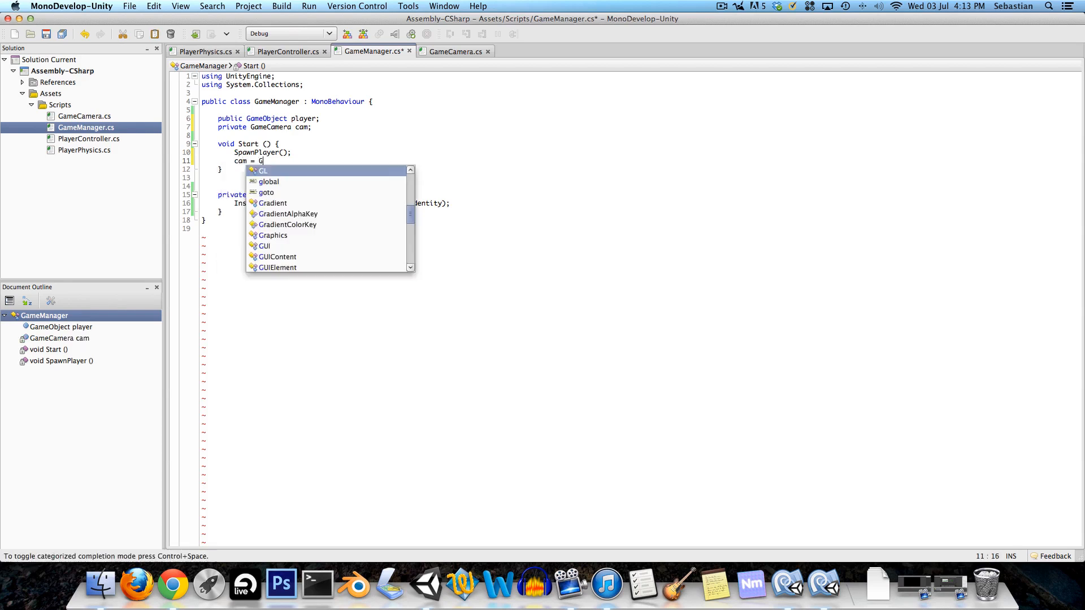
text(etComponent)
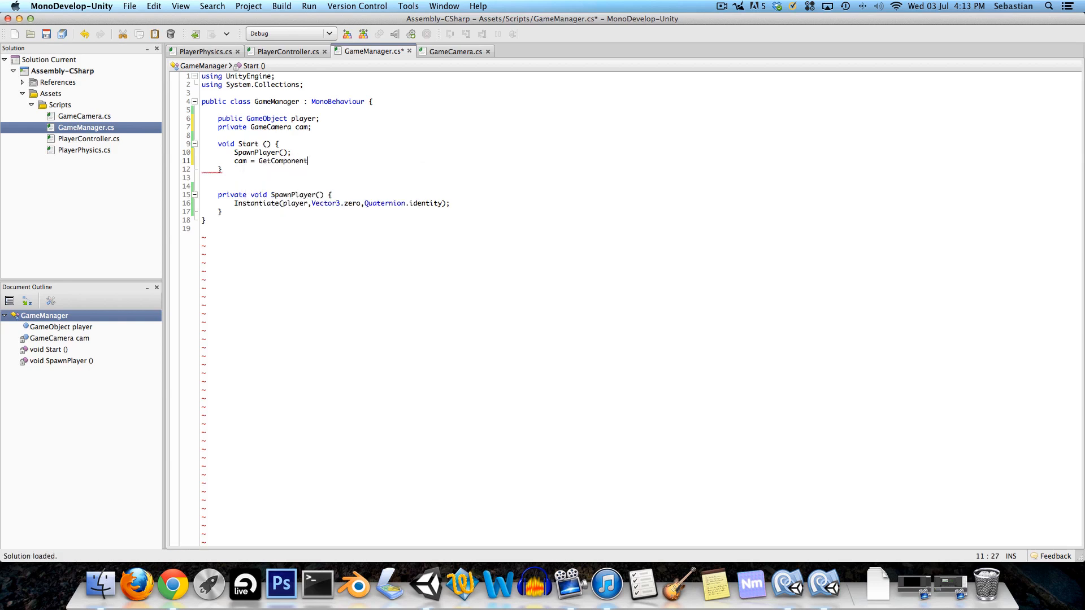
text(<)
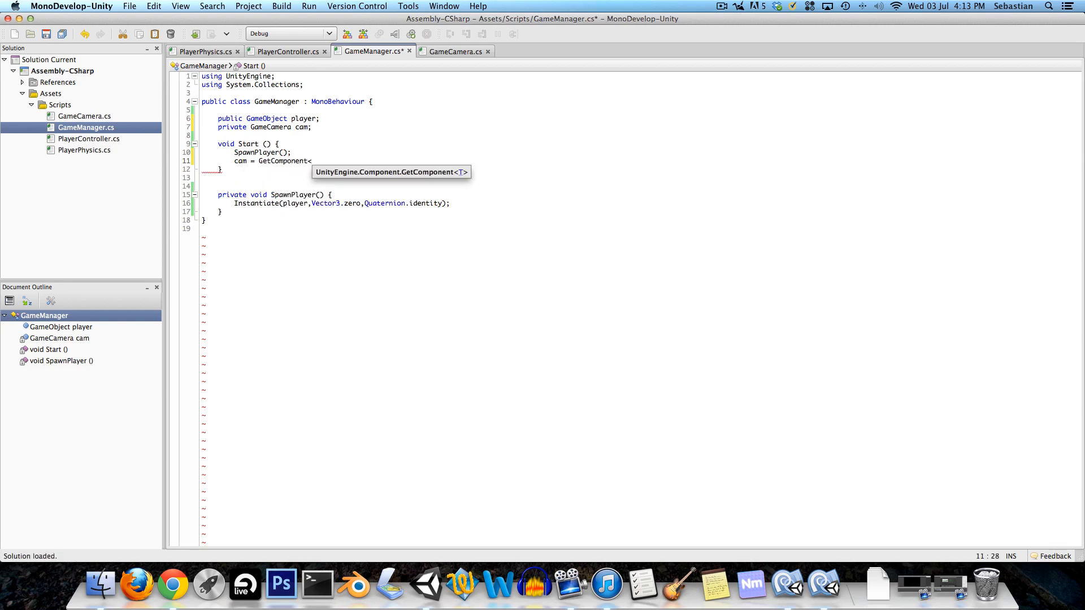
text(GameCamera)
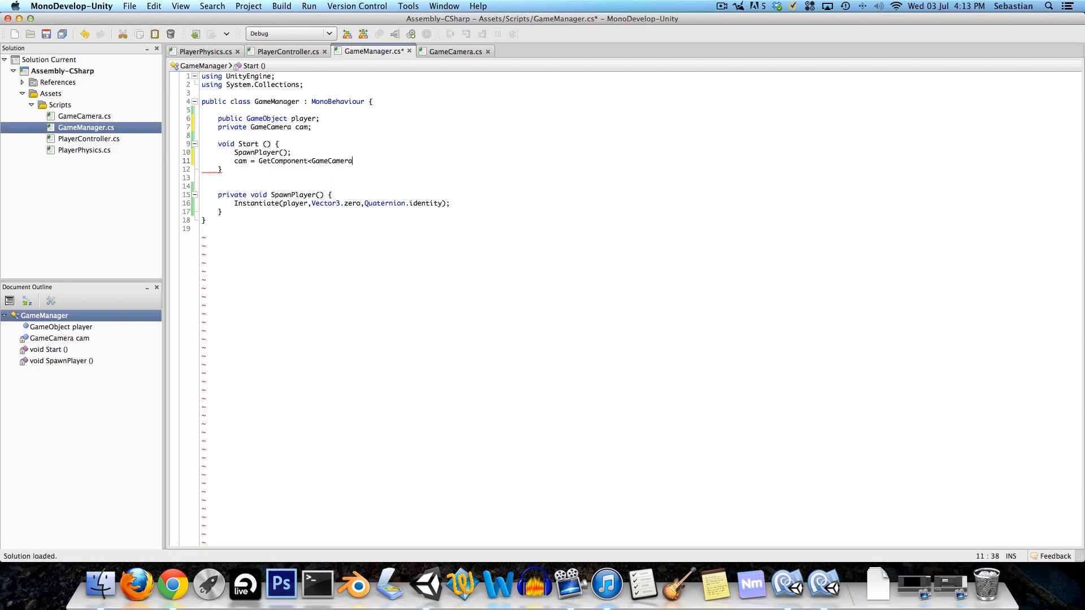
text(>();)
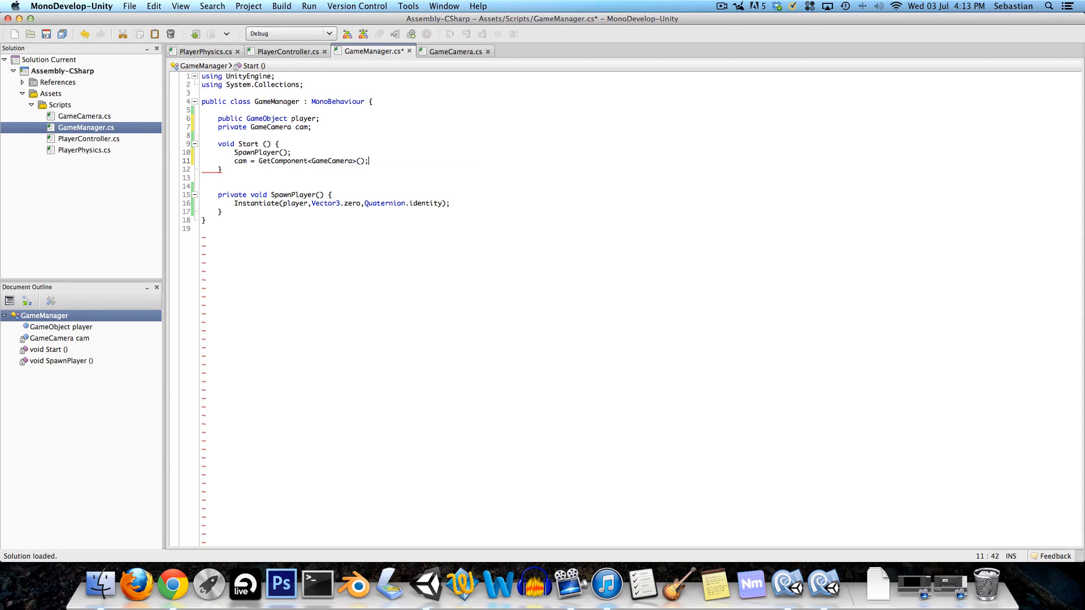
key(cmd+s)
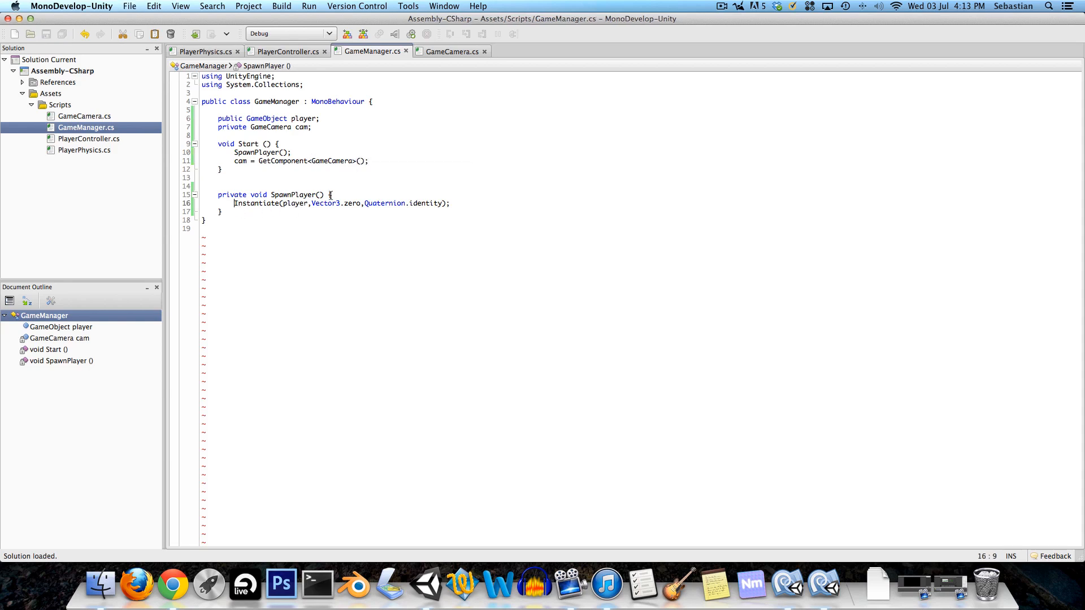
- Wrap Instantiate as cam.SetTarget((Instantiate(...) as GameObject).transform) in SpawnPlayer
double_click(256, 203)
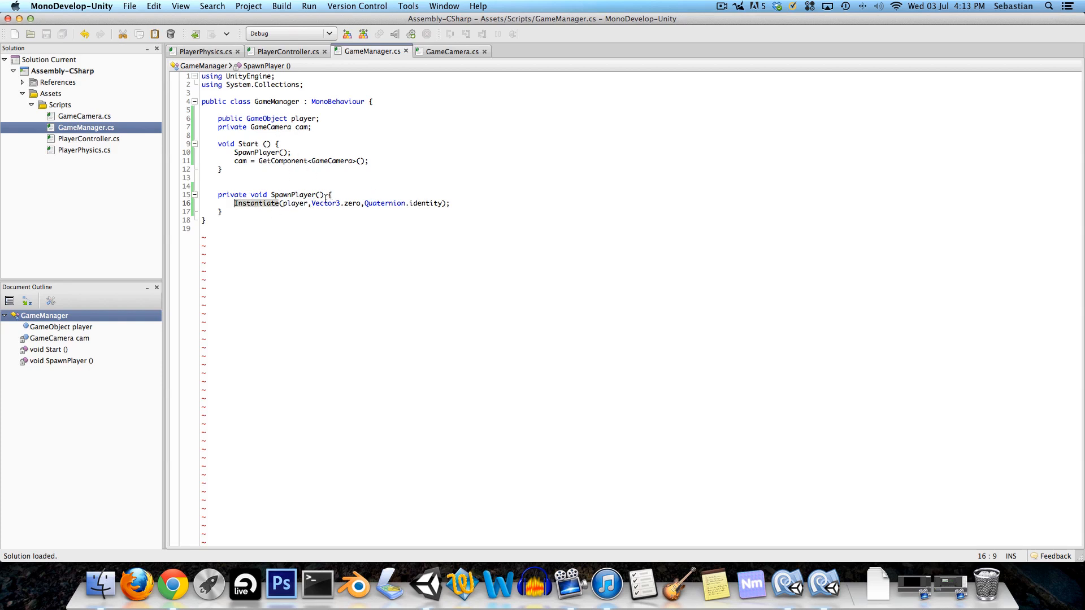
text(cam)
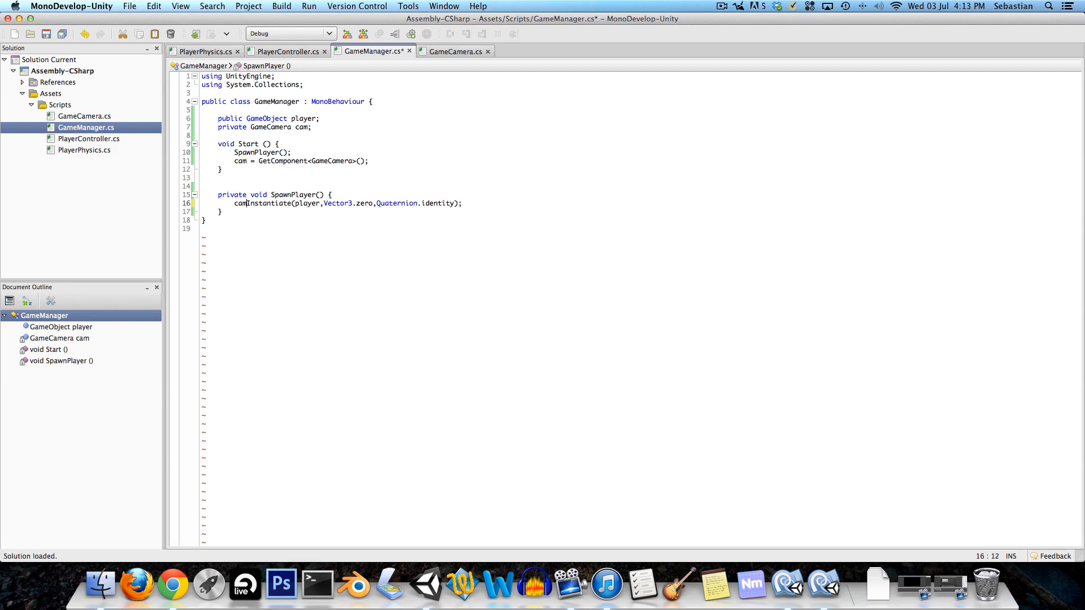
text(.SetTarget)
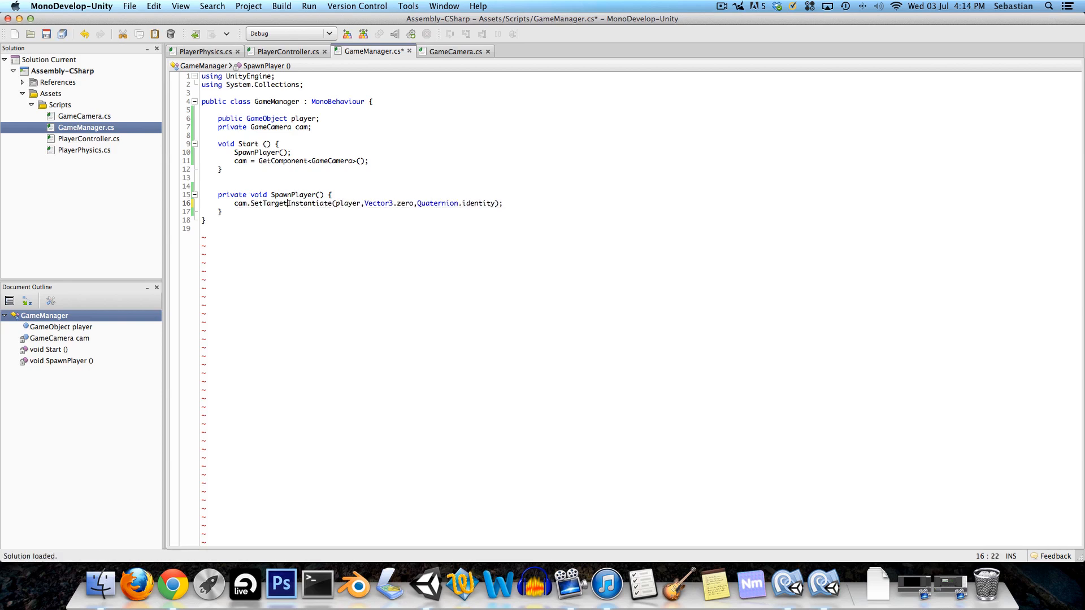
text(()
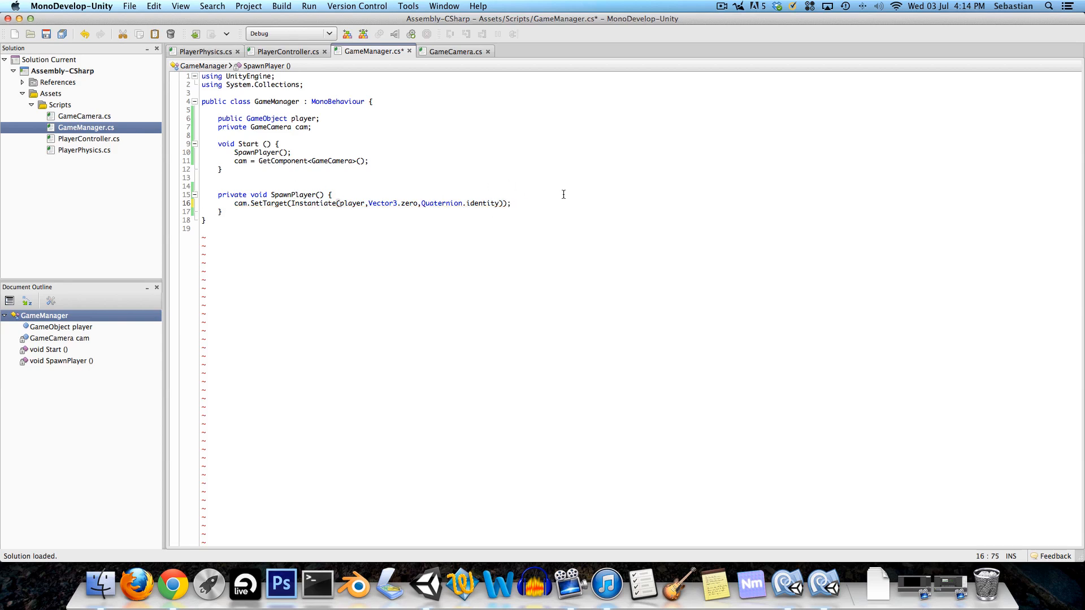
text(as GameObject)
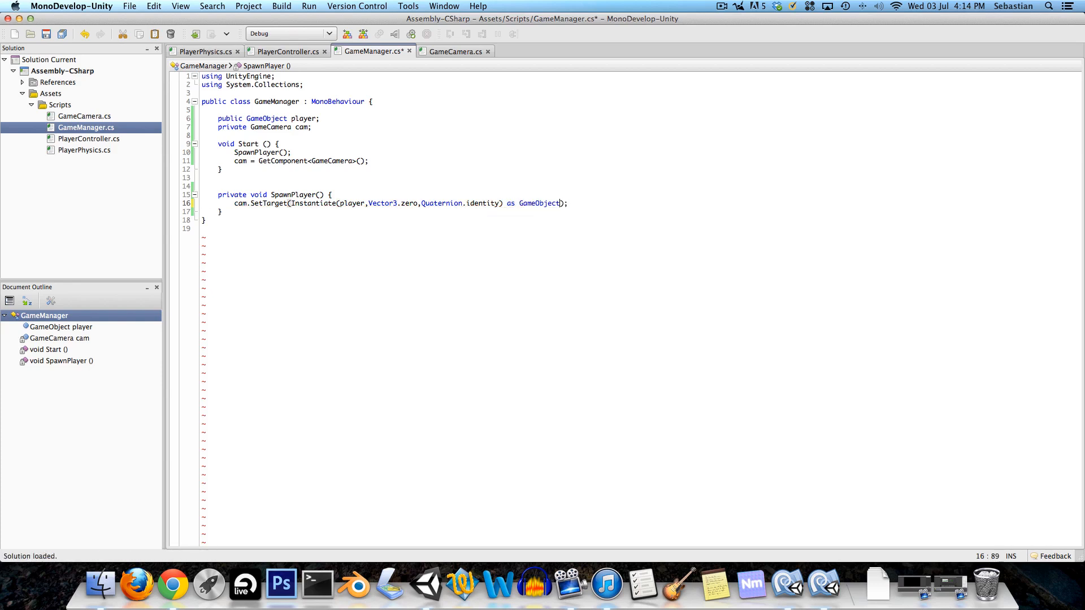
text())
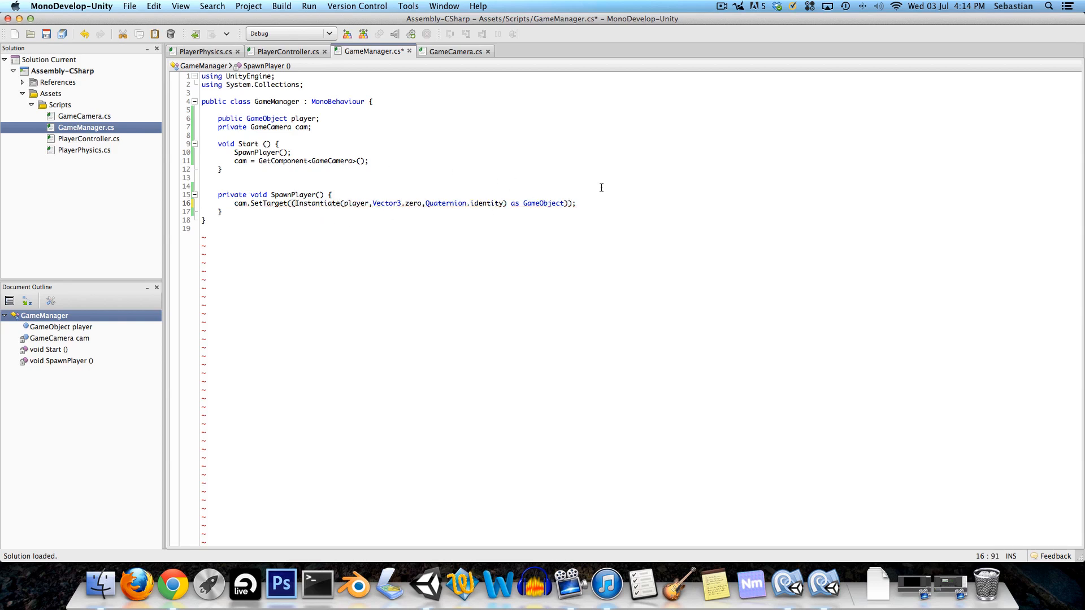
text(.transform)
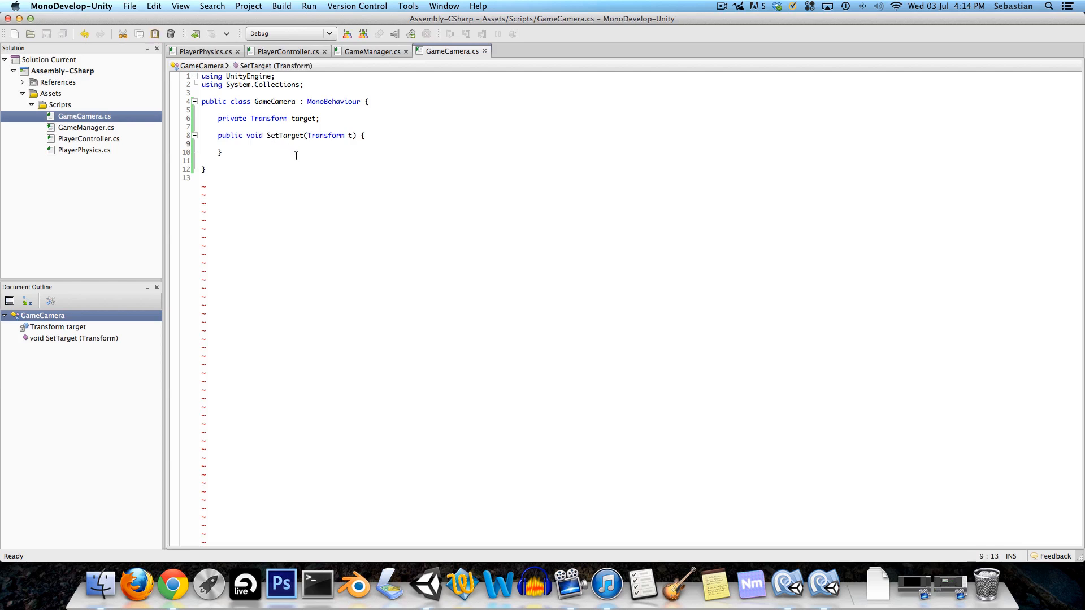
- Set target = t in SetTarget, add an empty LateUpdate method, and save
text(target = t;)
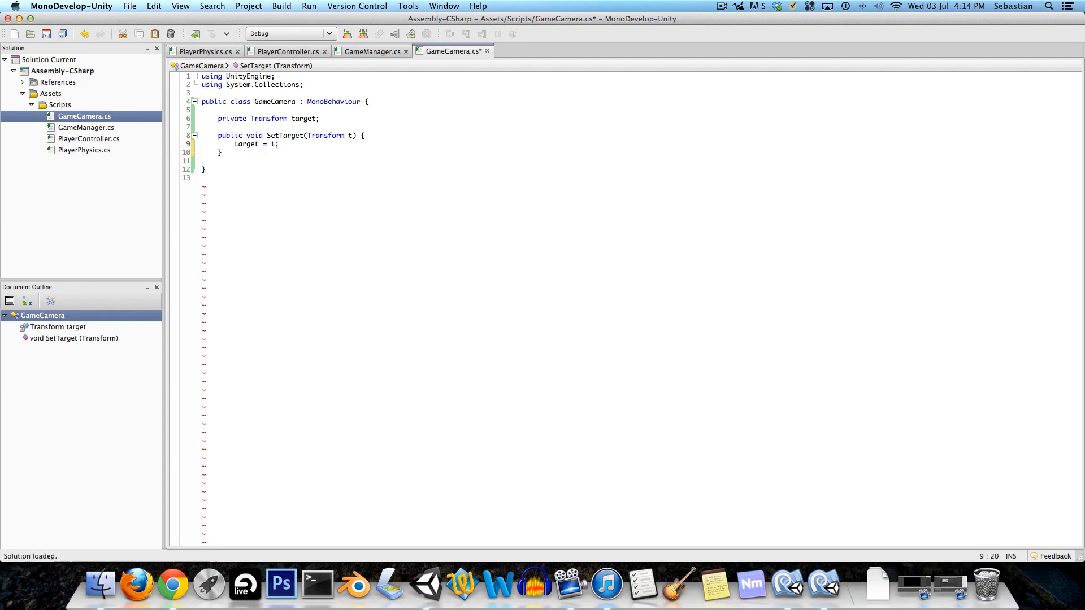
key(cmd+s)
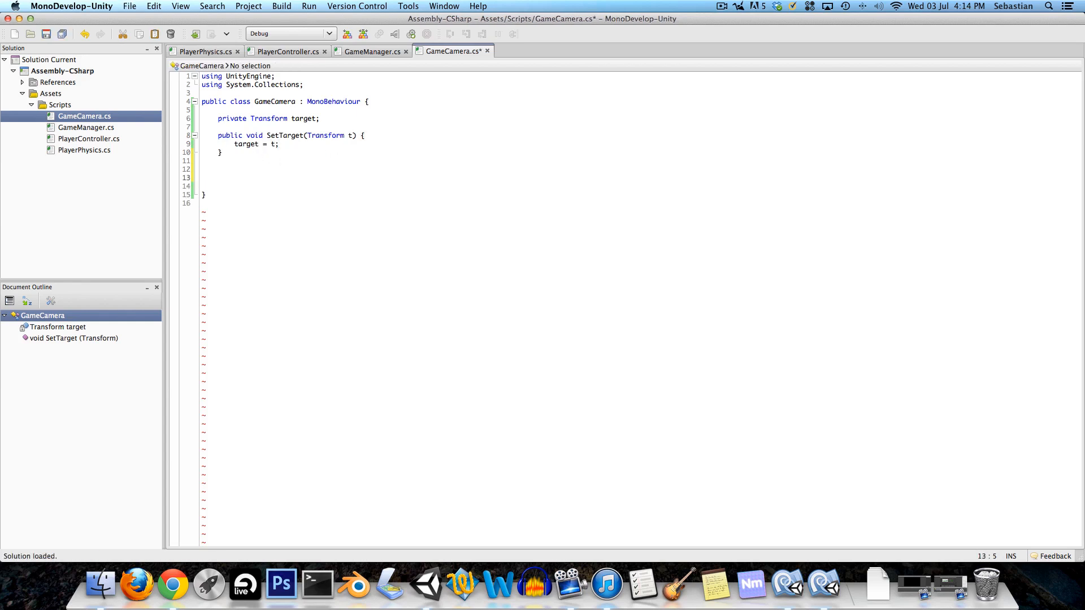
text(void LateU)
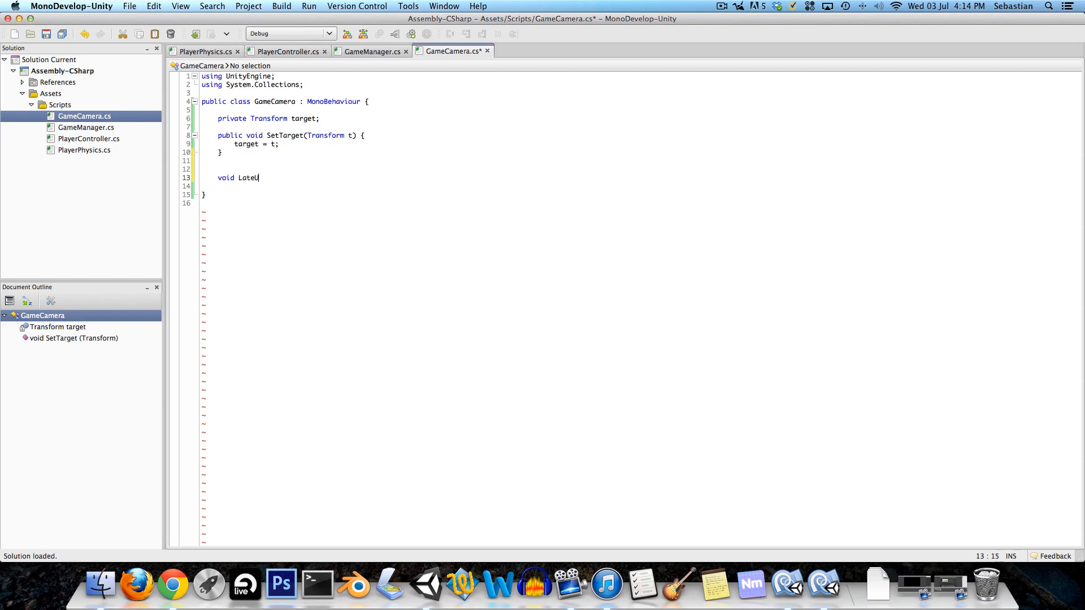
text(pdate())
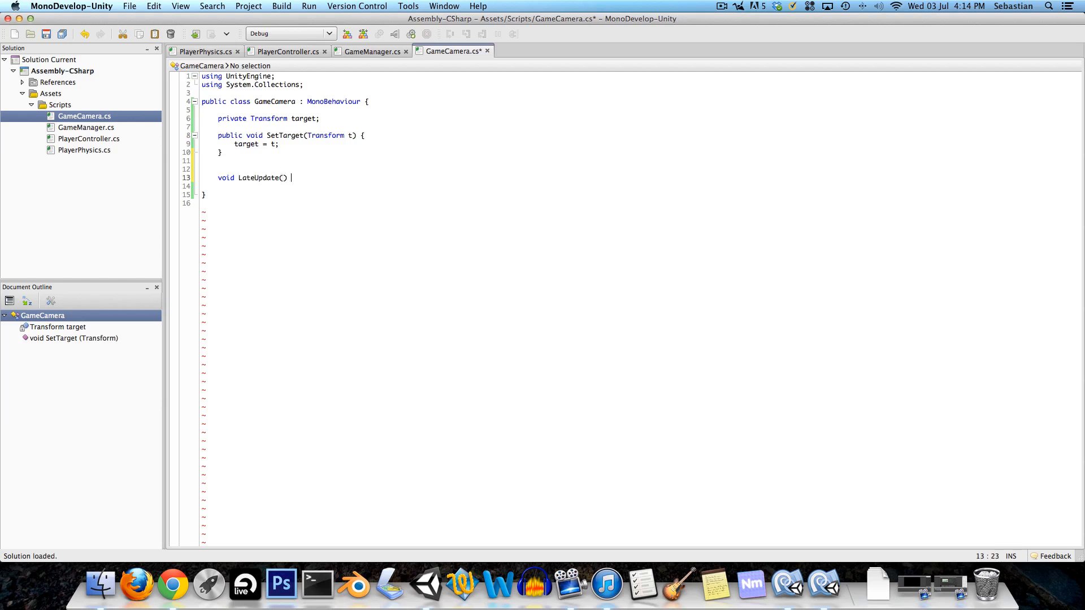
text({)
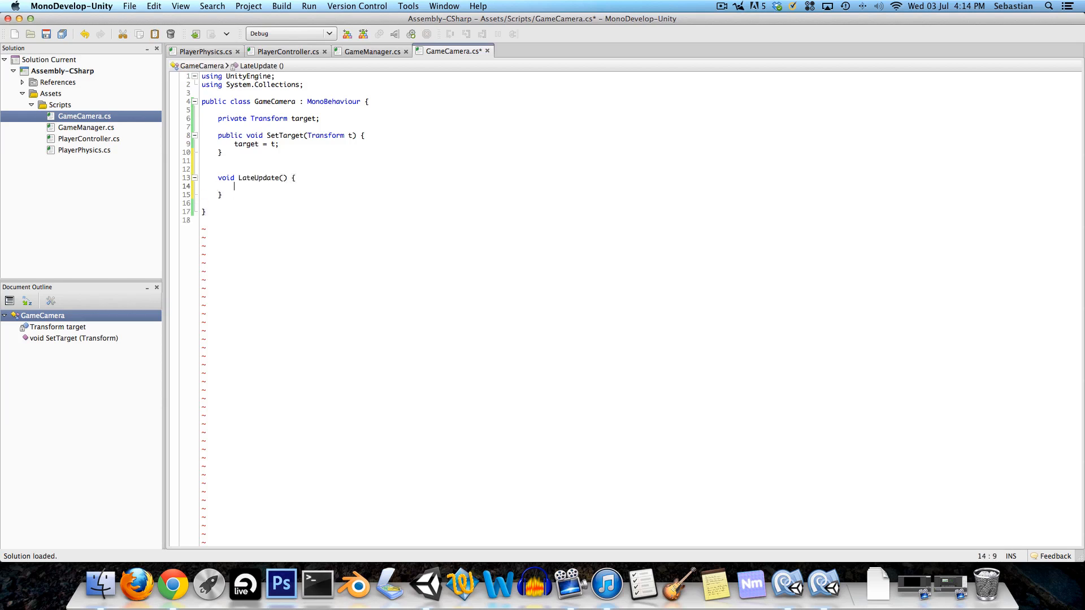
key(cmd+s)
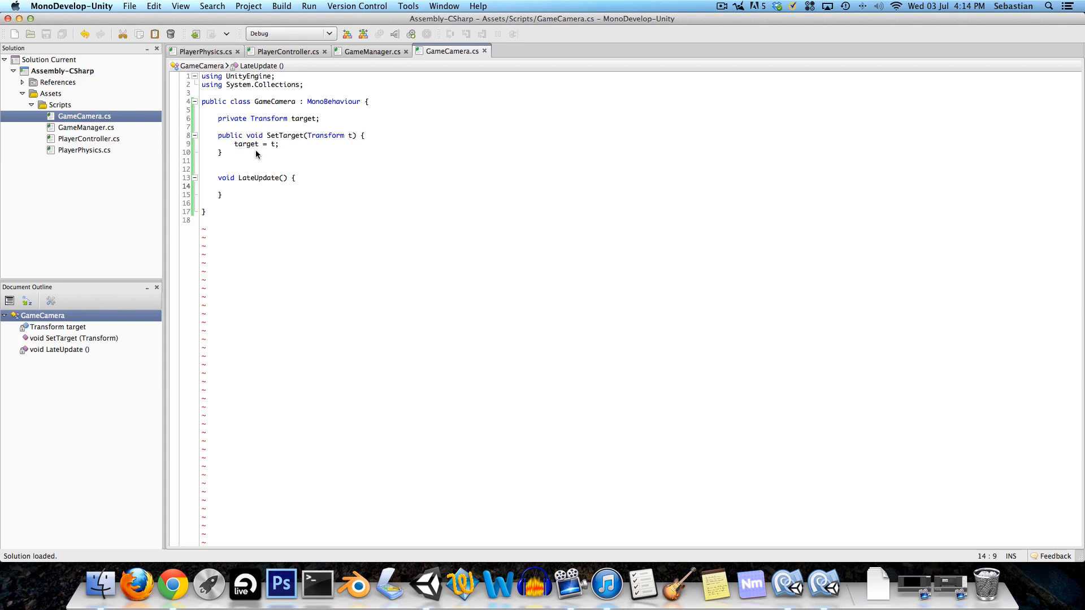
click(235, 186)
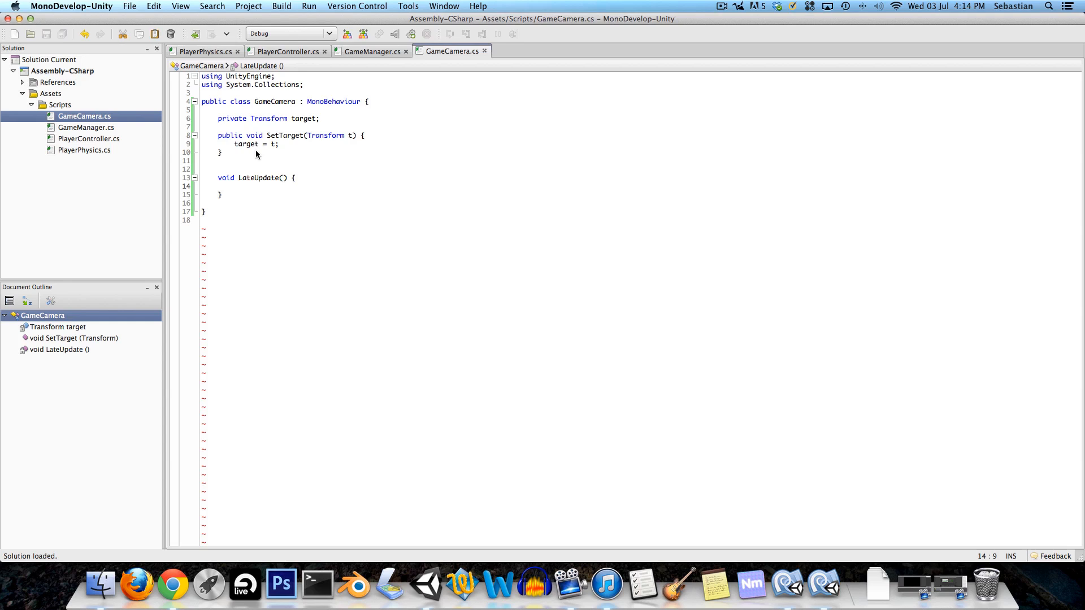
click(235, 185)
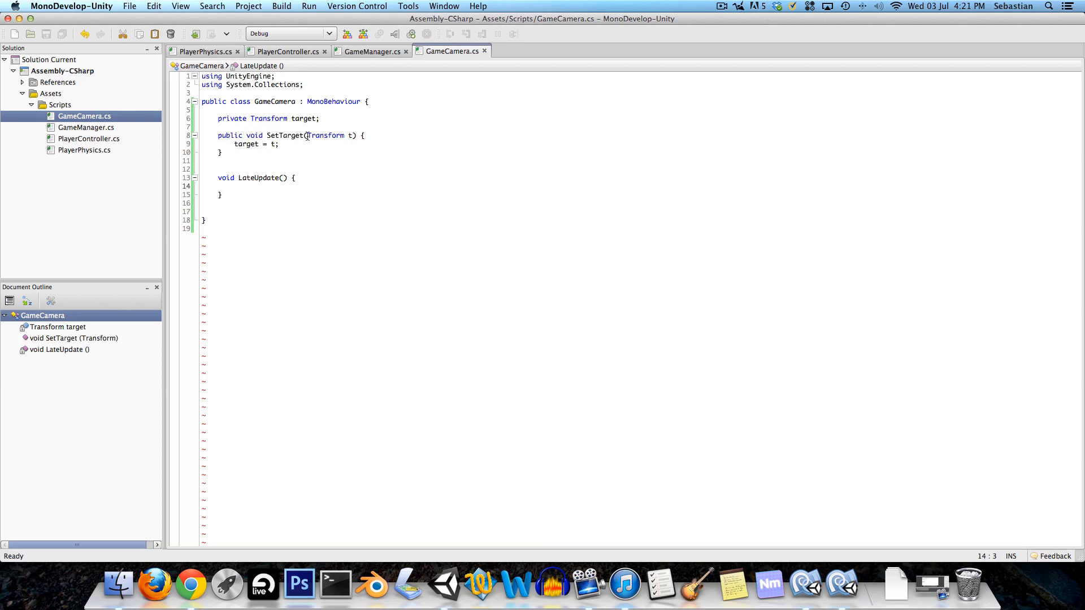
double_click(304, 118)
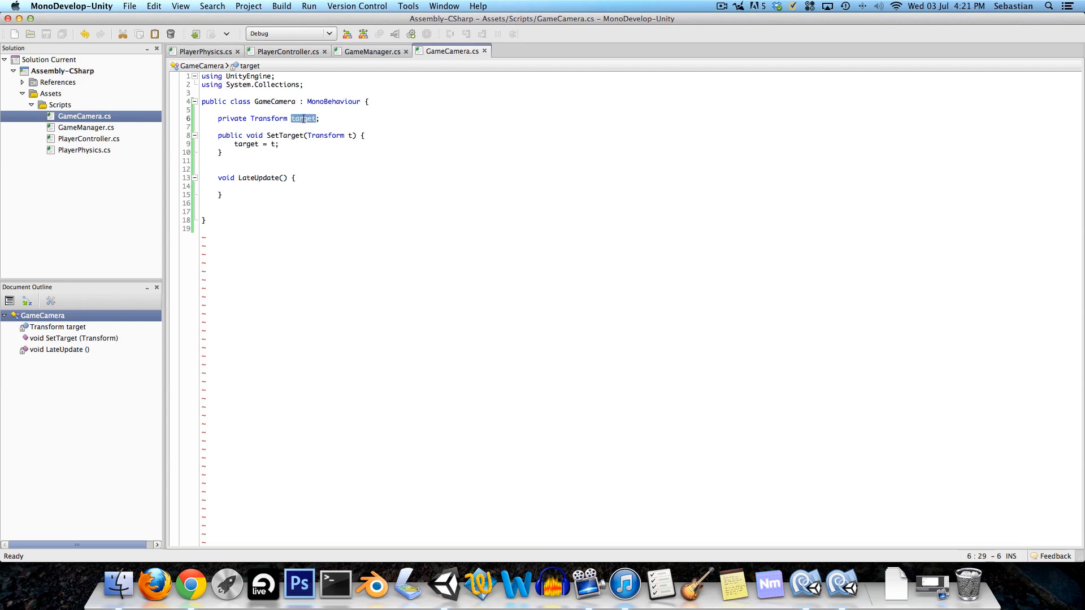
click(271, 198)
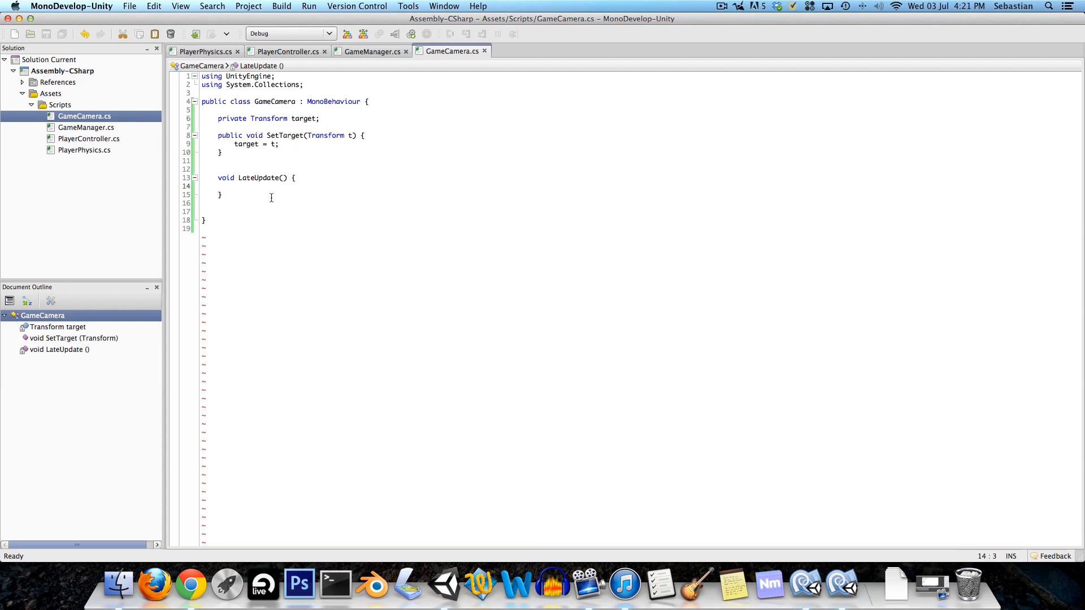
- Add an empty if (target) block inside LateUpdate and save GameCamera
text(if (target)
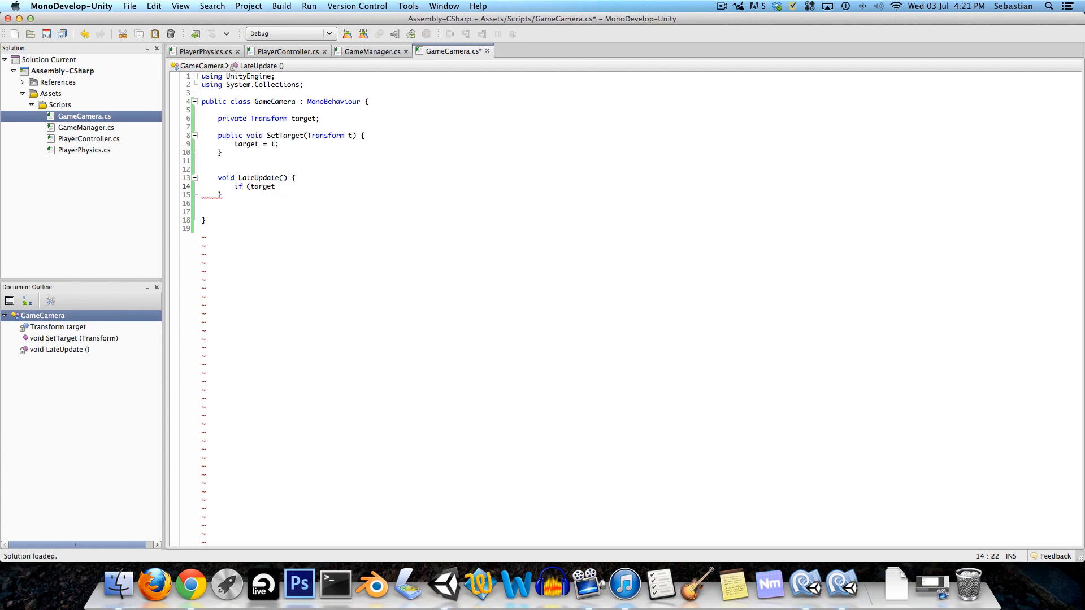
text(== n)
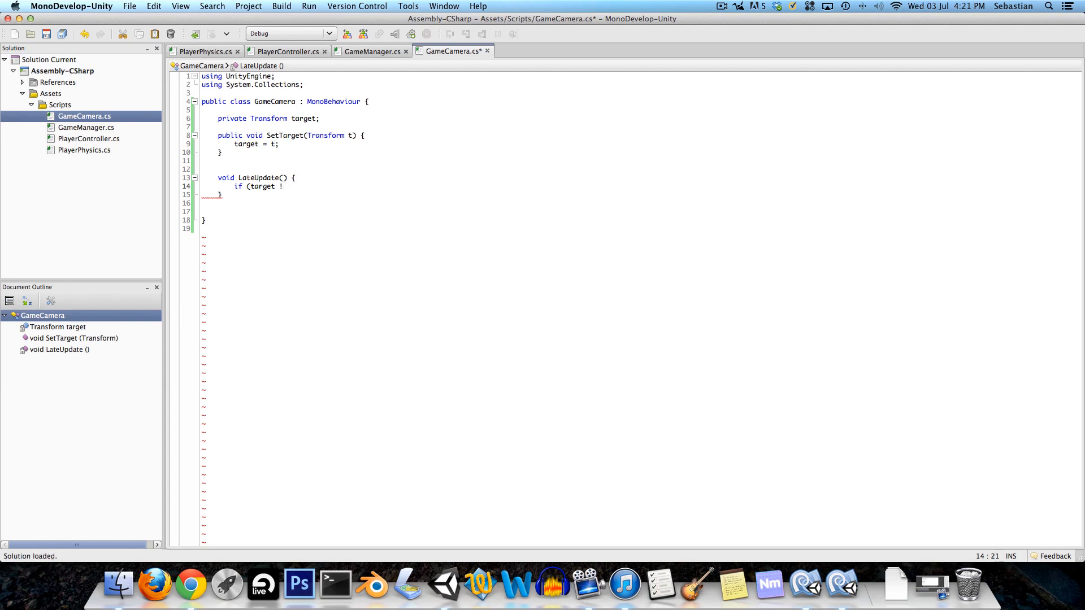
text(= null)
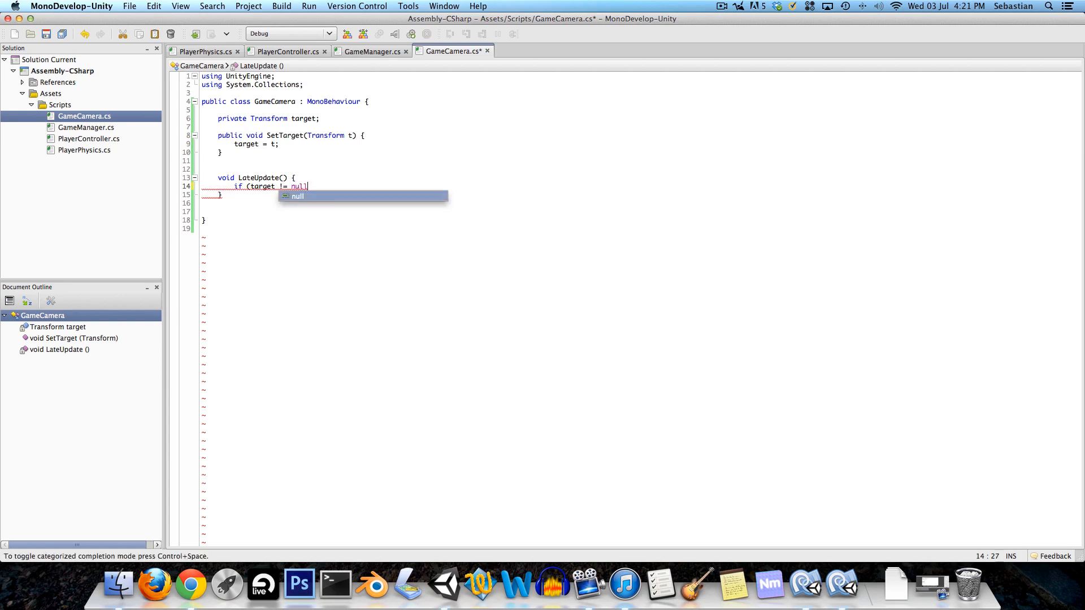
key(BackSpace)
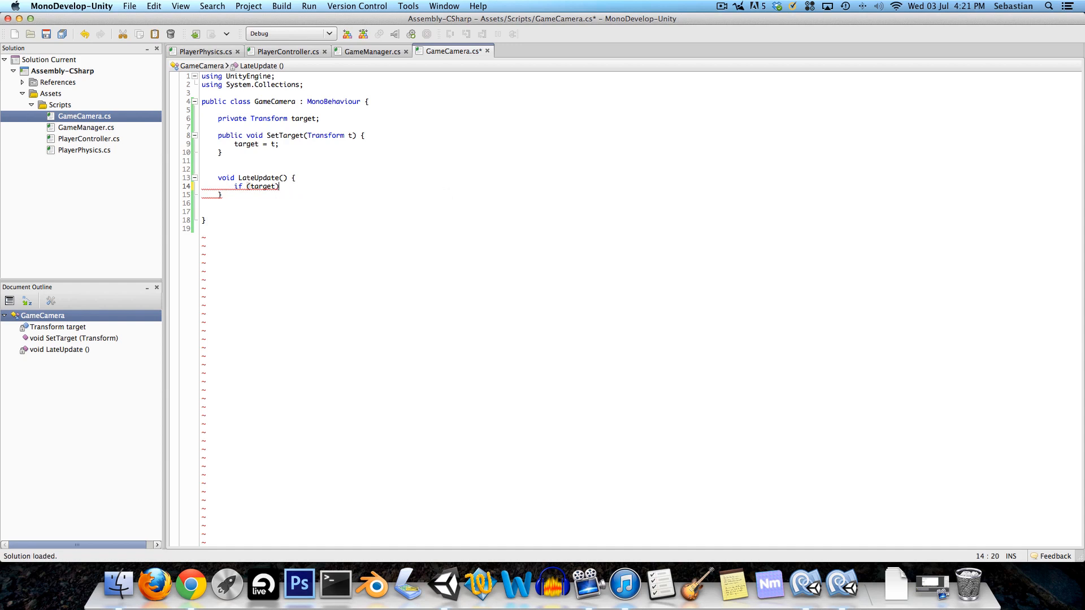
text({)
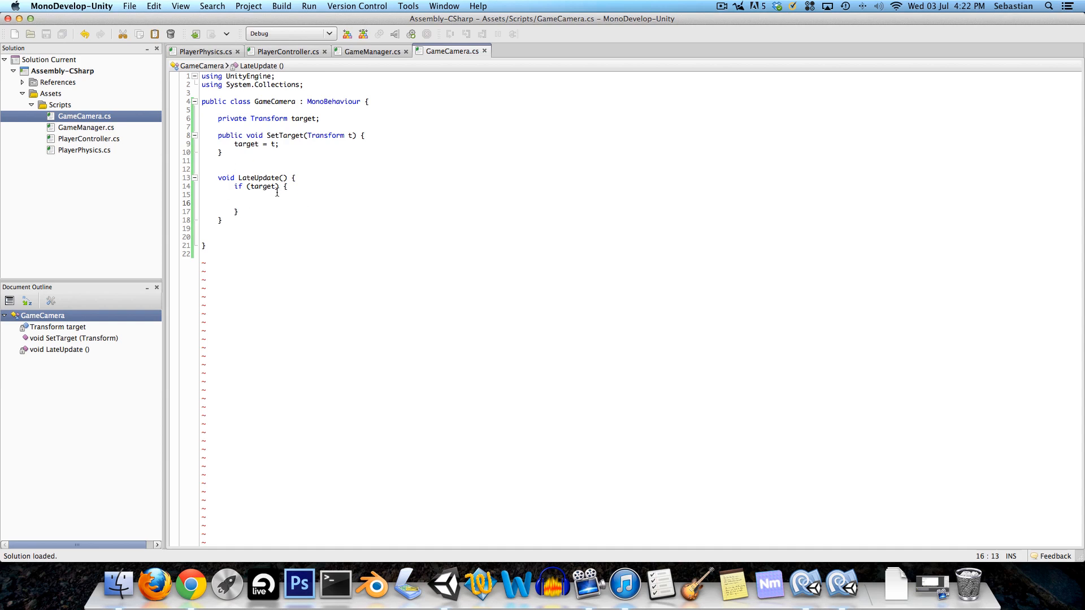
mouse_move(88, 138)
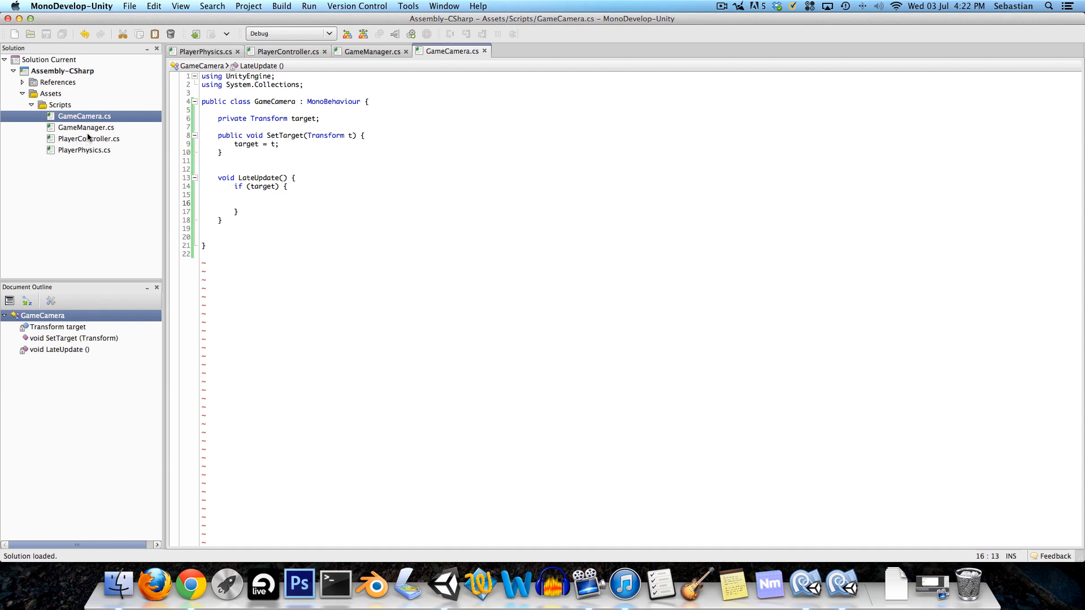
click(288, 52)
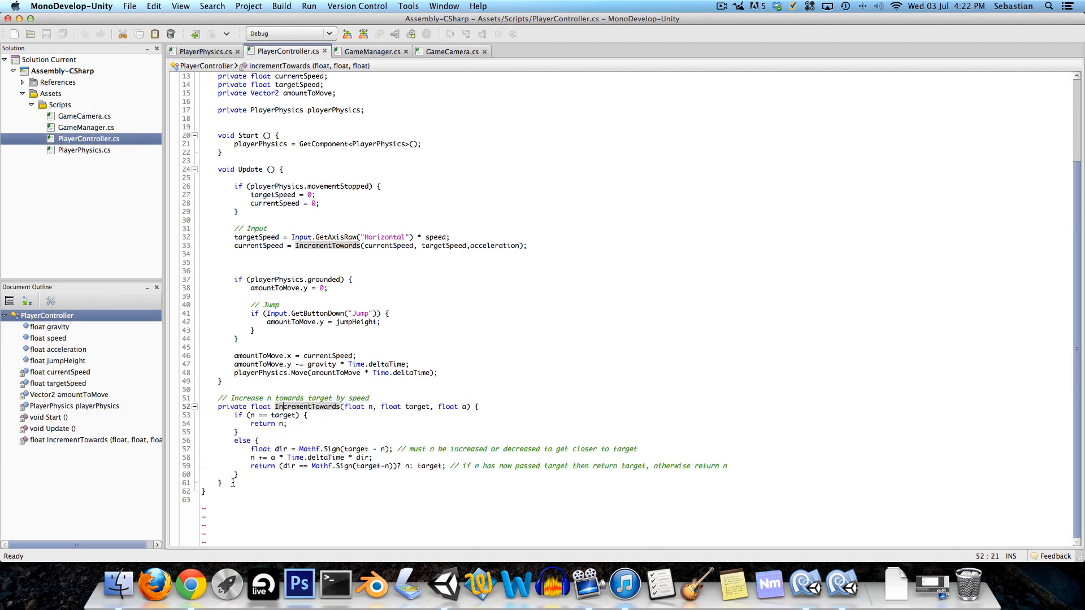
- Copy the IncrementTowards helper and its comment from PlayerController into GameCamera
drag(218, 397, 242, 482)
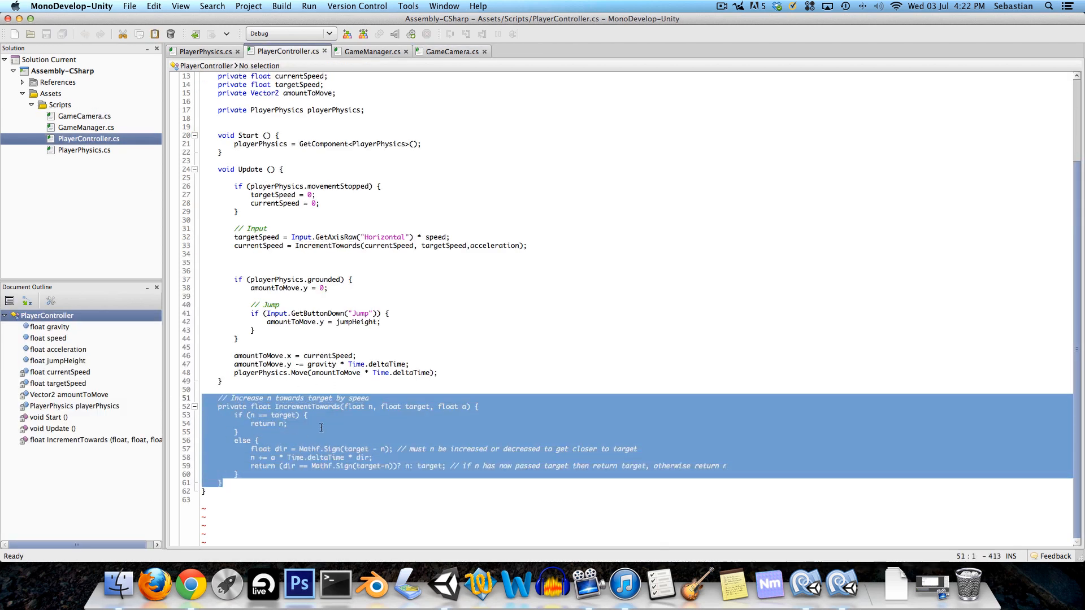
double_click(307, 406)
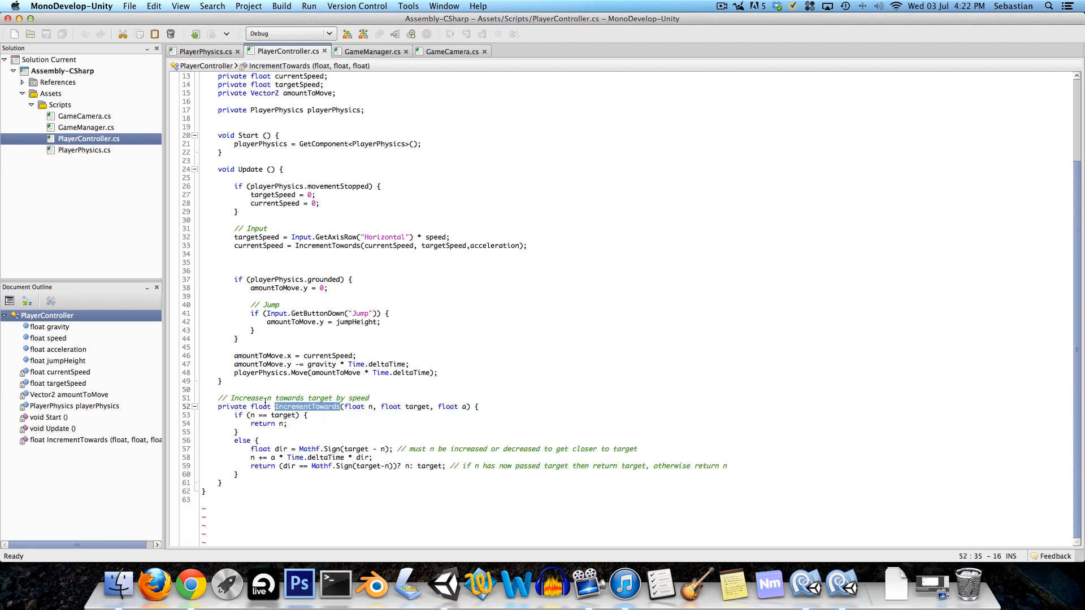
click(84, 115)
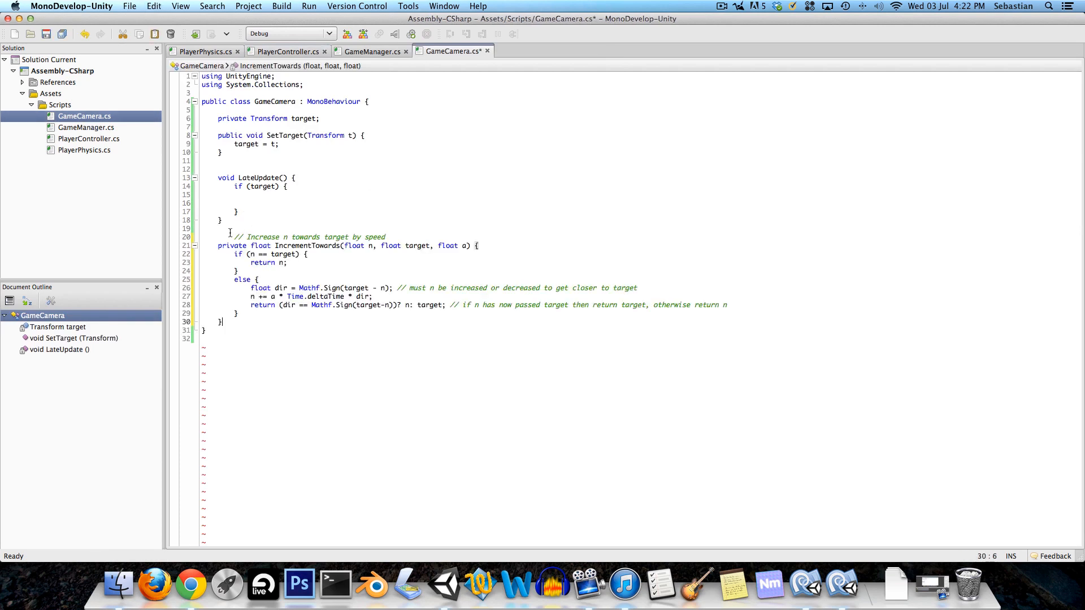
click(250, 194)
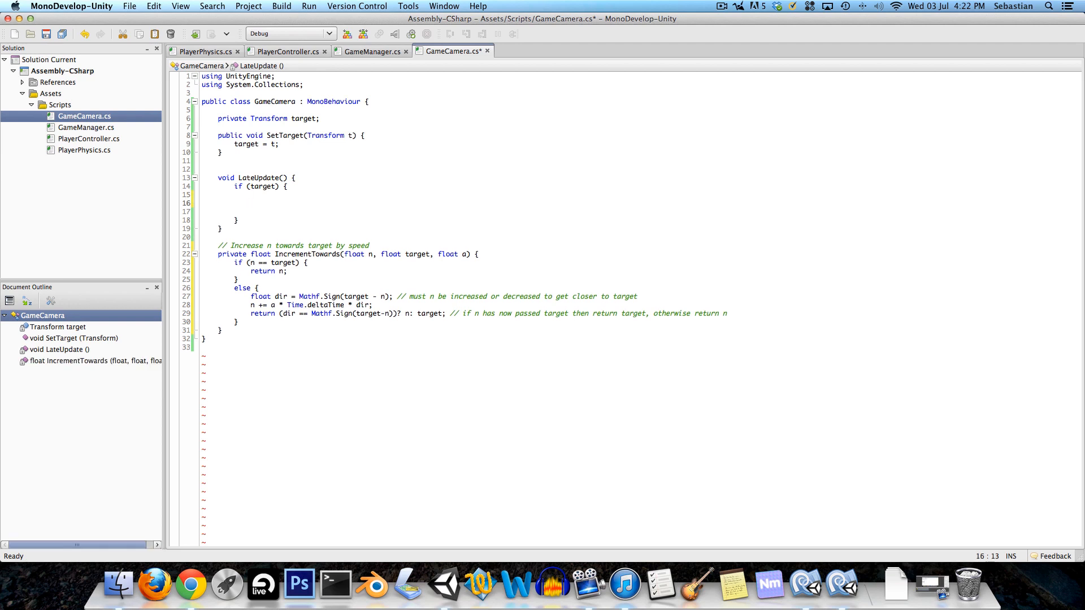
- Compute float x with IncrementTowards toward target.position.x using trackSpeed
text(float x)
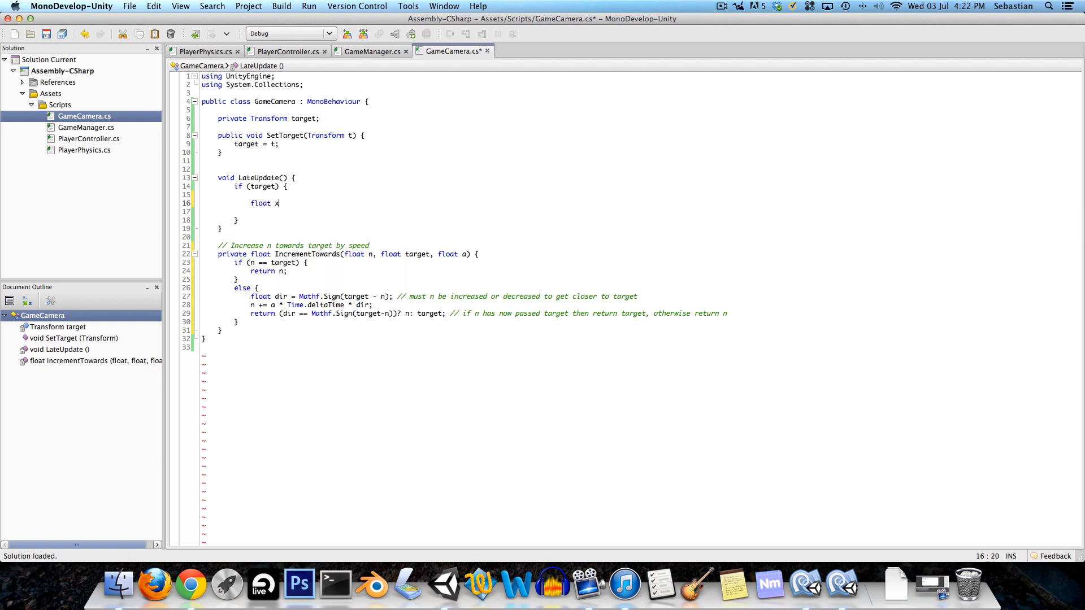
text(=)
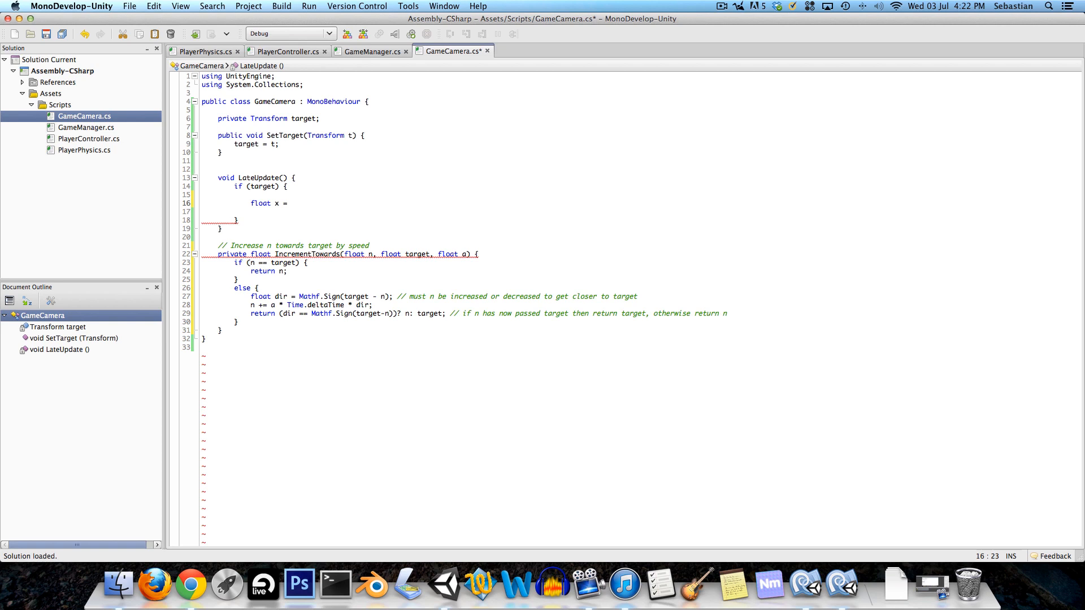
text(IncrementTowards)
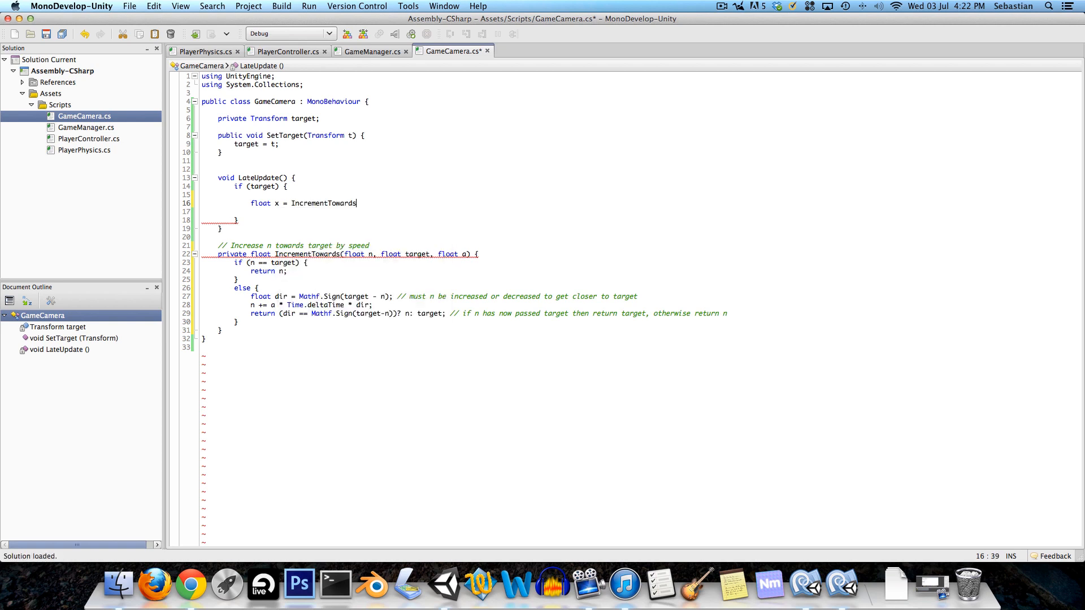
text((transform.position.)
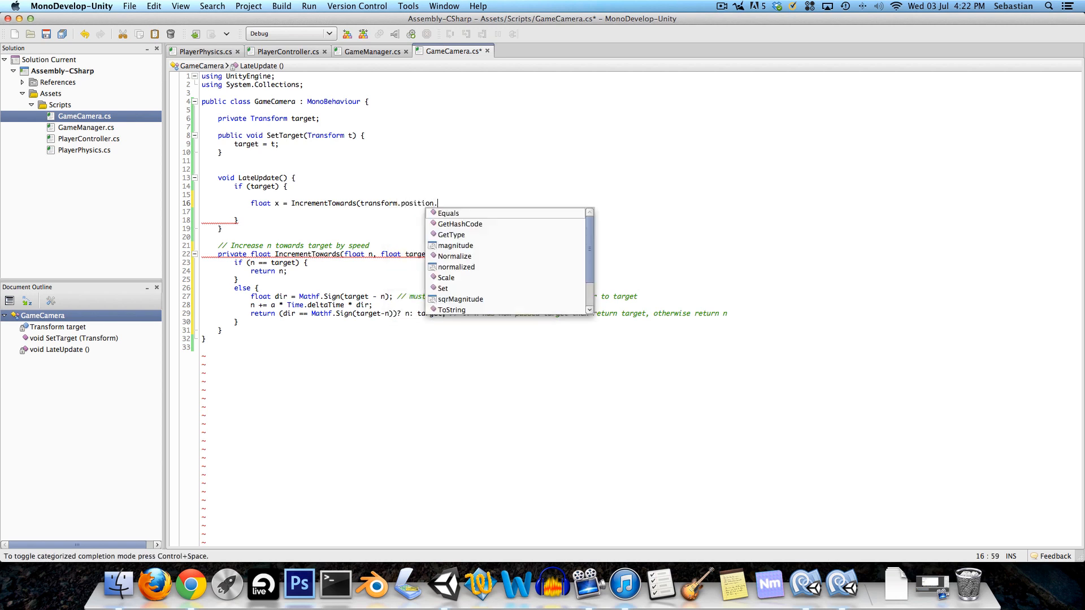
text(x,)
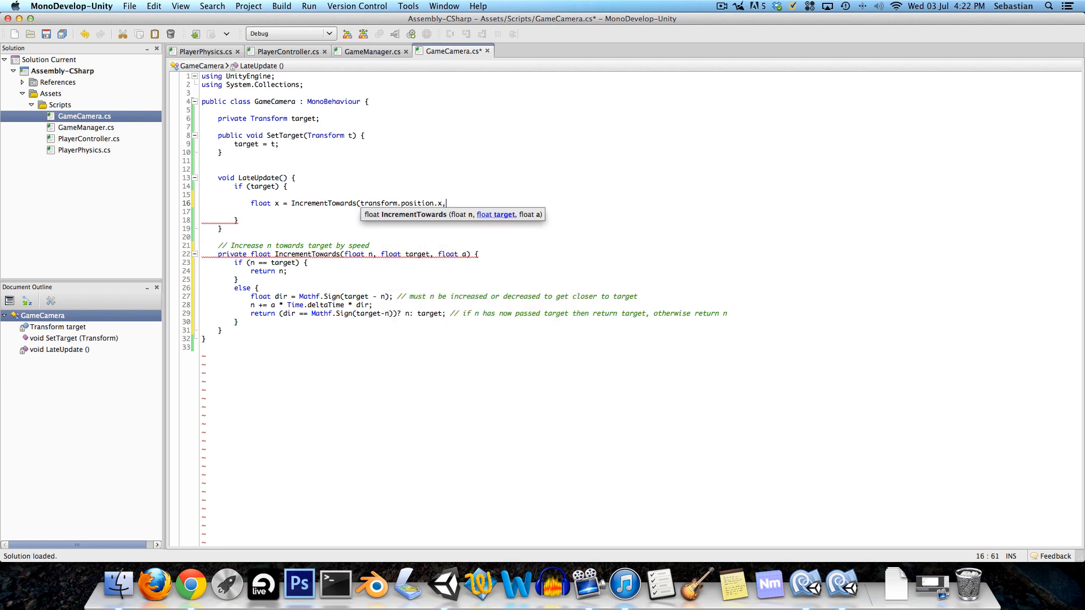
text(" ")
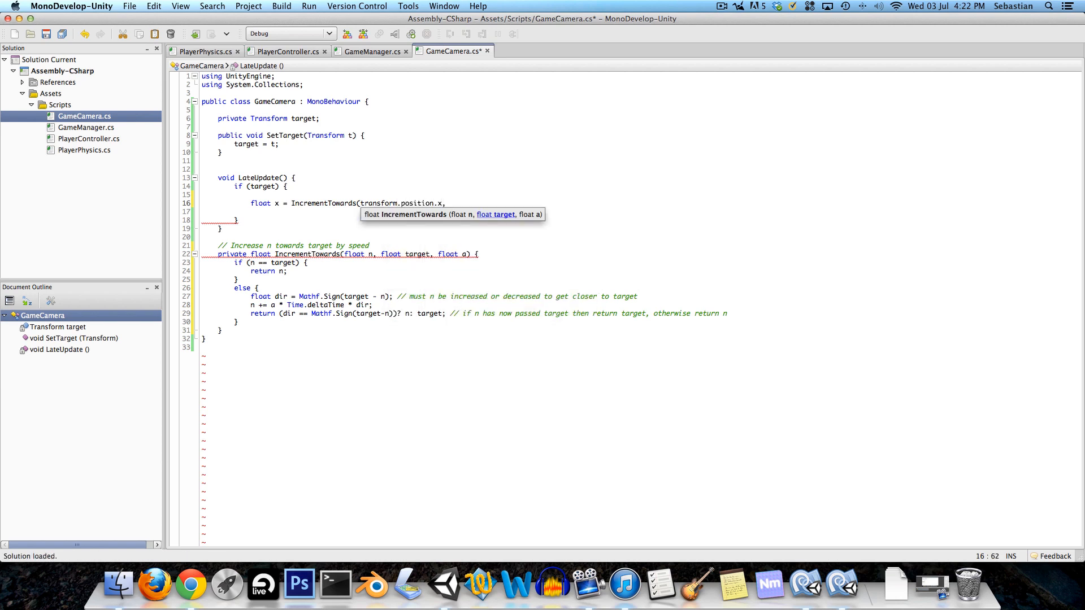
text(target)
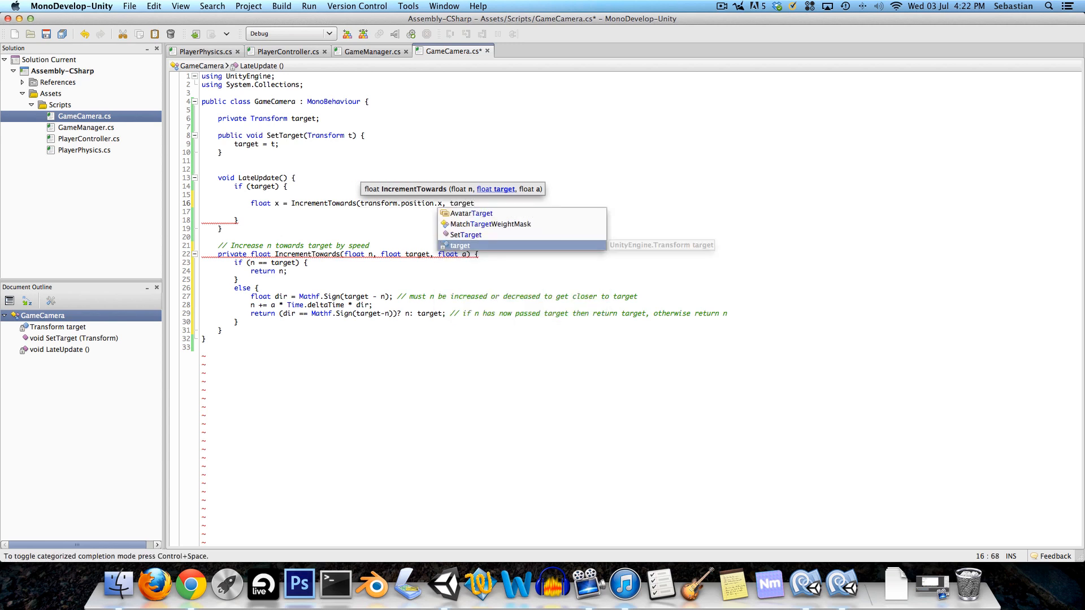
text(.)
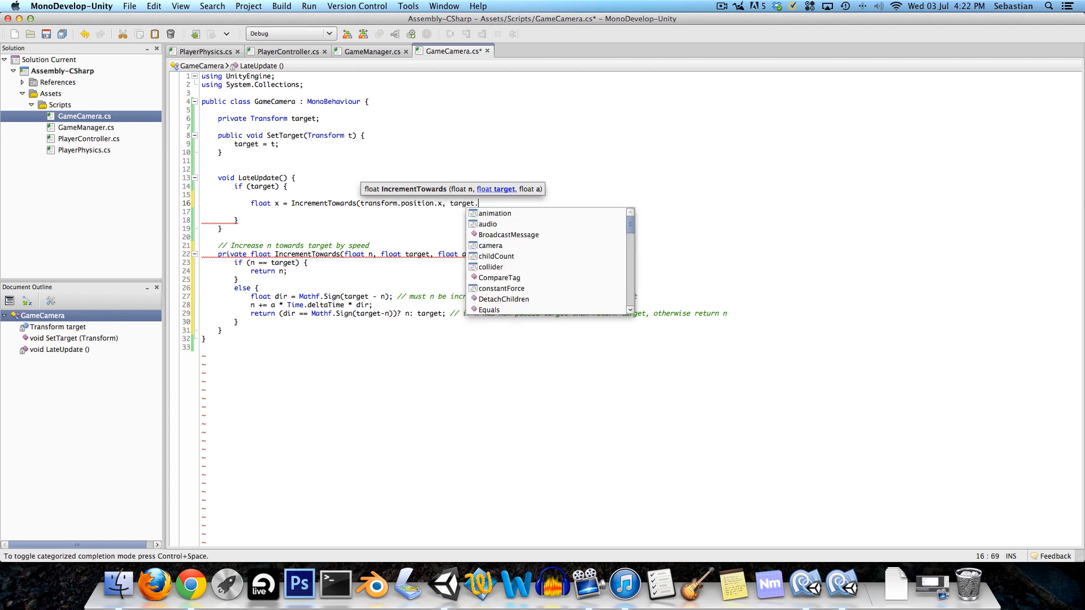
text(position.x)
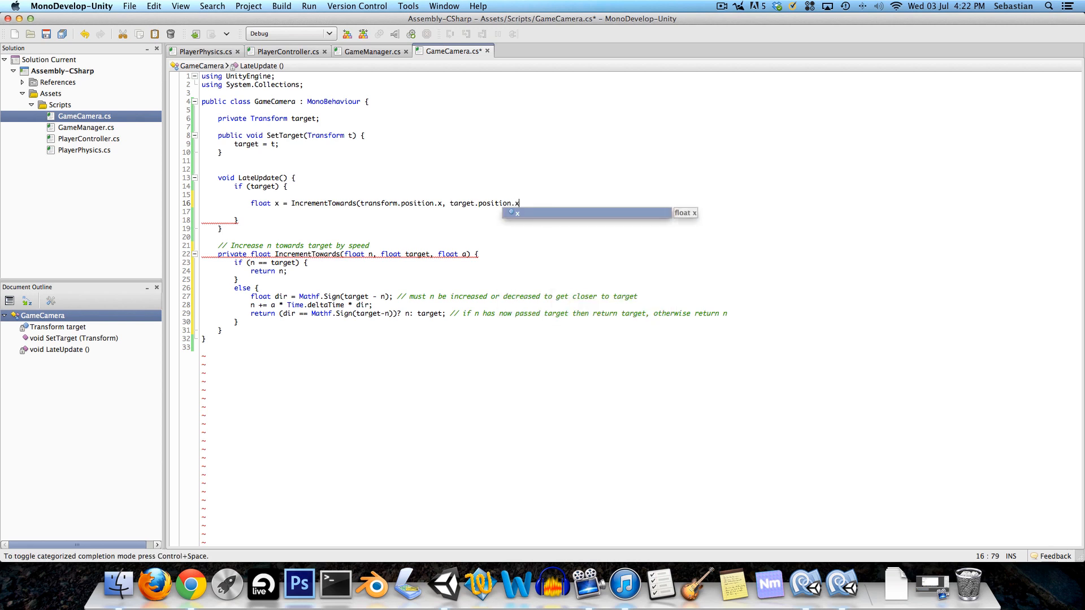
text(,)
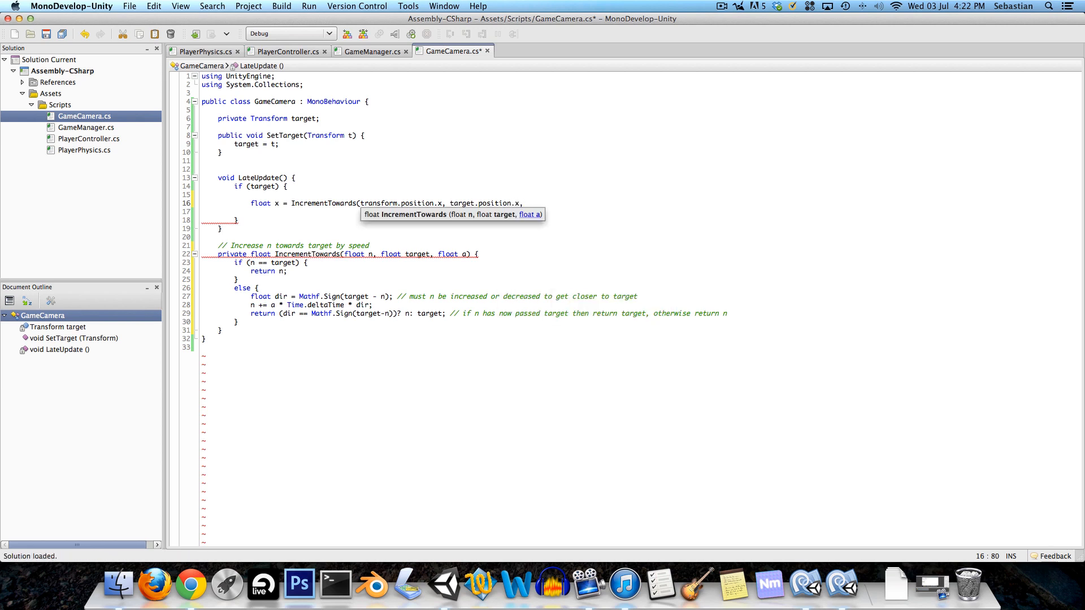
text(trackSpeed);)
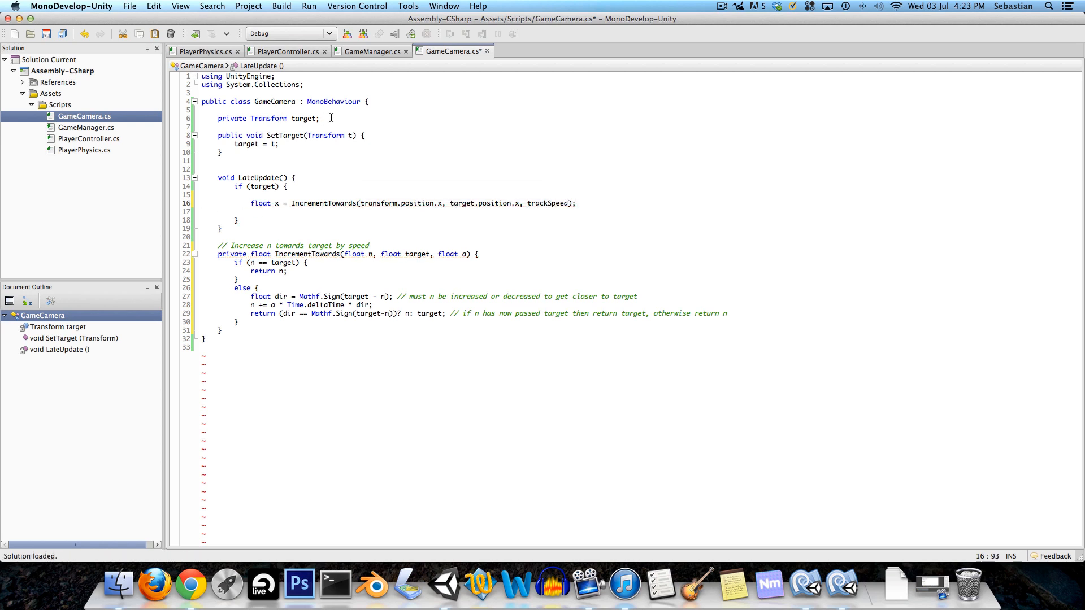
- Declare private float trackSpeed = 10 and save GameCamera.cs
text(private float trac)
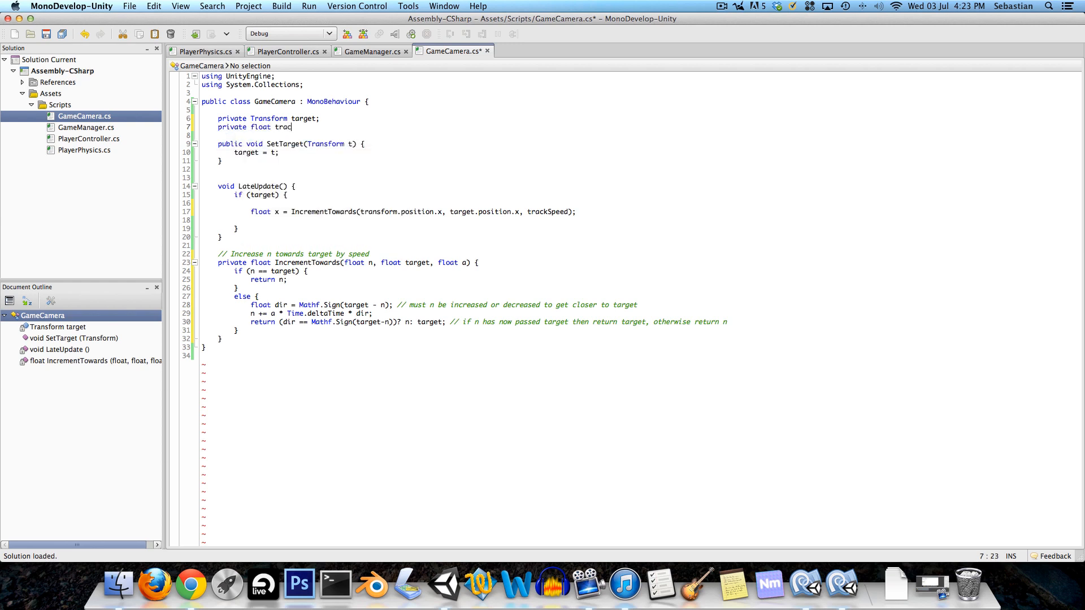
text(kSpeed;)
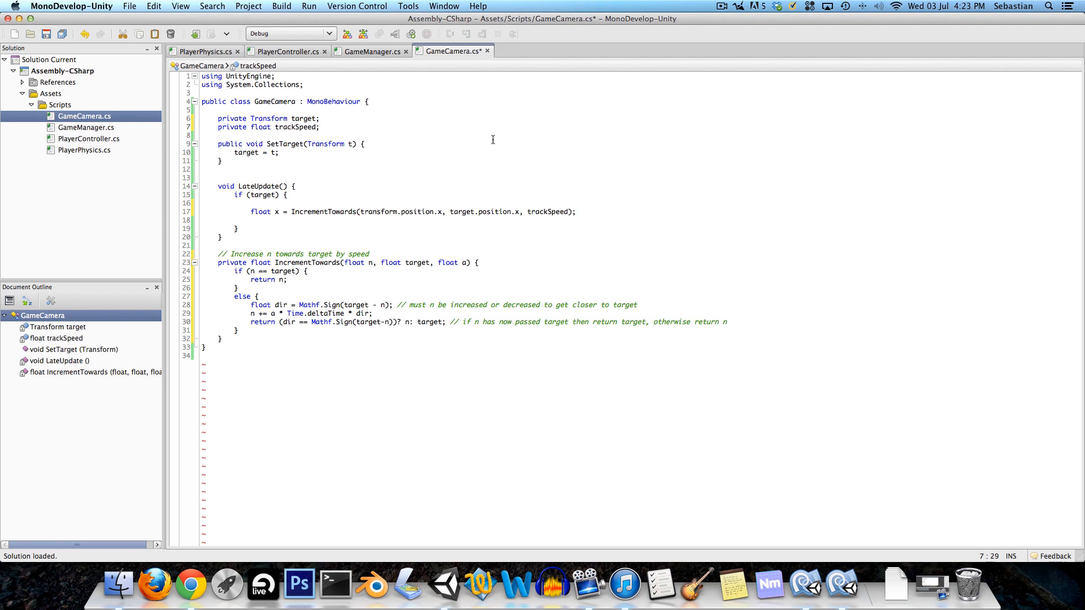
click(317, 127)
text( = )
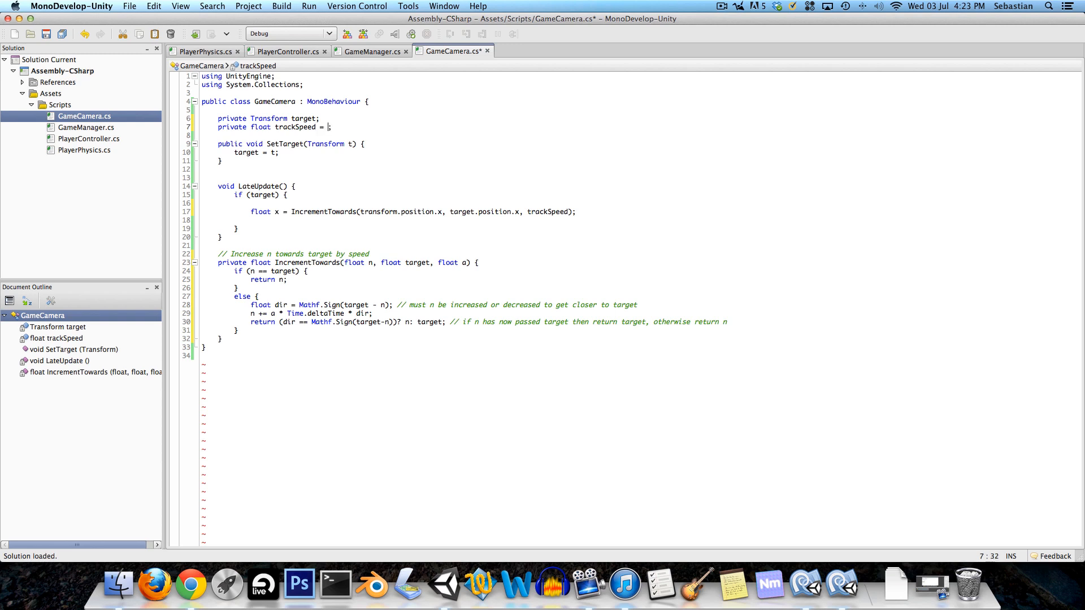
text(10)
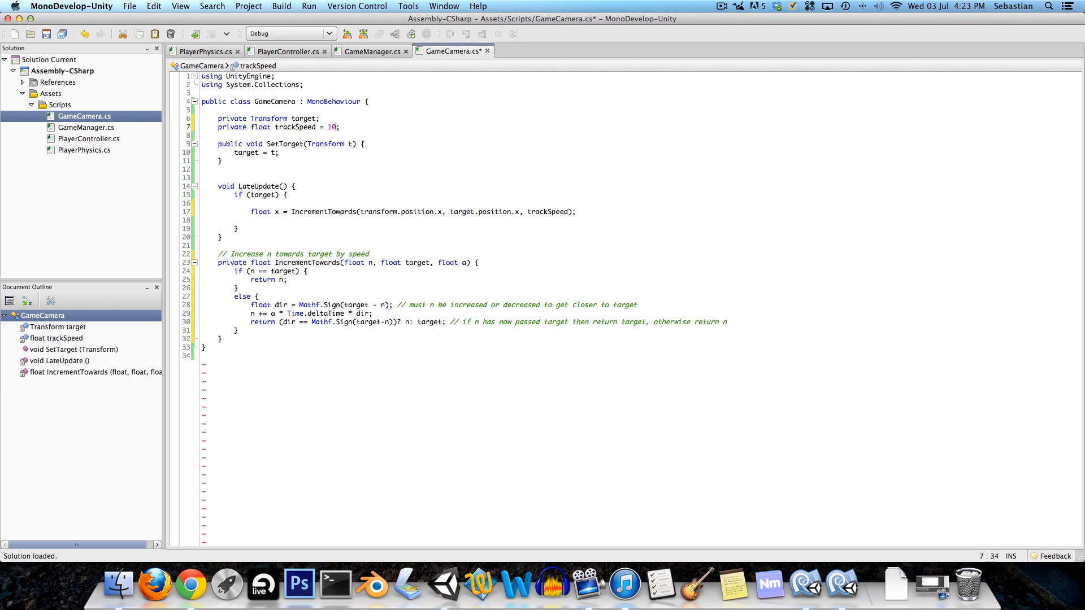
key(cmd+s)
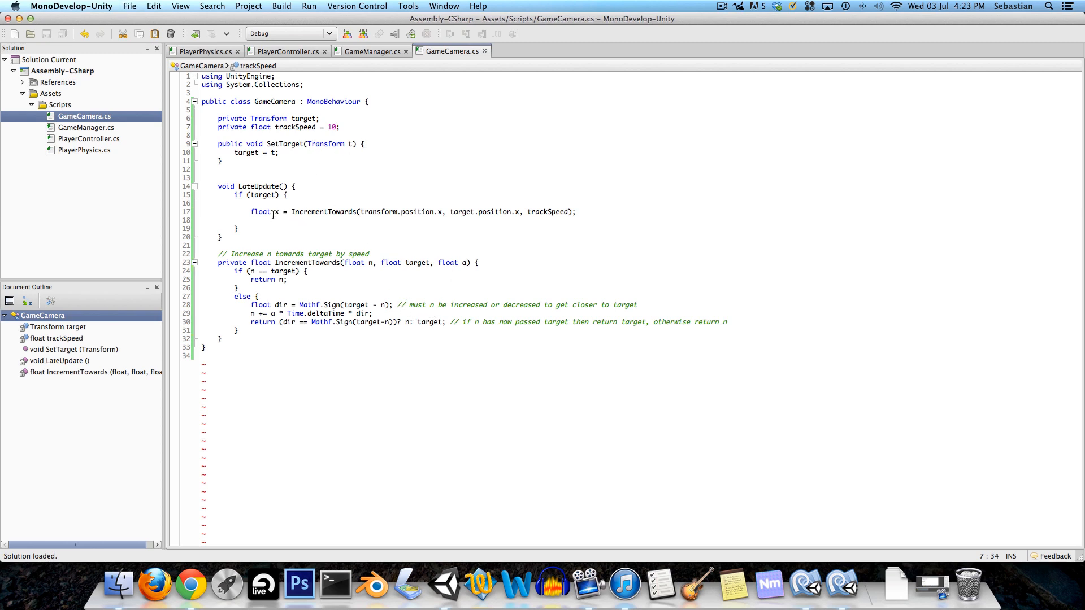
- Duplicate the x line as float y and set transform.position = new Vector3(x, y, transform.position.z)
triple_click(408, 212)
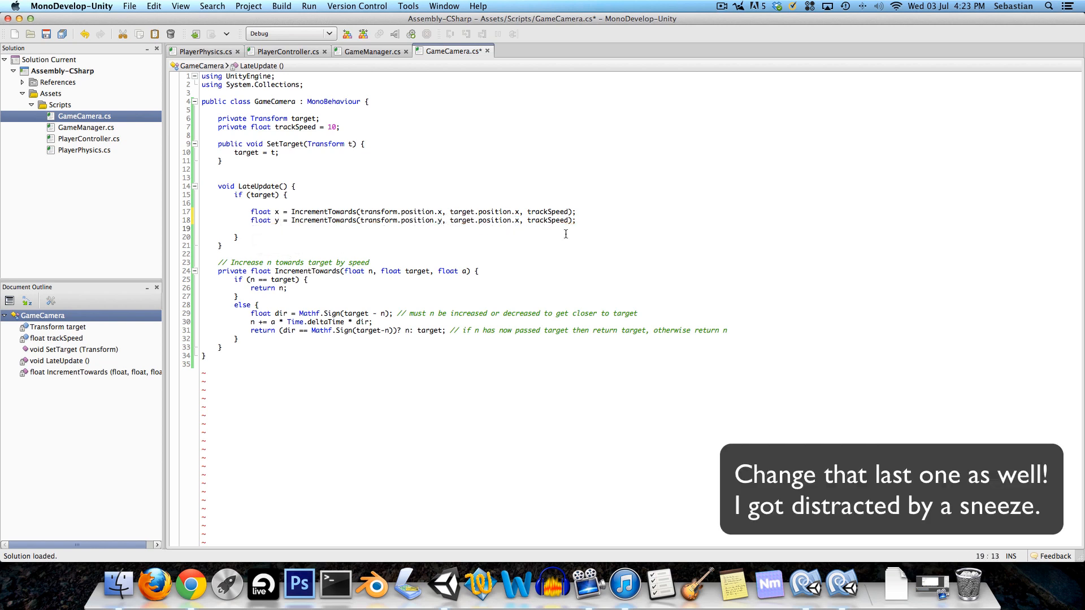
text(transform.position =)
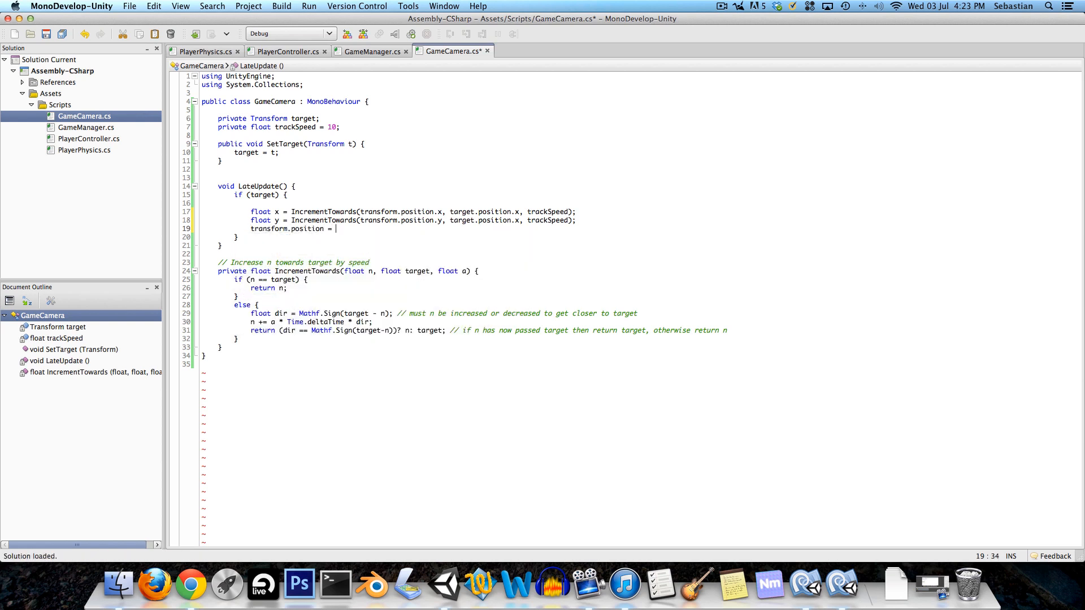
text(new Vector3()
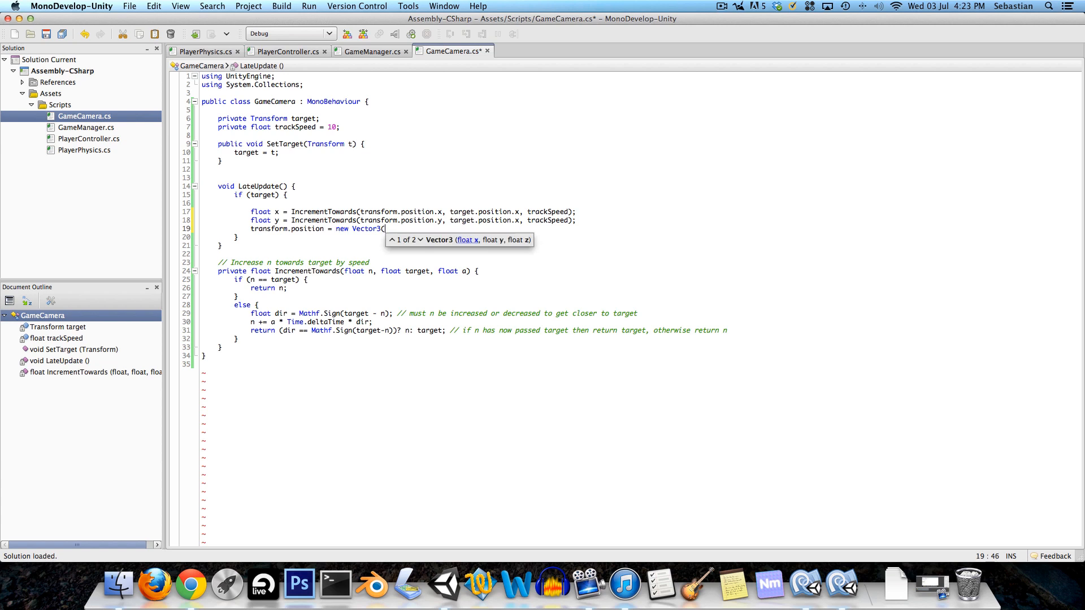
text(x,)
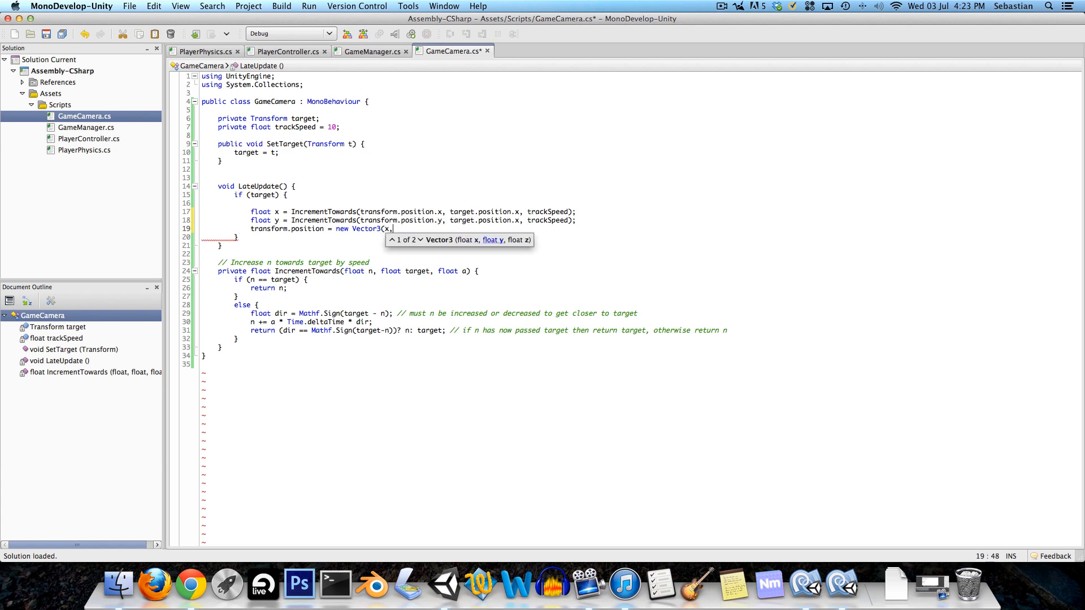
text(y,)
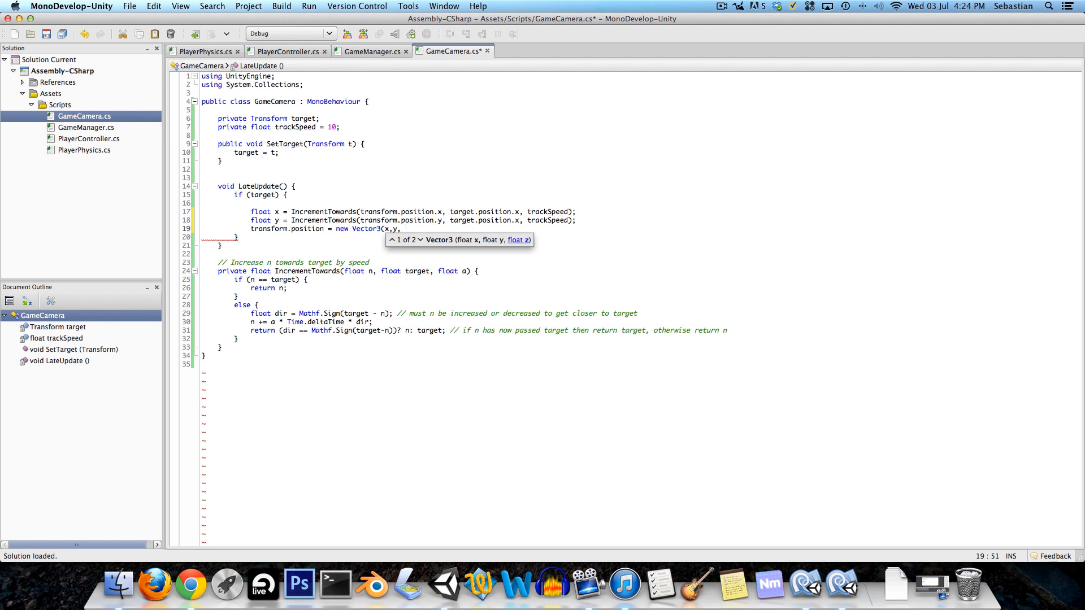
text(transform.position.z)
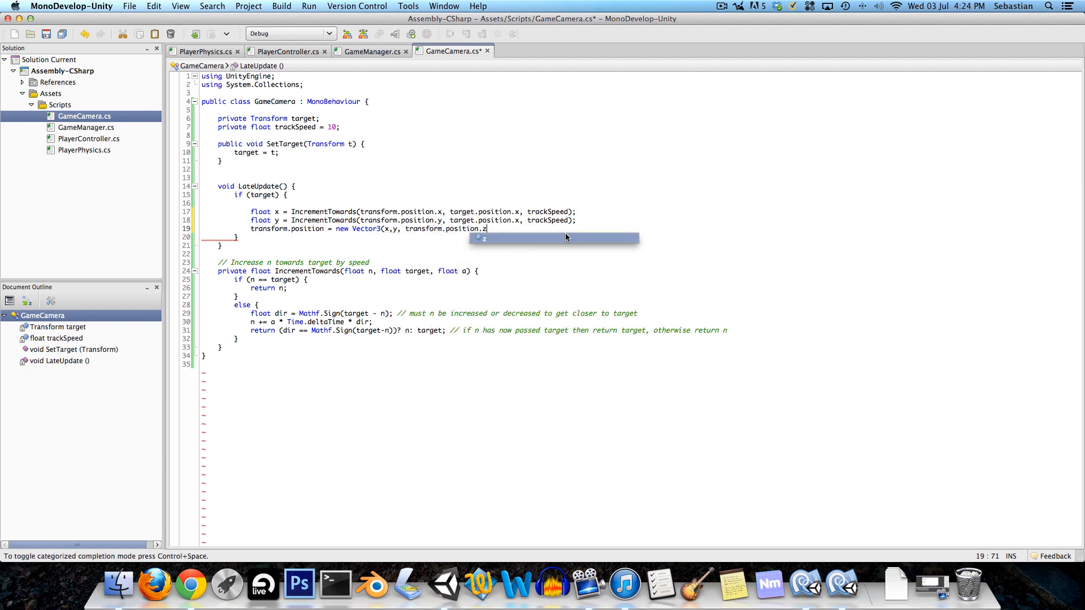
text())
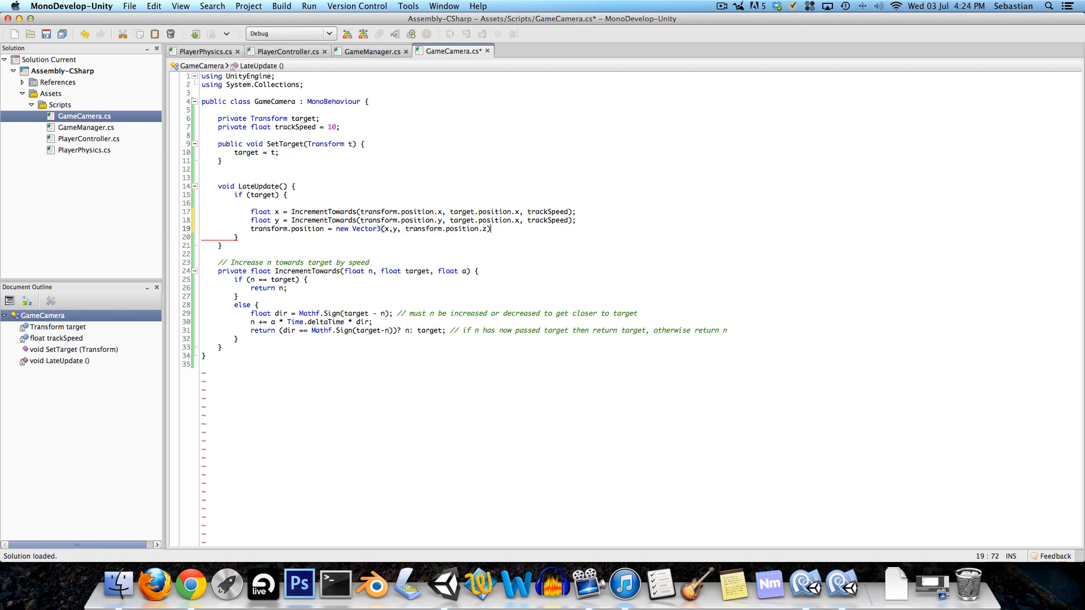
text(;)
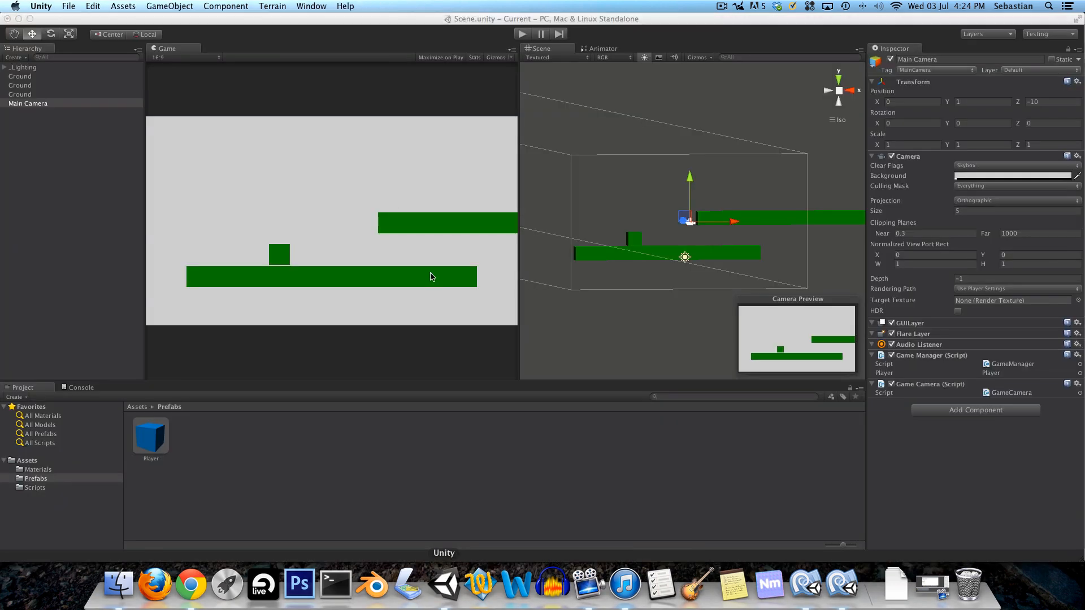
- Play-test briefly, stop, and view the NullReferenceException in the Console
click(521, 33)
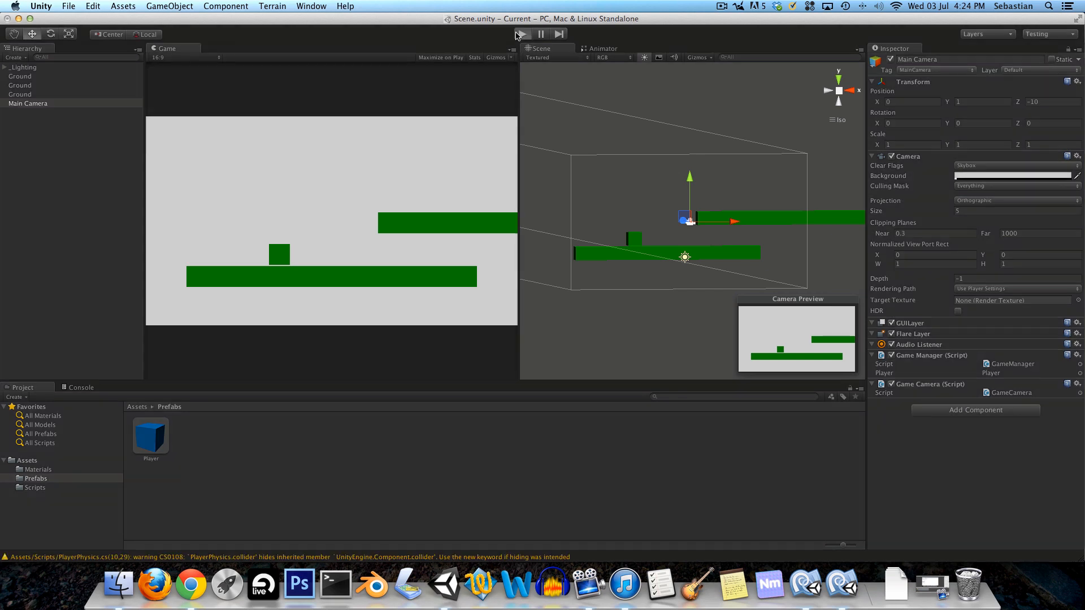
click(520, 33)
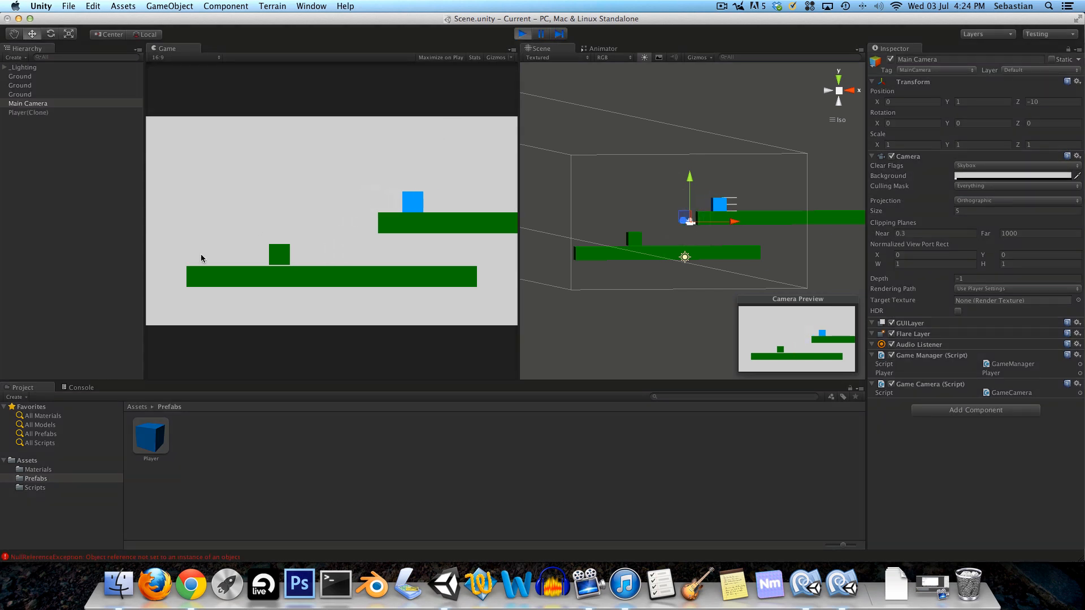
click(522, 33)
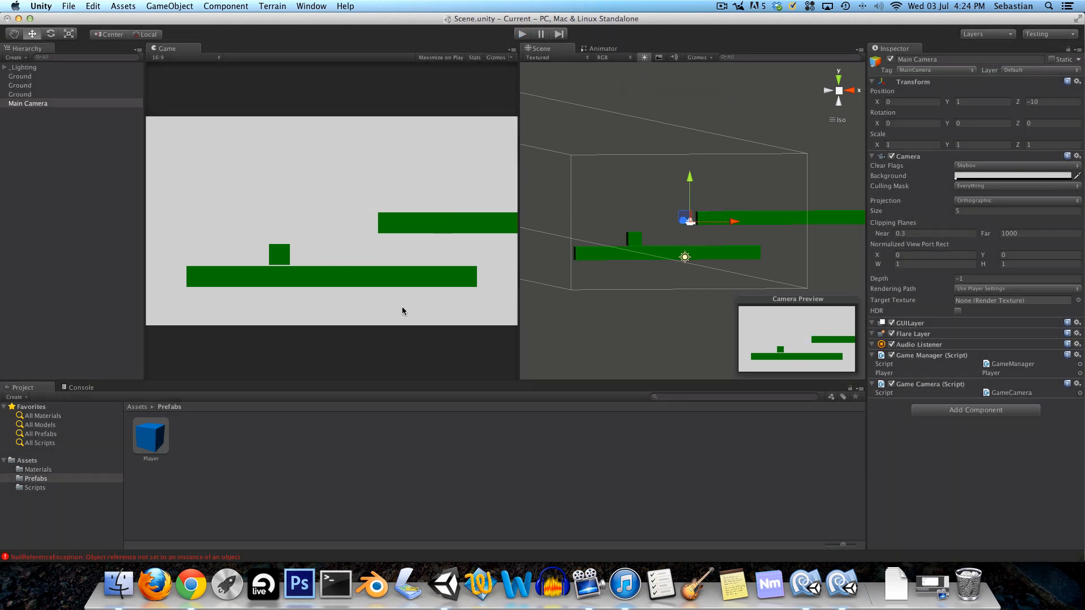
click(81, 386)
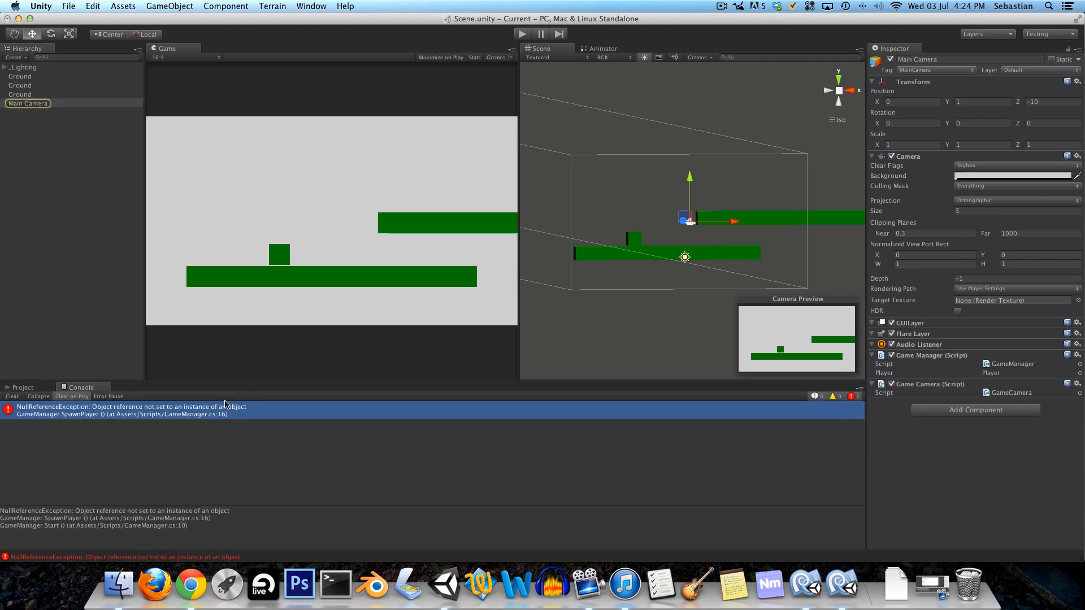
mouse_move(157, 413)
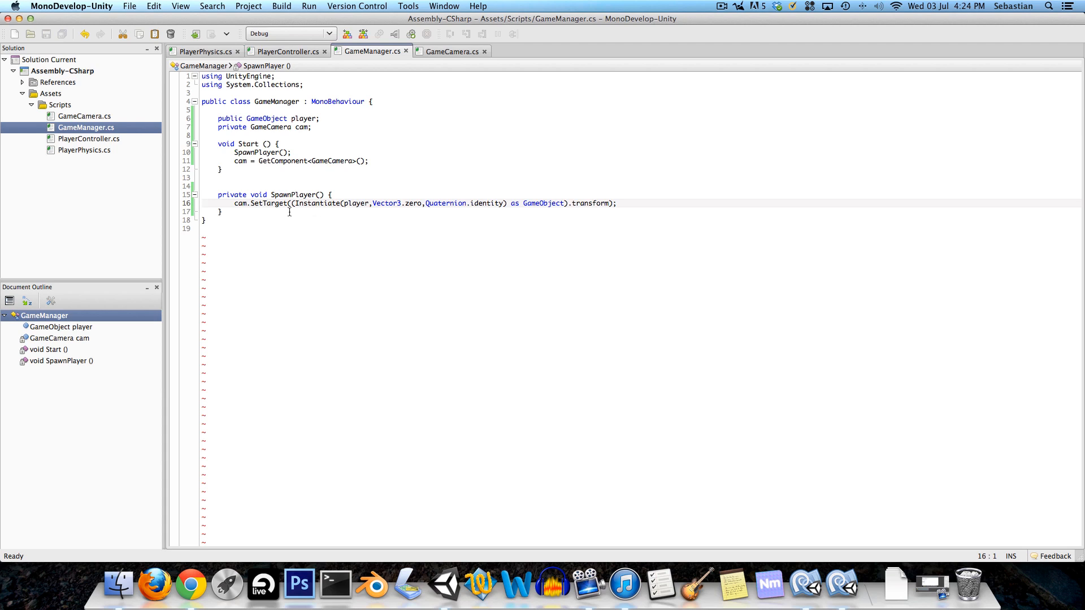
- Replace the camera lookup line in GameManager's Start with cam = GetComponent<GameCamera>();
click(303, 160)
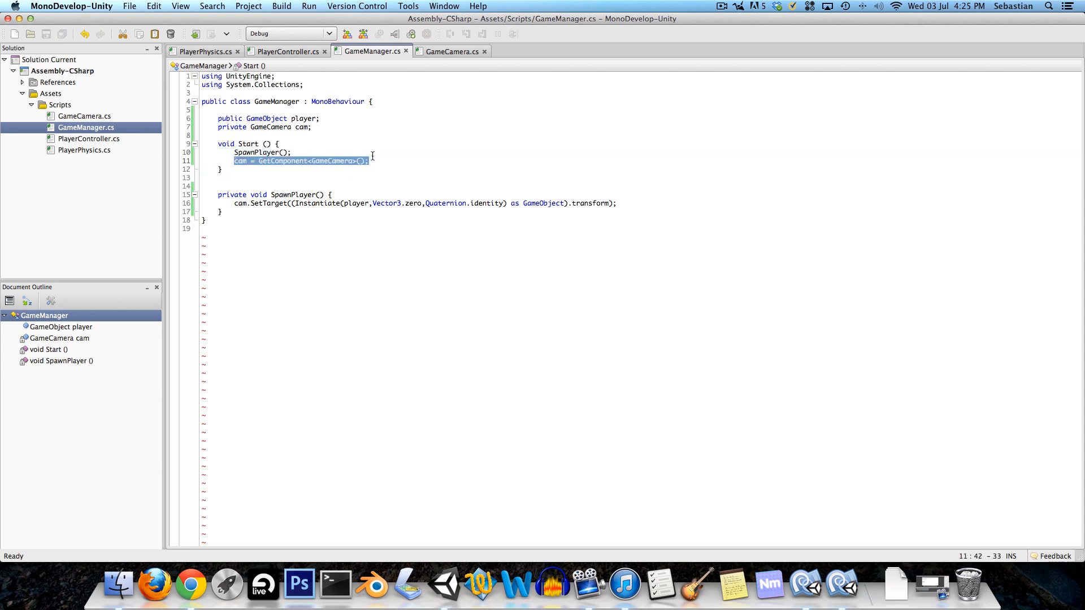
key(Delete)
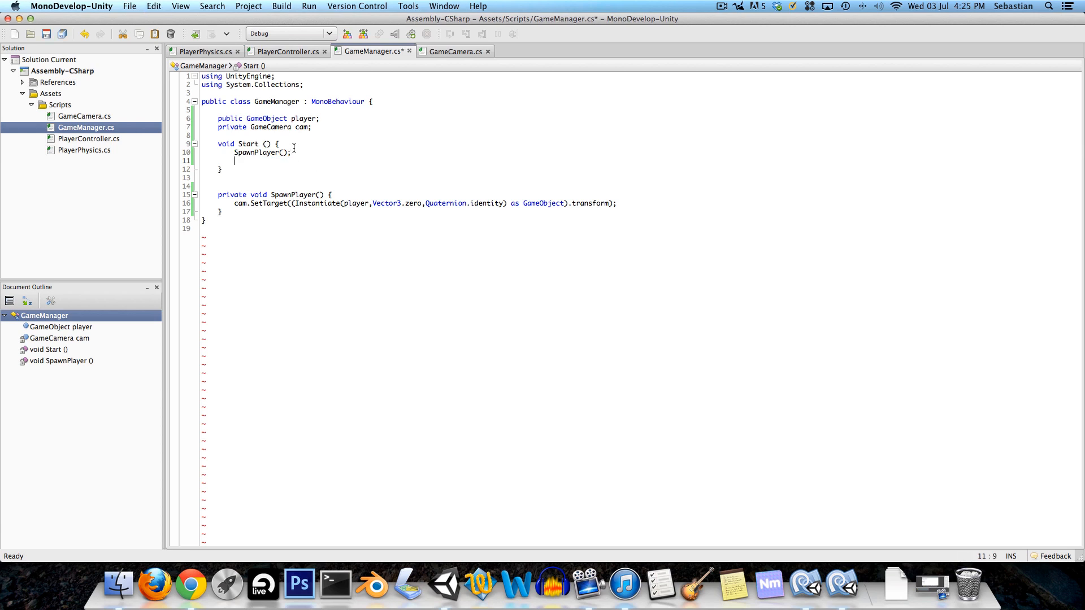
text(cam = GetComponent<GameCamera>();)
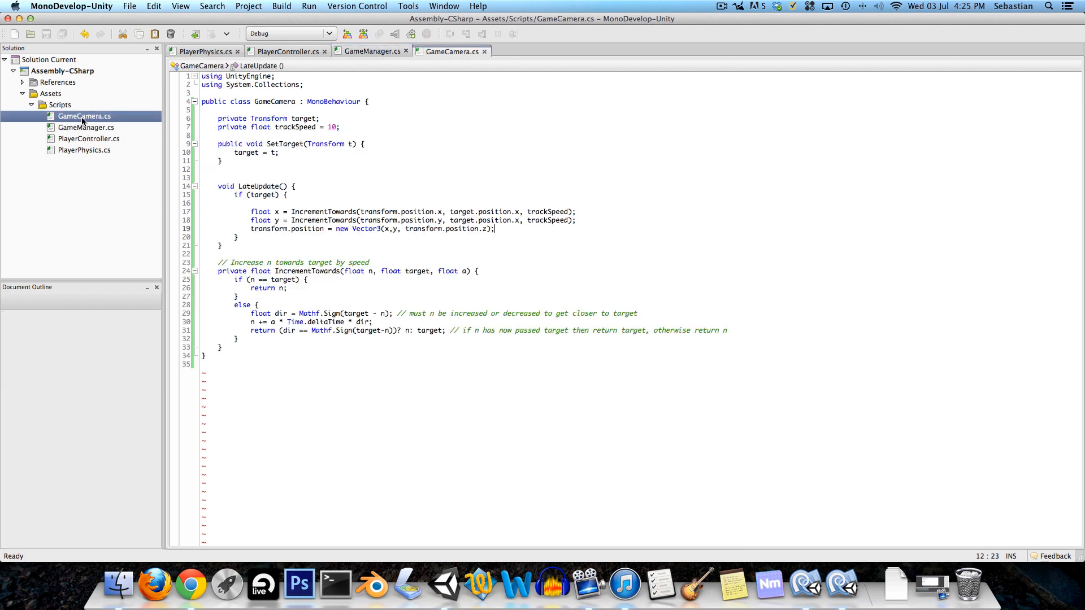
- Change target.position.x to target.position.y on line 18 and run the game in Unity
click(330, 212)
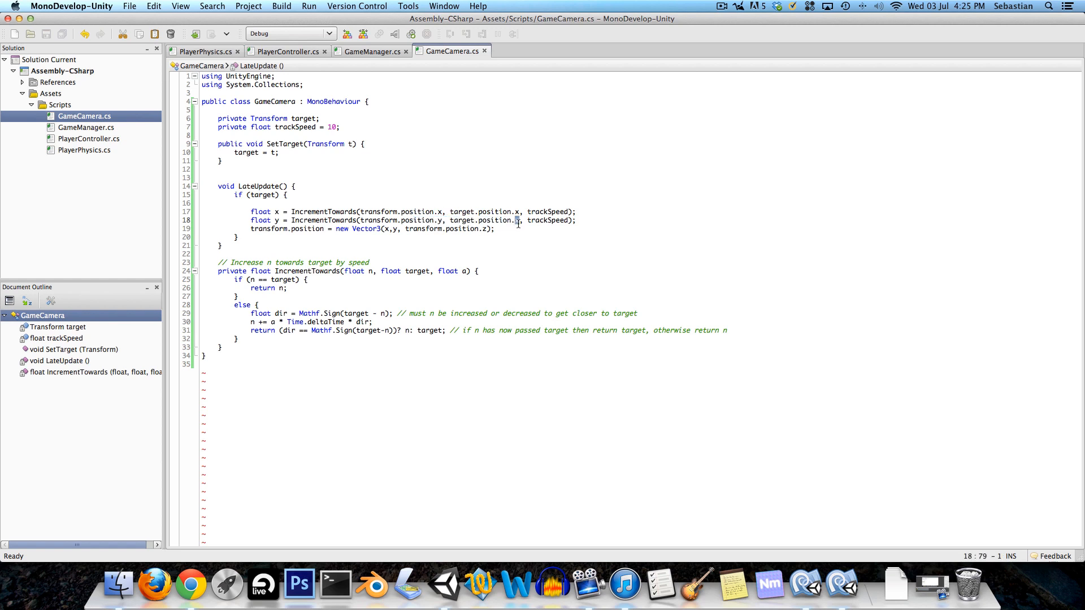
mouse_move(803, 597)
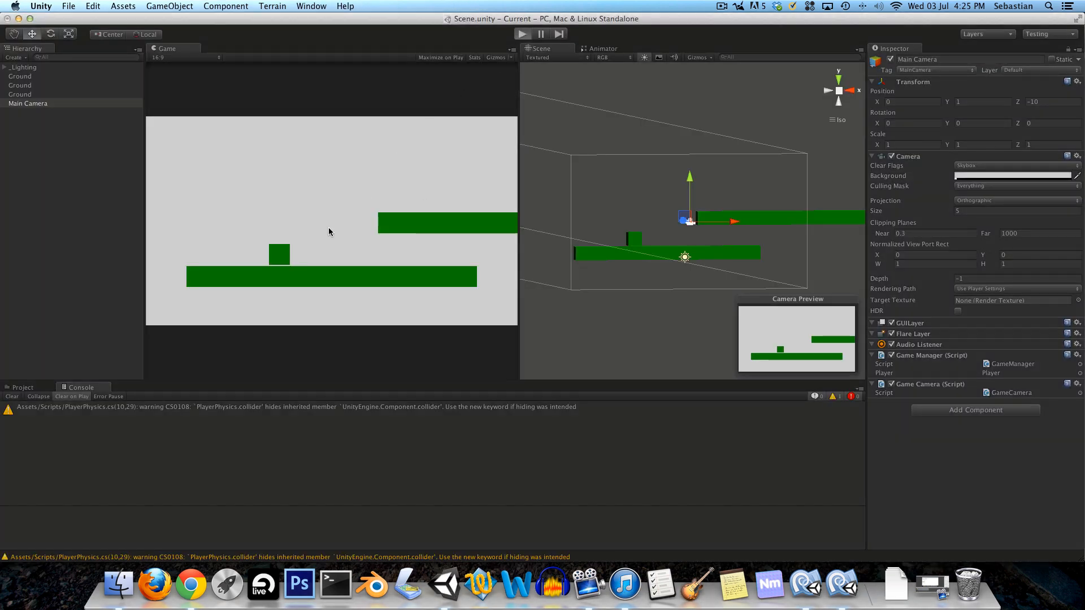
click(522, 33)
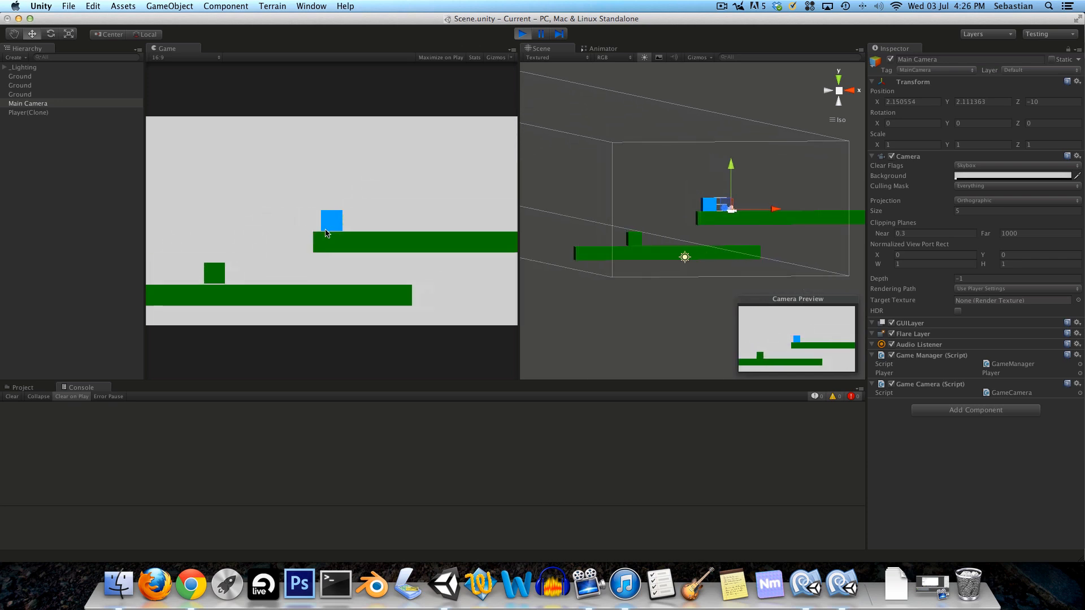